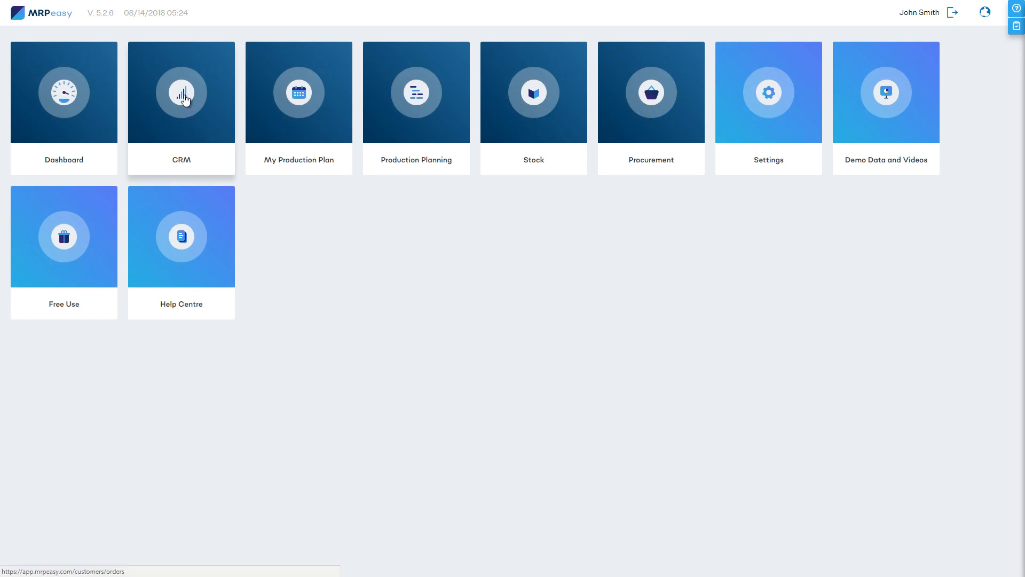
Open the CRM module to reach the customer orders kanban board
{"action": "left_click", "coordinate": [182, 92]}
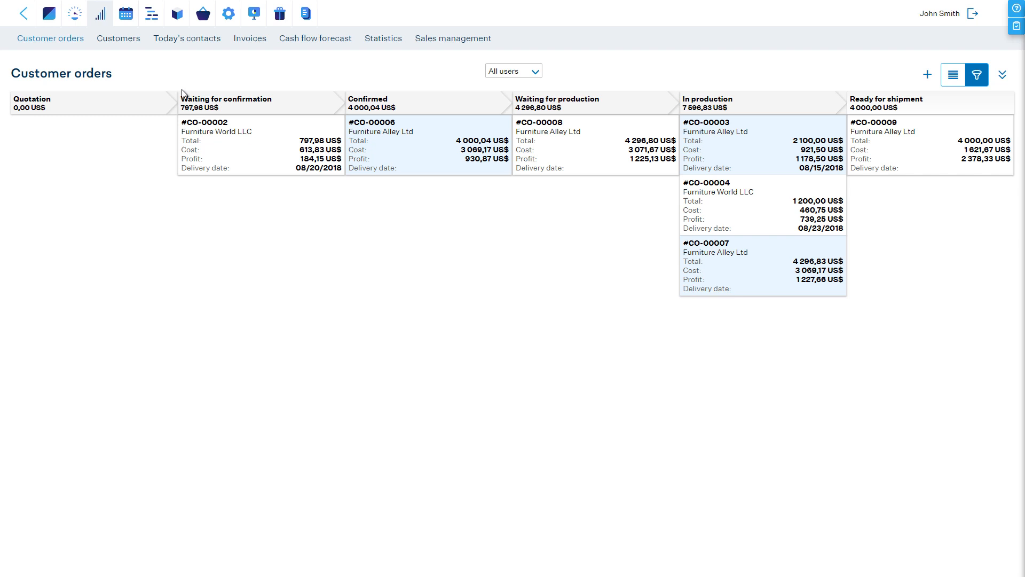
{"action": "mouse_move", "coordinate": [64, 47]}
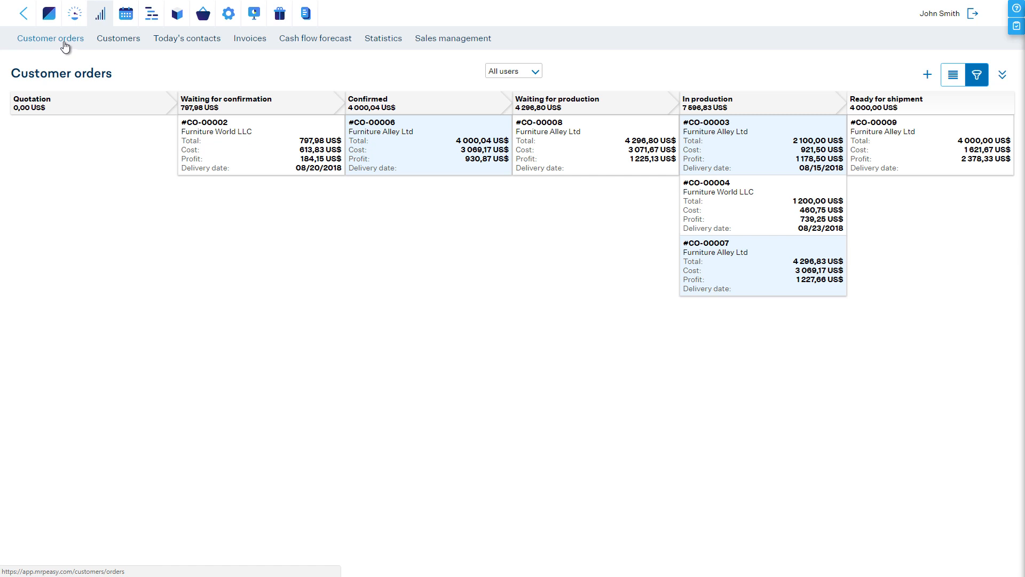
{"action": "mouse_move", "coordinate": [975, 126]}
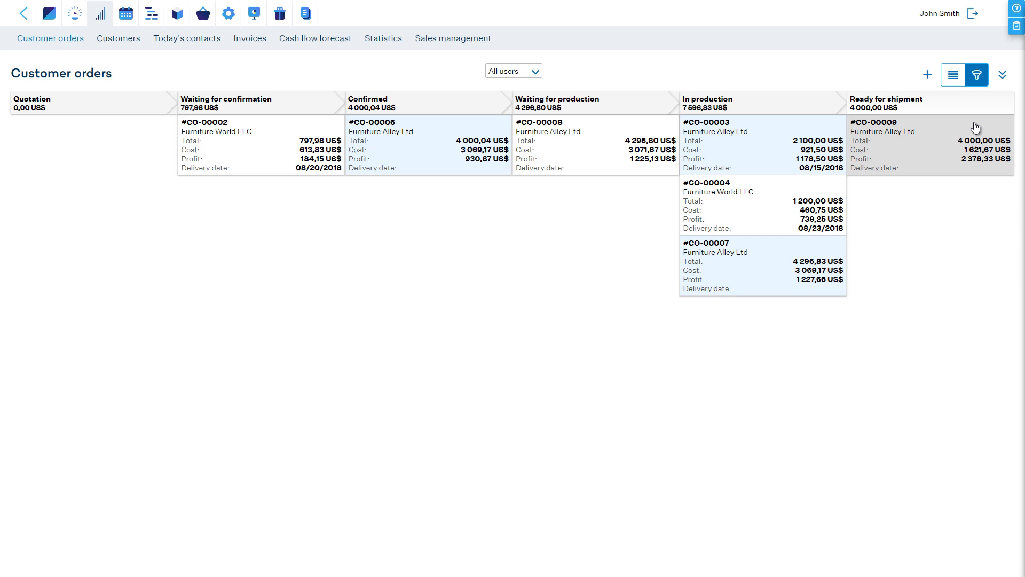
{"action": "mouse_move", "coordinate": [166, 74]}
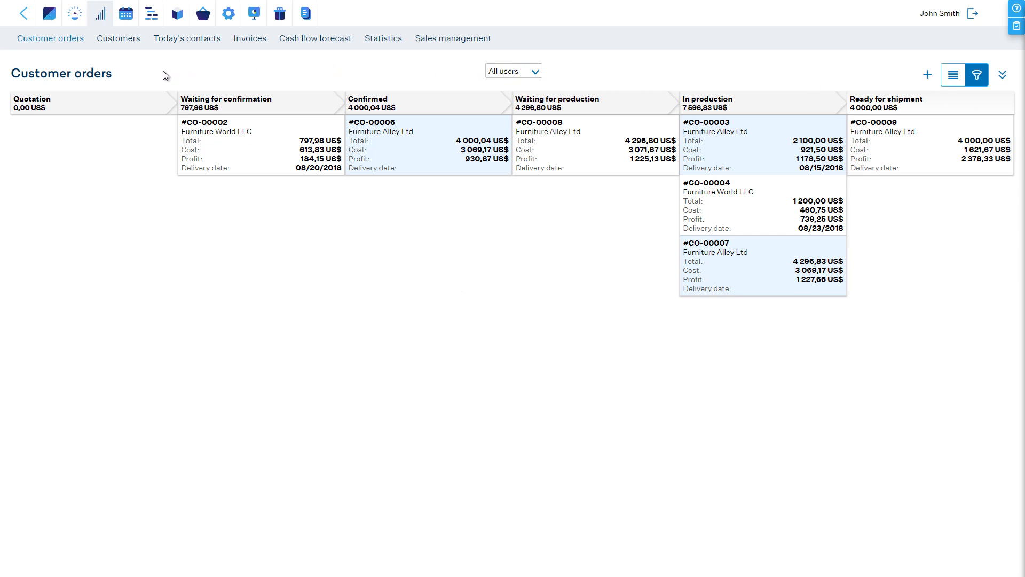
{"action": "mouse_move", "coordinate": [502, 109]}
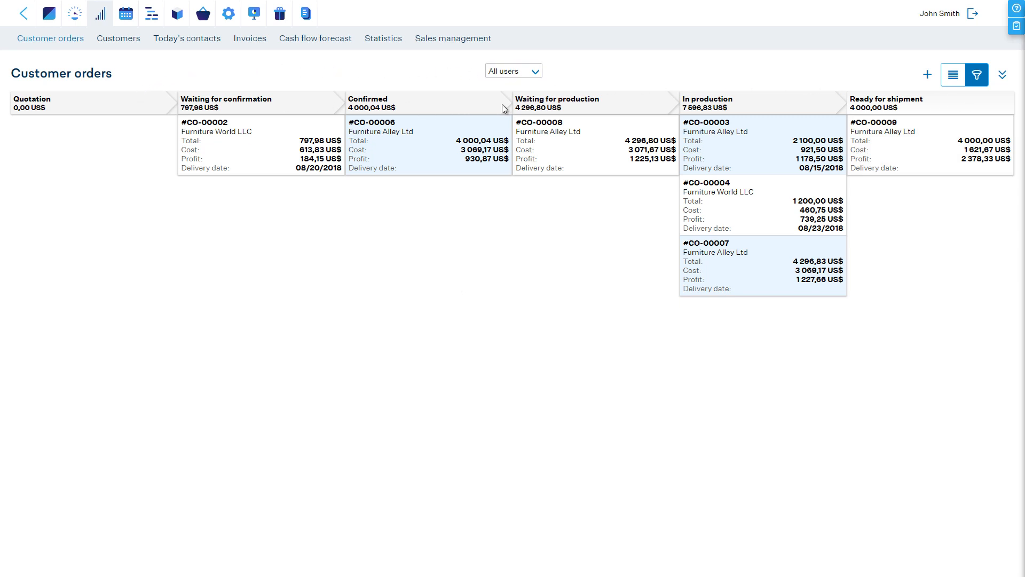
{"action": "mouse_move", "coordinate": [936, 109]}
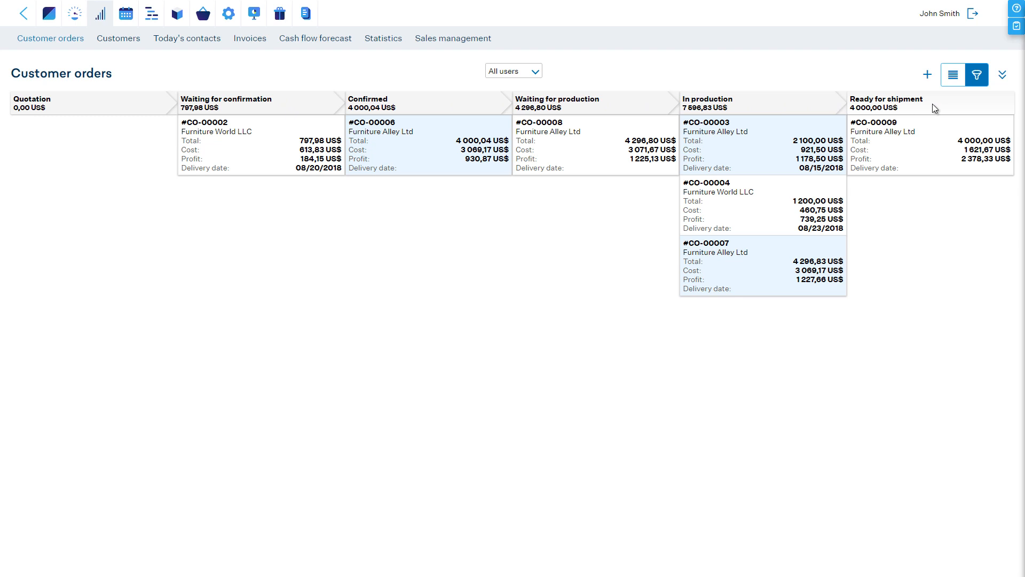
{"action": "mouse_move", "coordinate": [126, 99]}
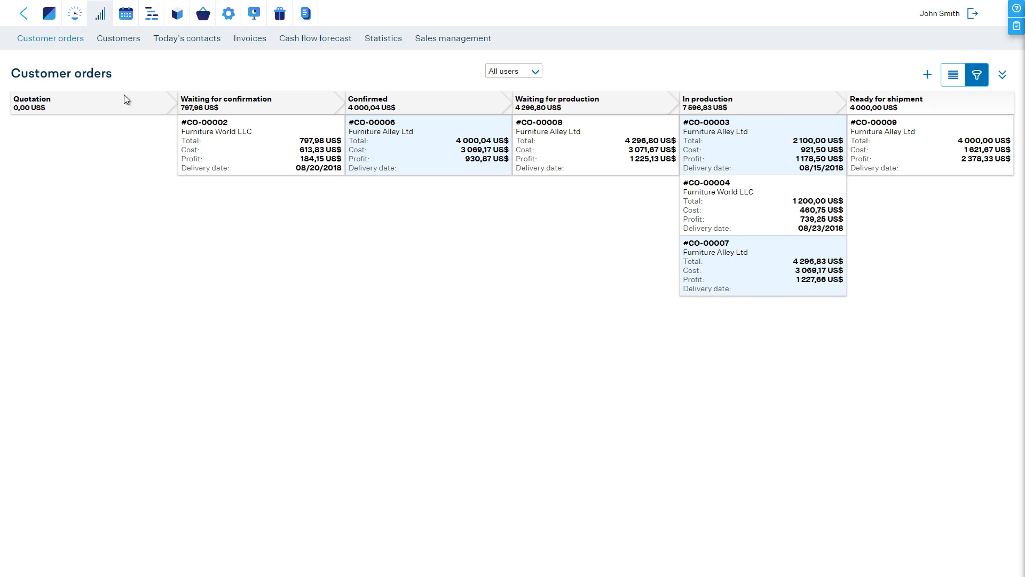
{"action": "mouse_move", "coordinate": [103, 104]}
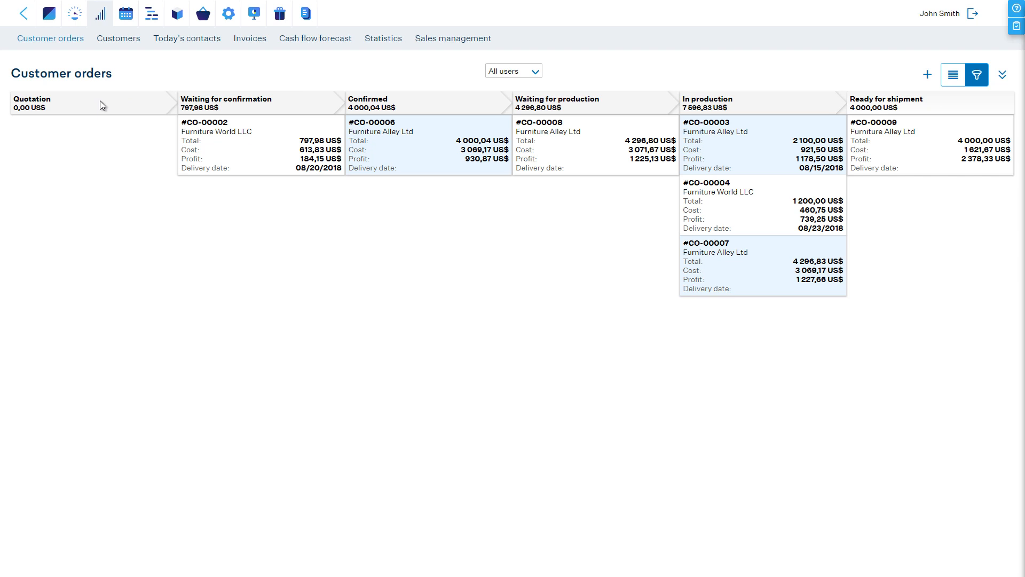
{"action": "mouse_move", "coordinate": [124, 106]}
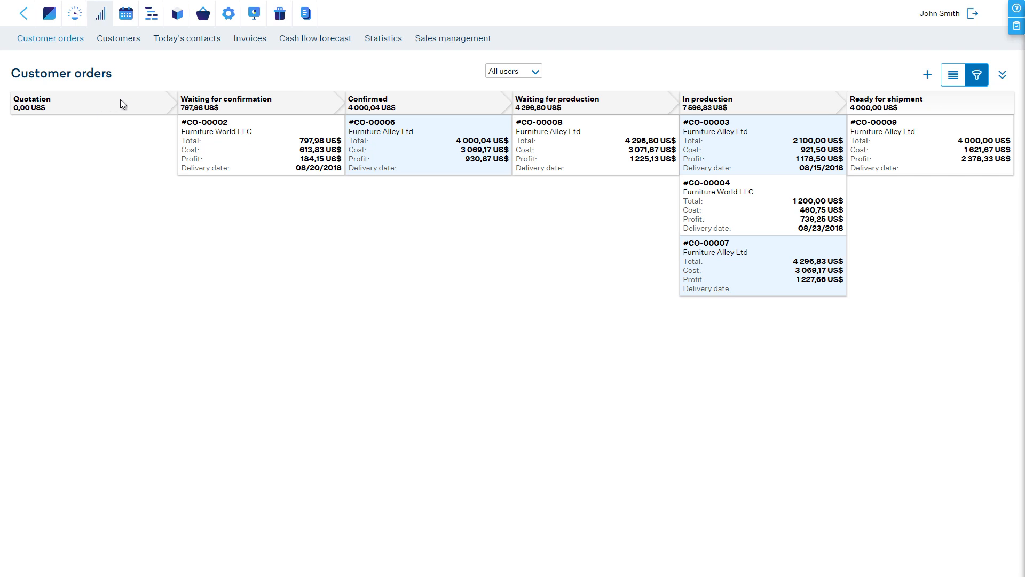
{"action": "mouse_move", "coordinate": [304, 110]}
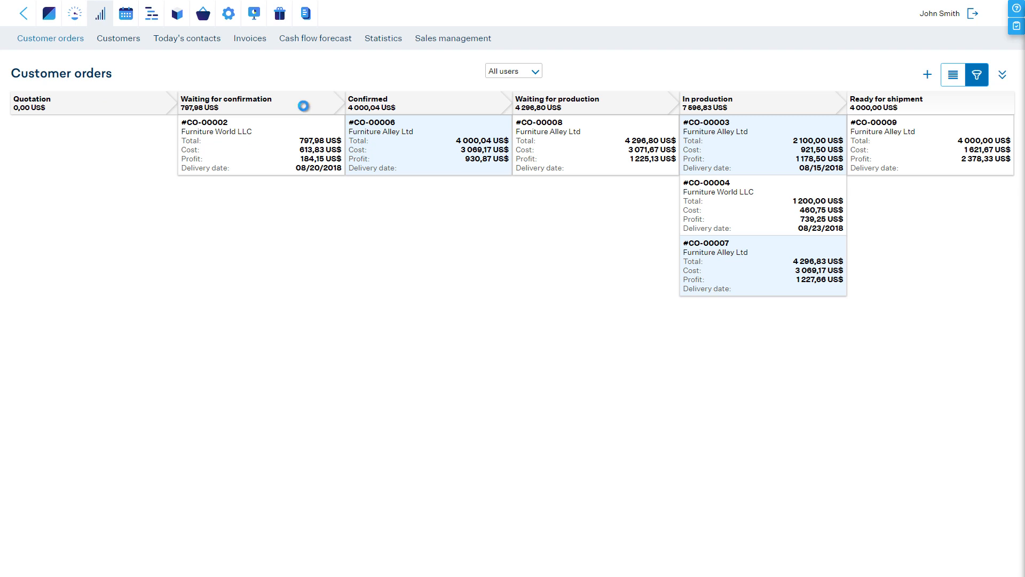
{"action": "mouse_move", "coordinate": [304, 110]}
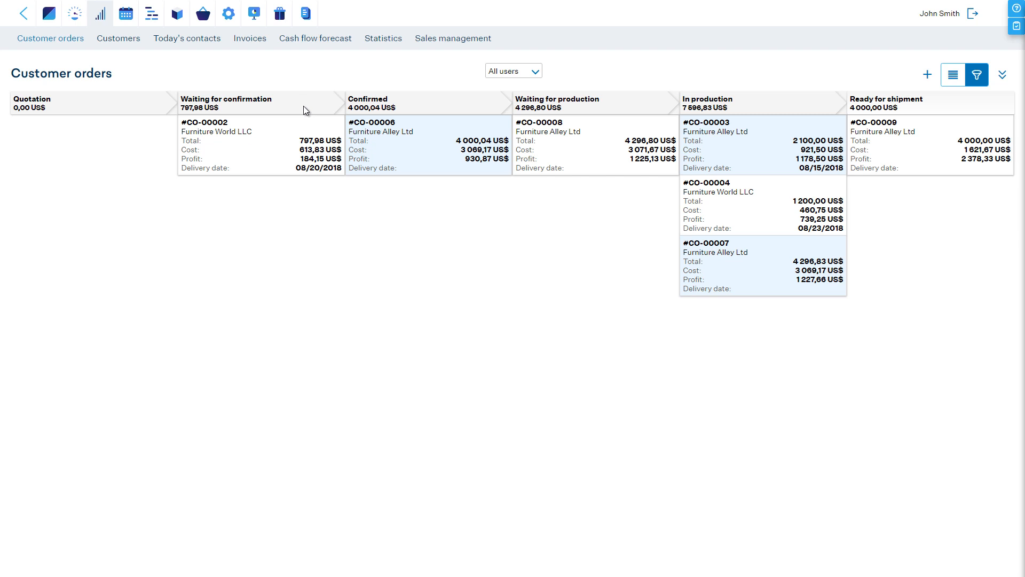
{"action": "mouse_move", "coordinate": [435, 109]}
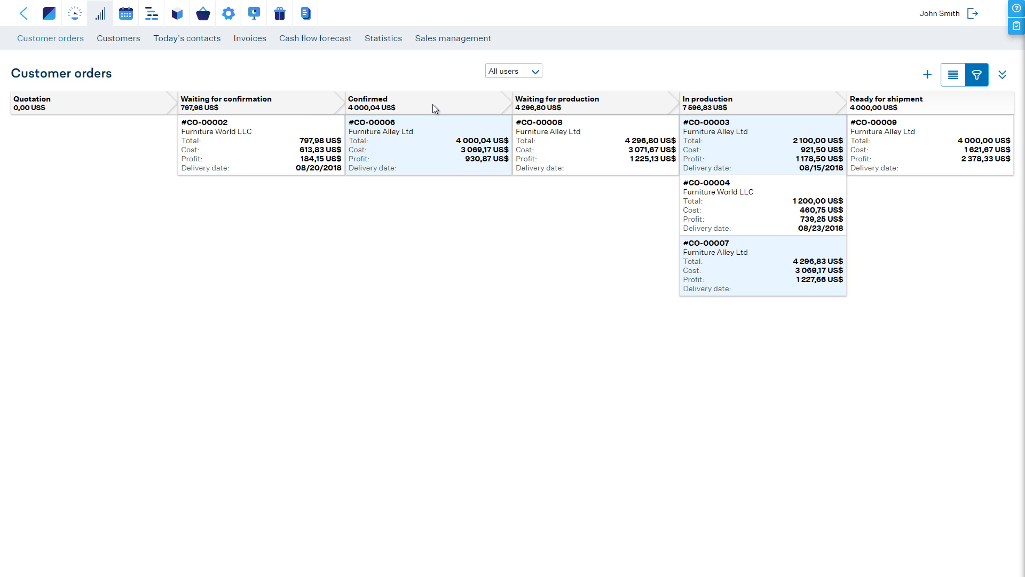
{"action": "mouse_move", "coordinate": [135, 113]}
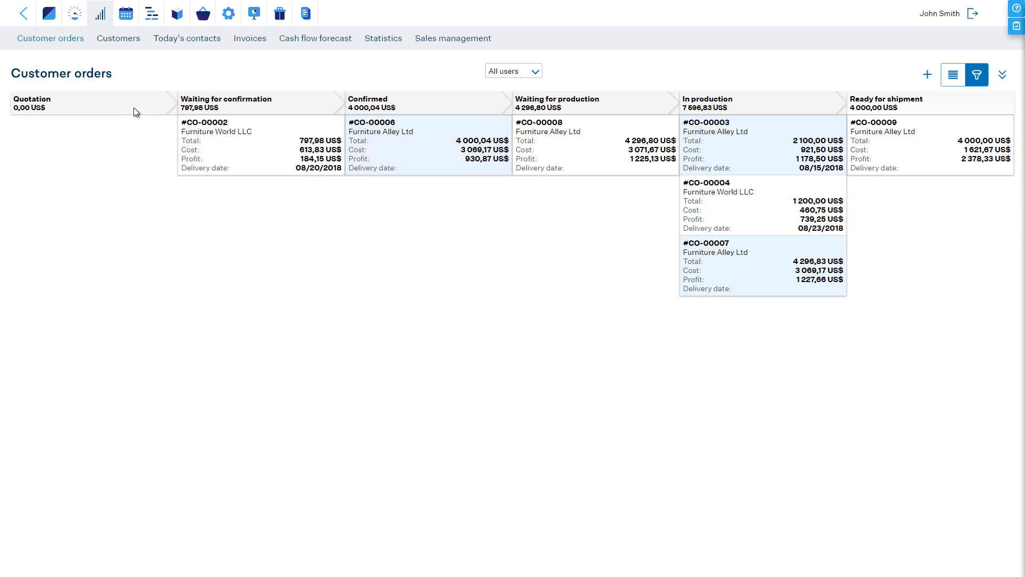
{"action": "mouse_move", "coordinate": [419, 104]}
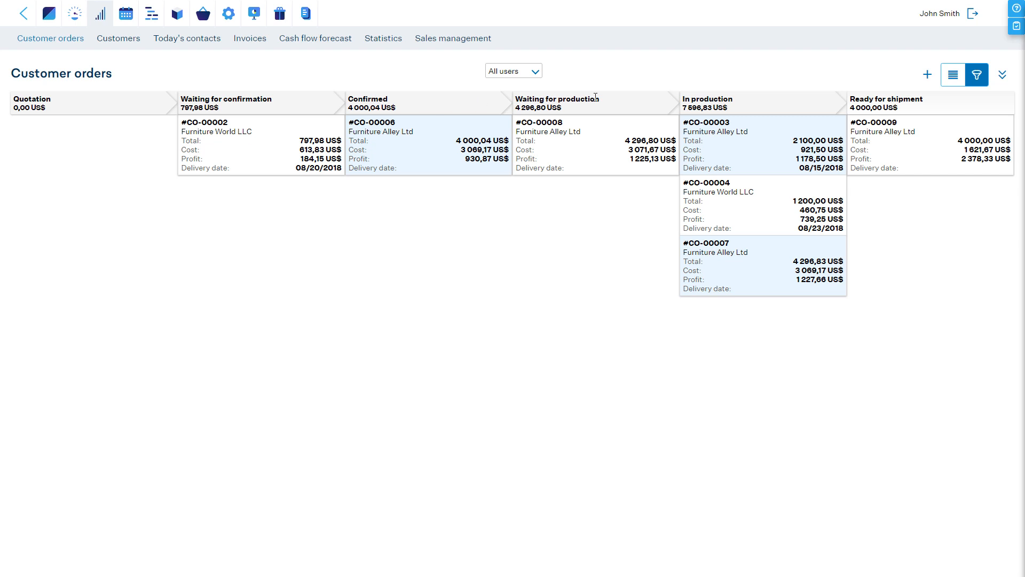
{"action": "mouse_move", "coordinate": [613, 106]}
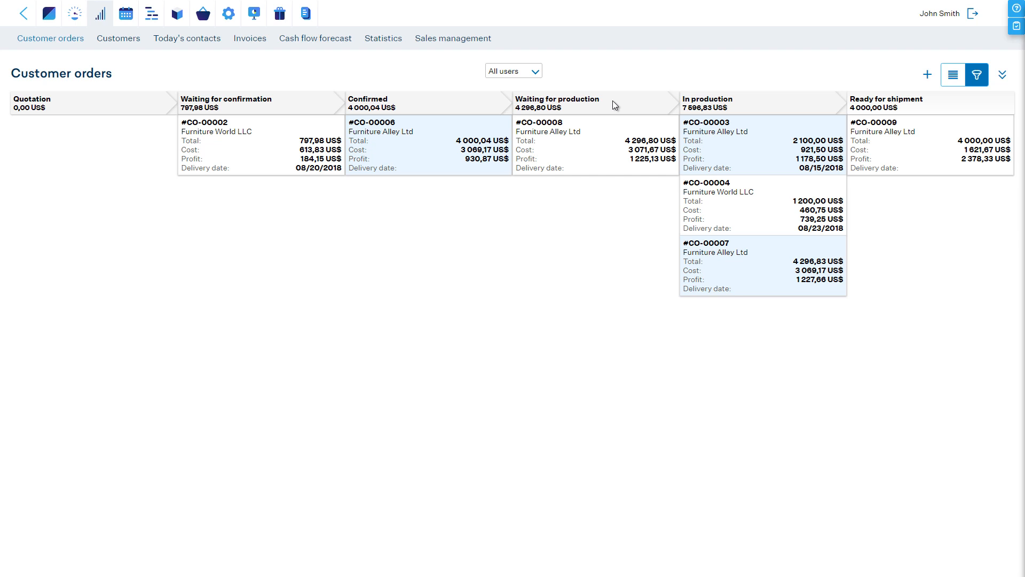
{"action": "mouse_move", "coordinate": [750, 105]}
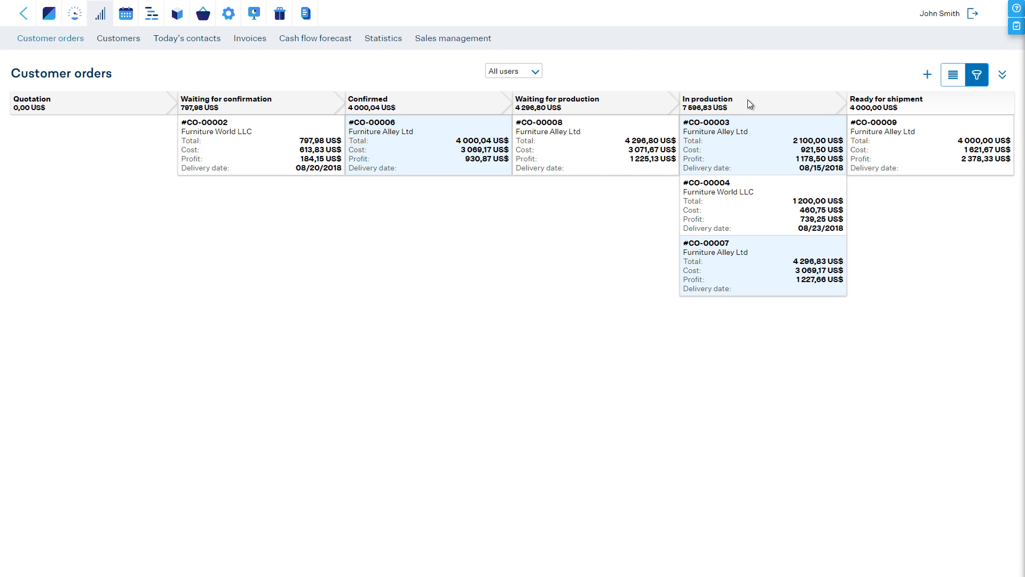
{"action": "mouse_move", "coordinate": [940, 107]}
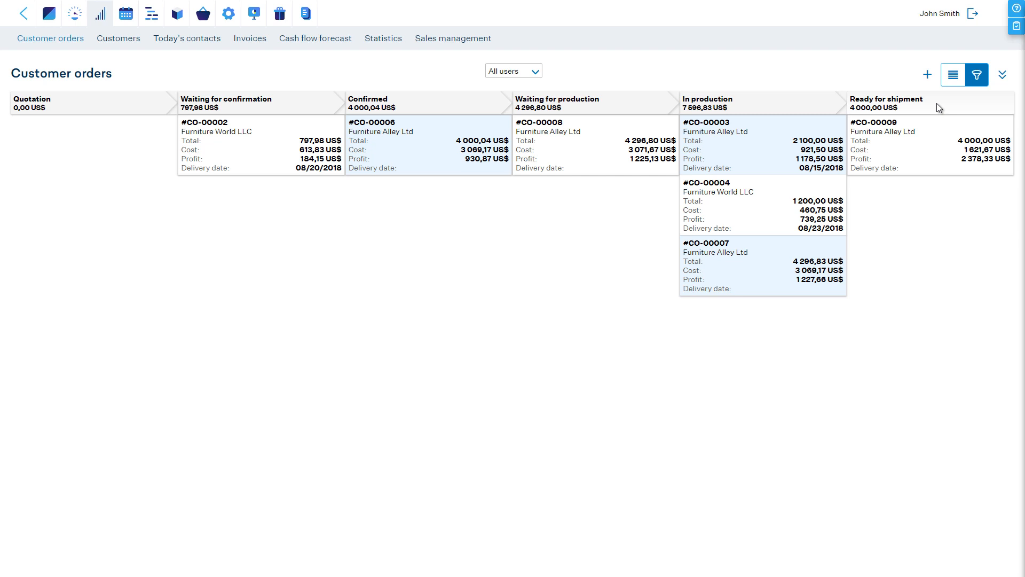
{"action": "mouse_move", "coordinate": [952, 74]}
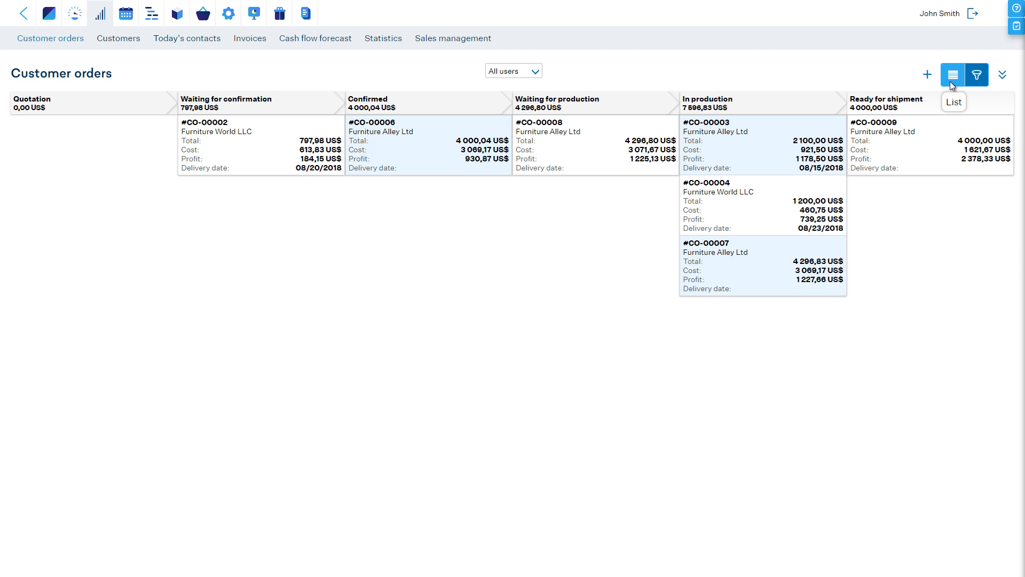
Switch the customer orders board to the list view with status and payment columns
{"action": "left_click", "coordinate": [892, 74]}
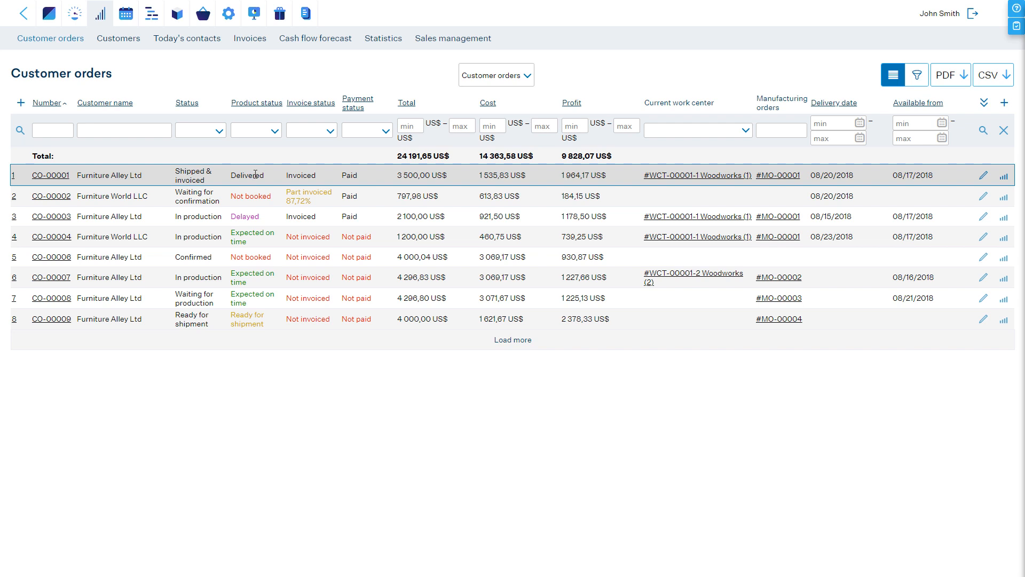
{"action": "mouse_move", "coordinate": [318, 177]}
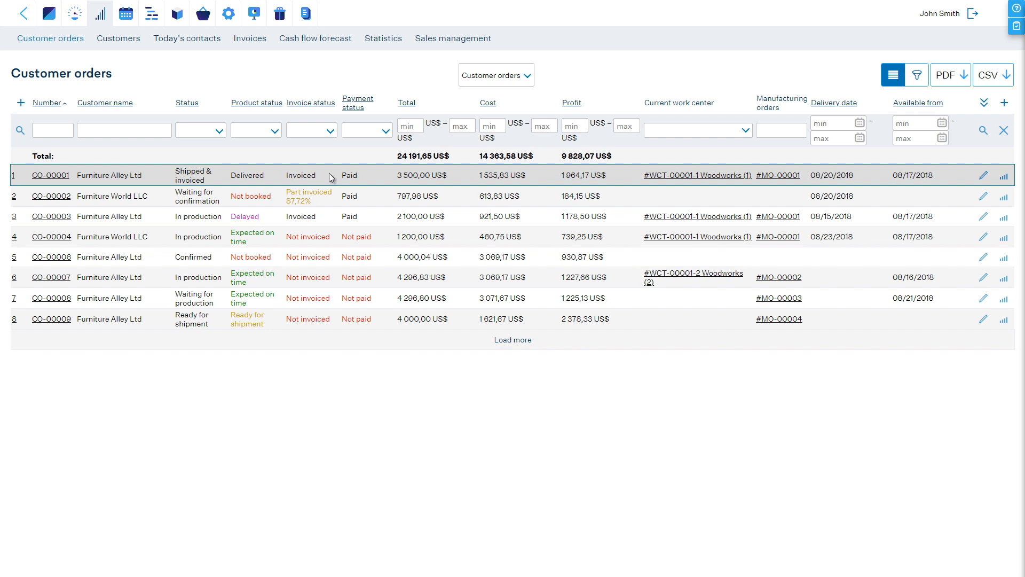
{"action": "mouse_move", "coordinate": [370, 177]}
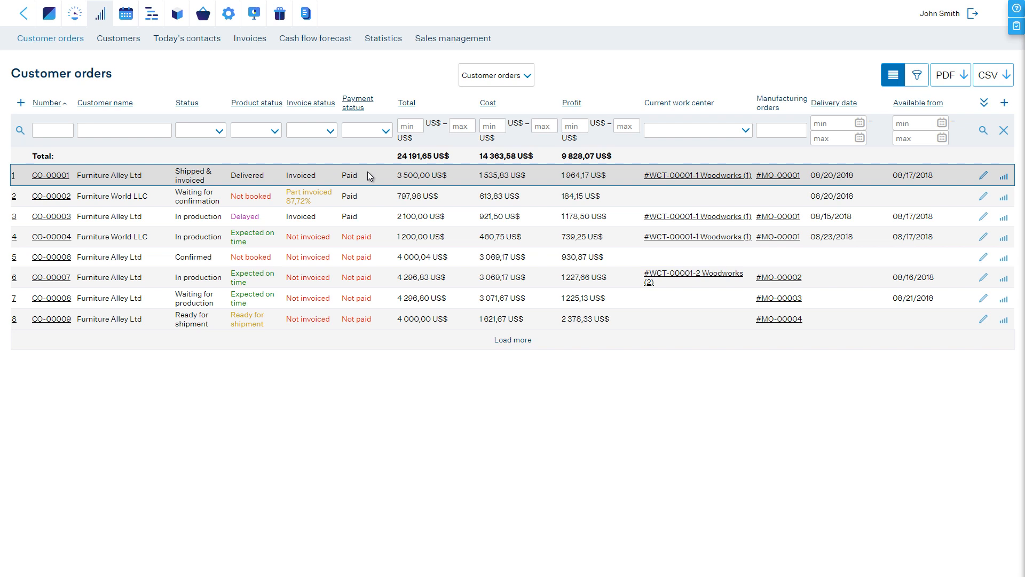
{"action": "mouse_move", "coordinate": [381, 175]}
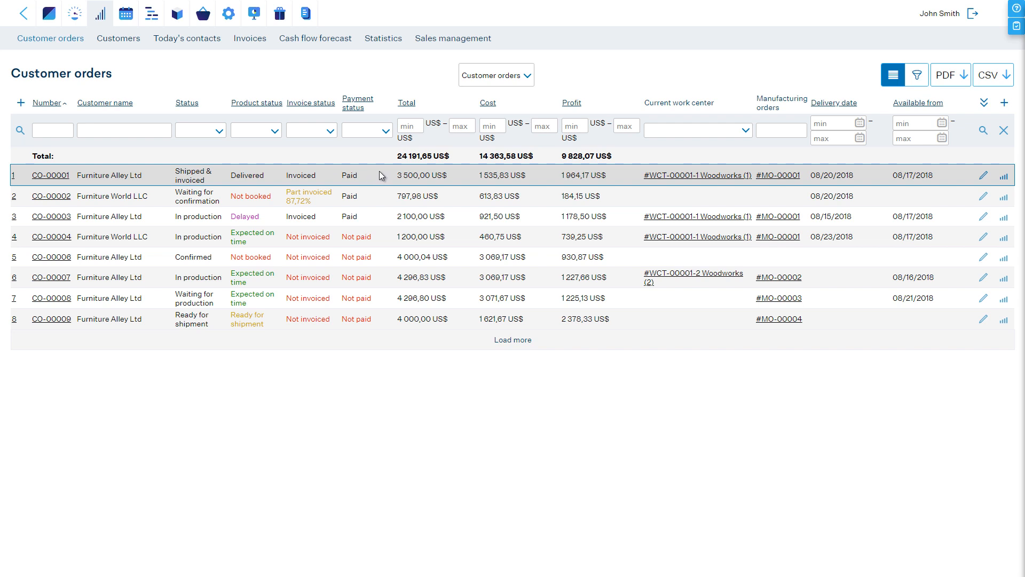
{"action": "mouse_move", "coordinate": [488, 171]}
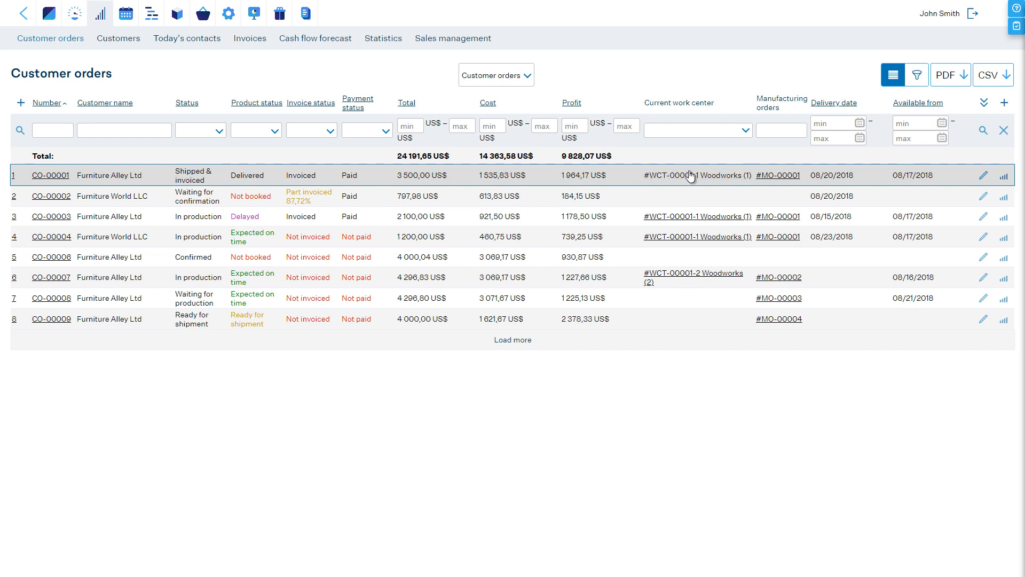
{"action": "mouse_move", "coordinate": [777, 174]}
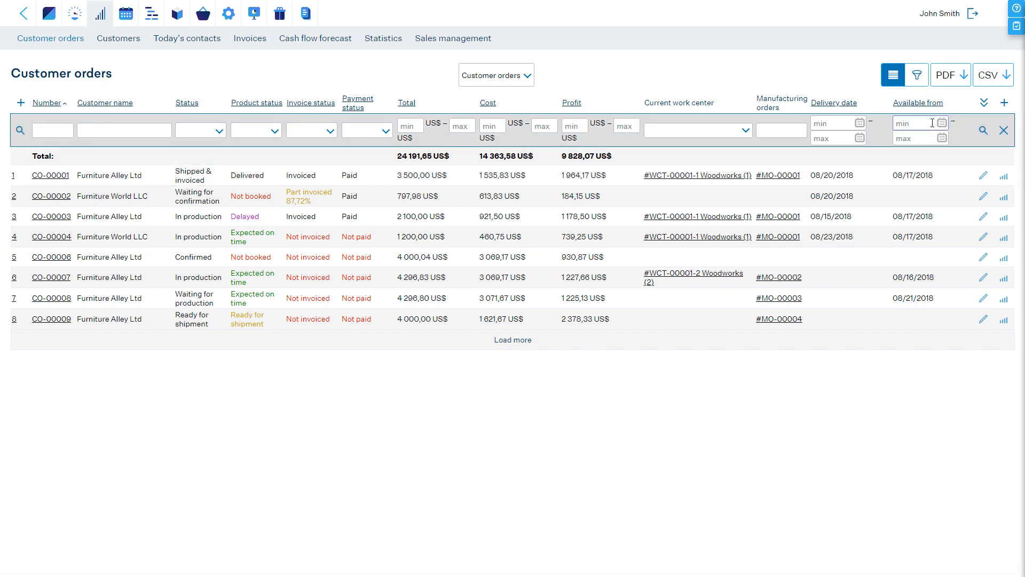
Check the delivery date filter calendar without setting a date and sort orders by delivery date
{"action": "left_click", "coordinate": [838, 123]}
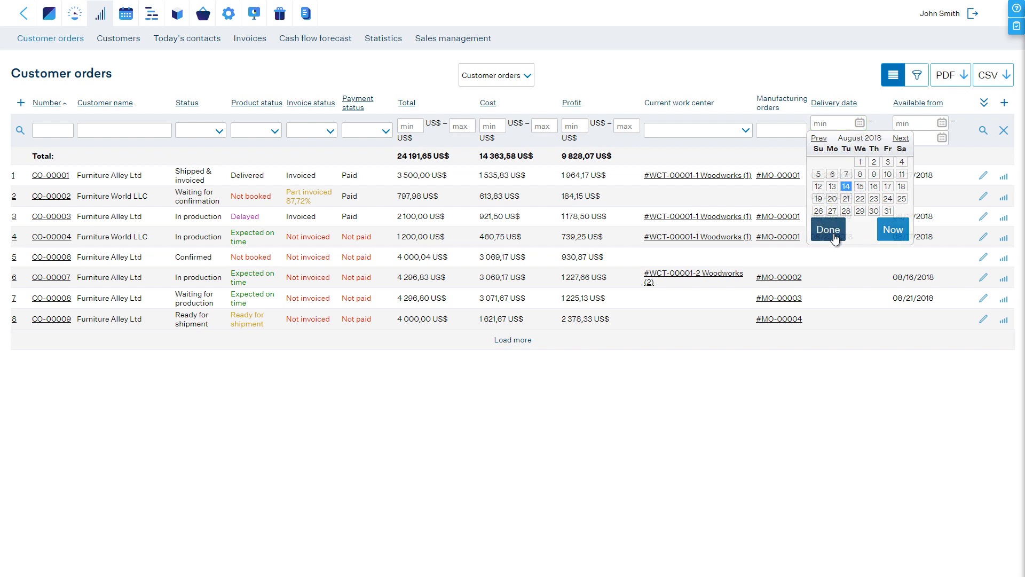
{"action": "left_click", "coordinate": [826, 230]}
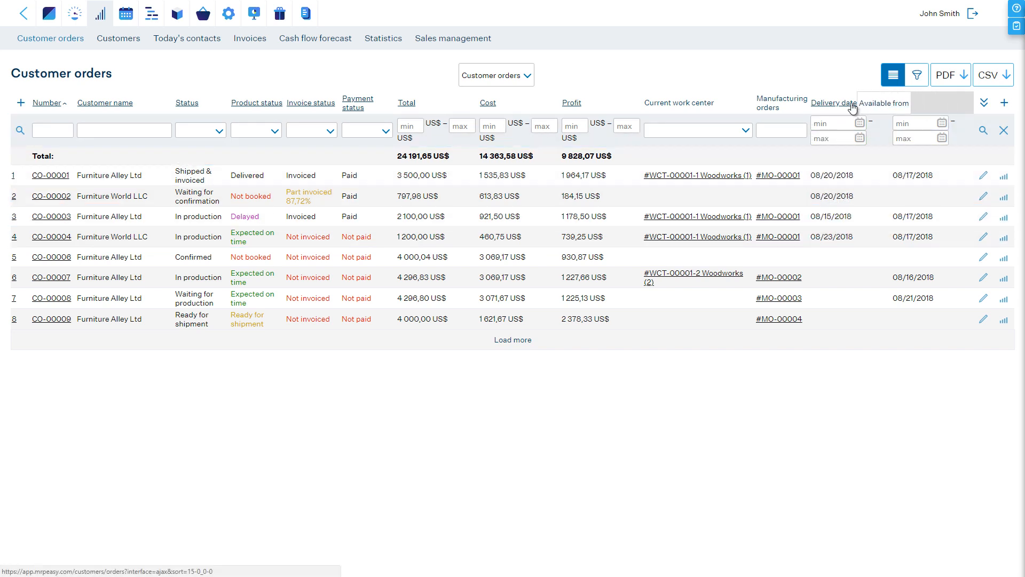
{"action": "left_click", "coordinate": [979, 102]}
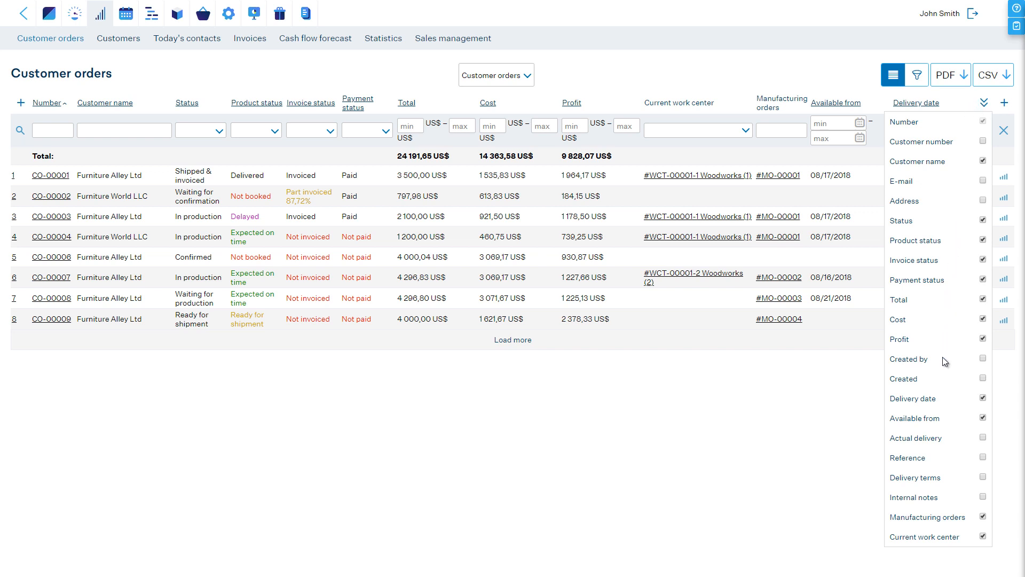
Add the Actual delivery column to the list, then remove it again
{"action": "left_click", "coordinate": [982, 438]}
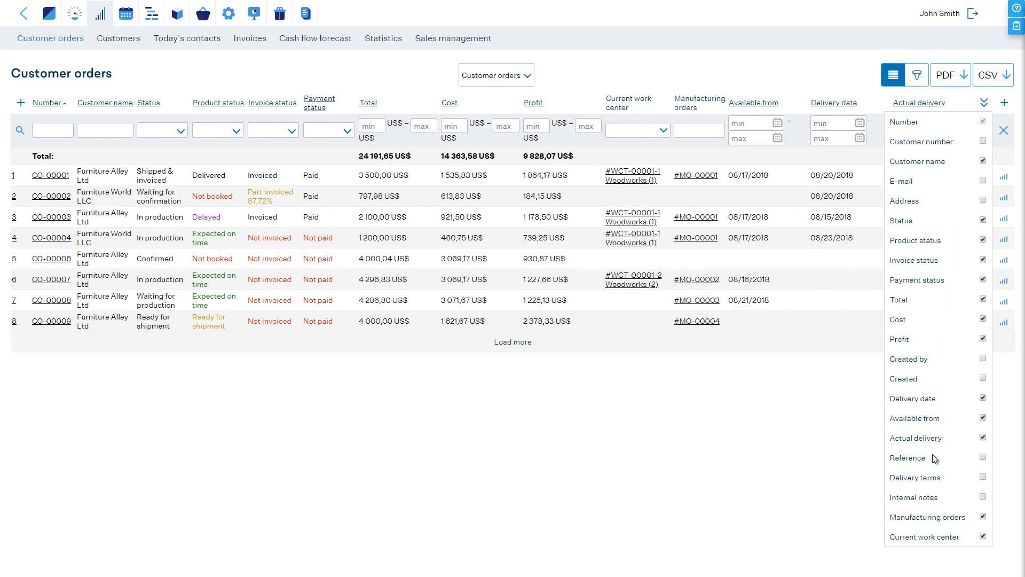
{"action": "left_click", "coordinate": [983, 458]}
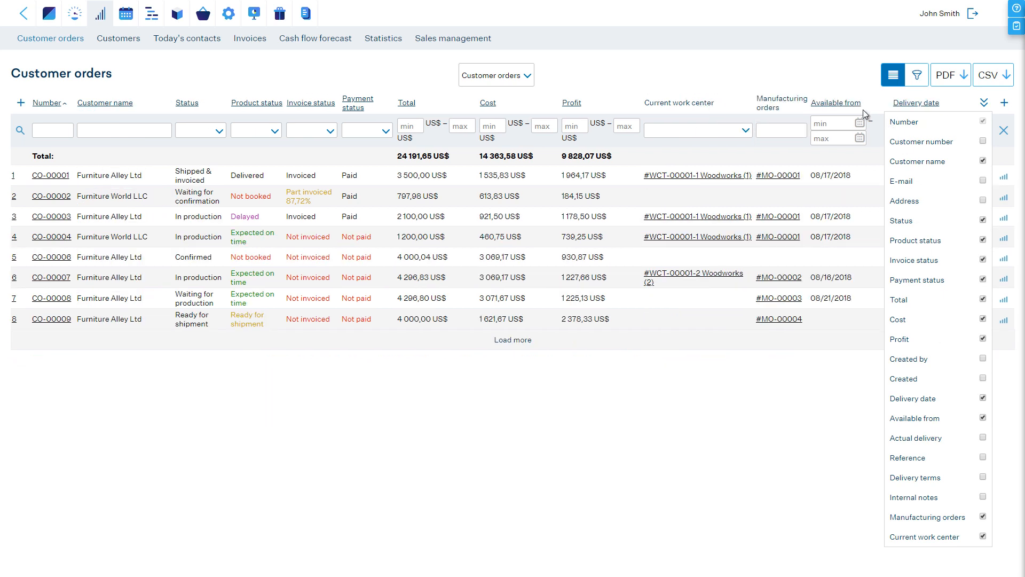
{"action": "left_click", "coordinate": [495, 74]}
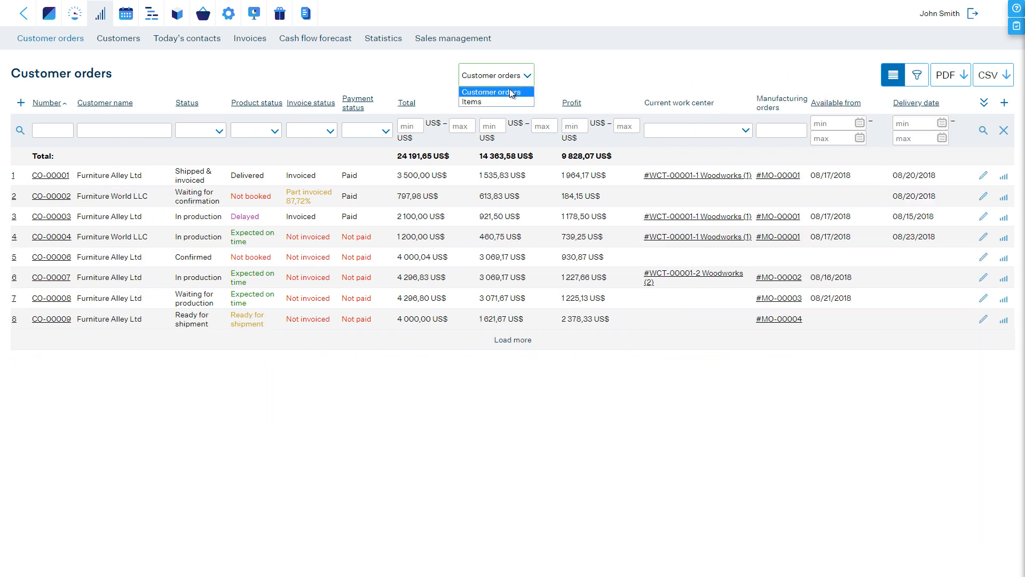
Switch the customer orders list to the Items view, one row per ordered item
{"action": "left_click", "coordinate": [472, 102]}
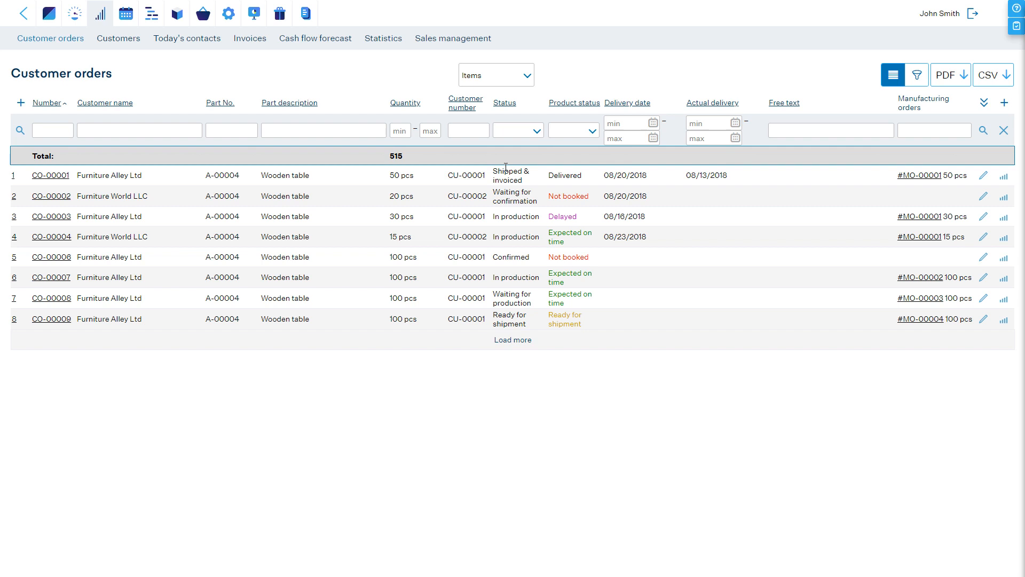
{"action": "left_click", "coordinate": [510, 217]}
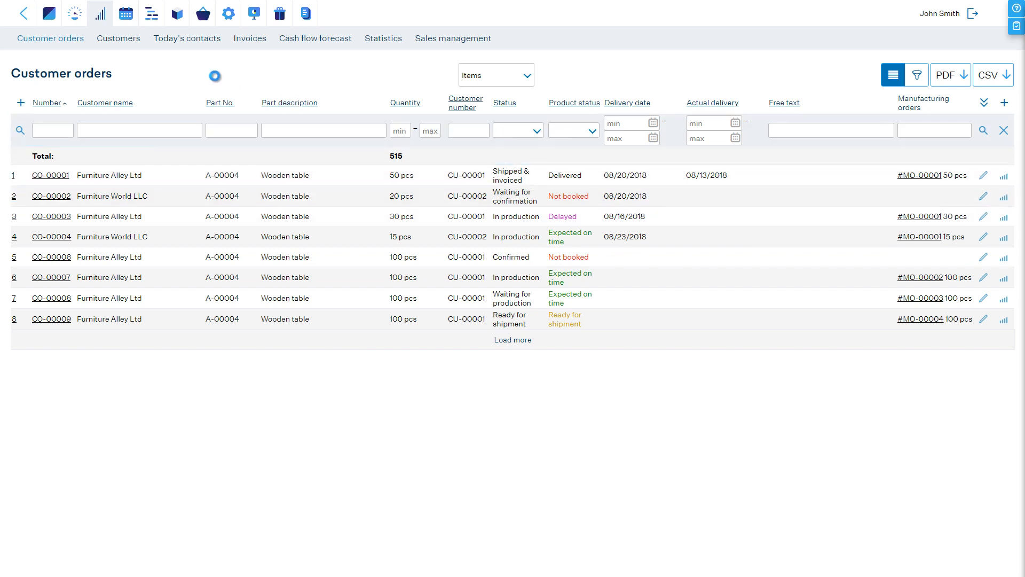
Review the Customers summary Deliveries report, then return to the home screen
{"action": "left_click", "coordinate": [119, 38]}
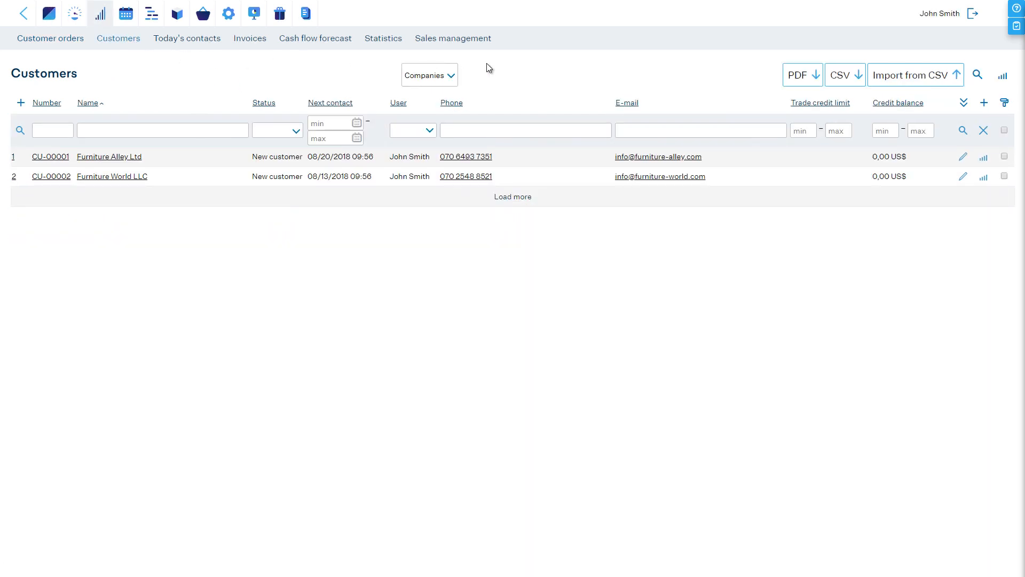
{"action": "mouse_move", "coordinate": [1002, 75]}
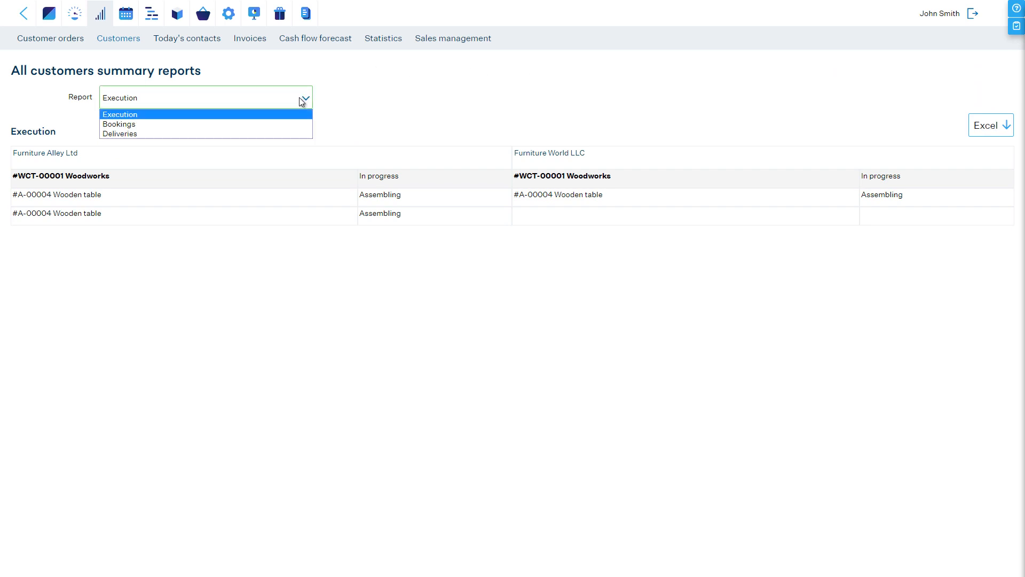
{"action": "left_click", "coordinate": [120, 133]}
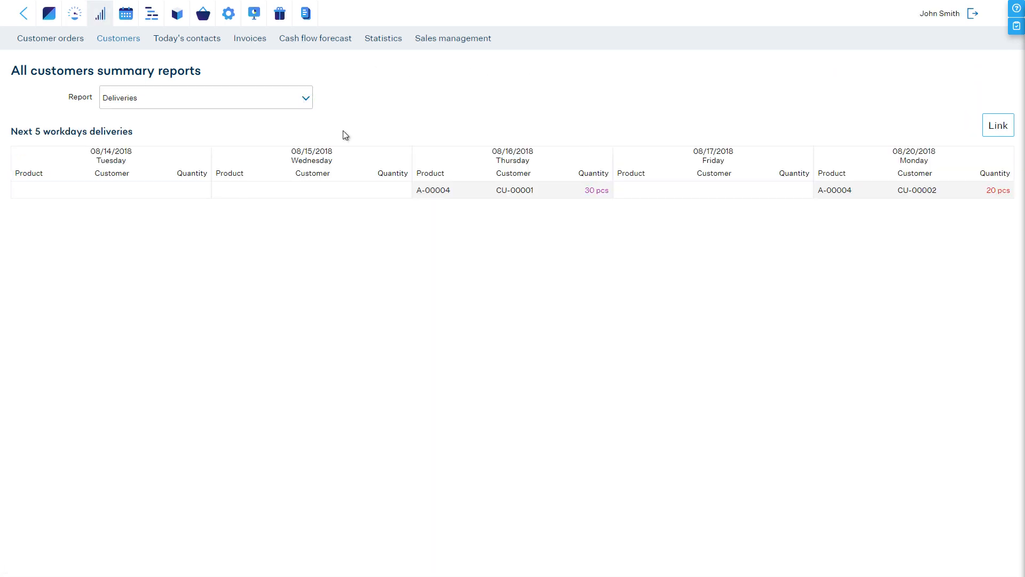
{"action": "left_click", "coordinate": [997, 125]}
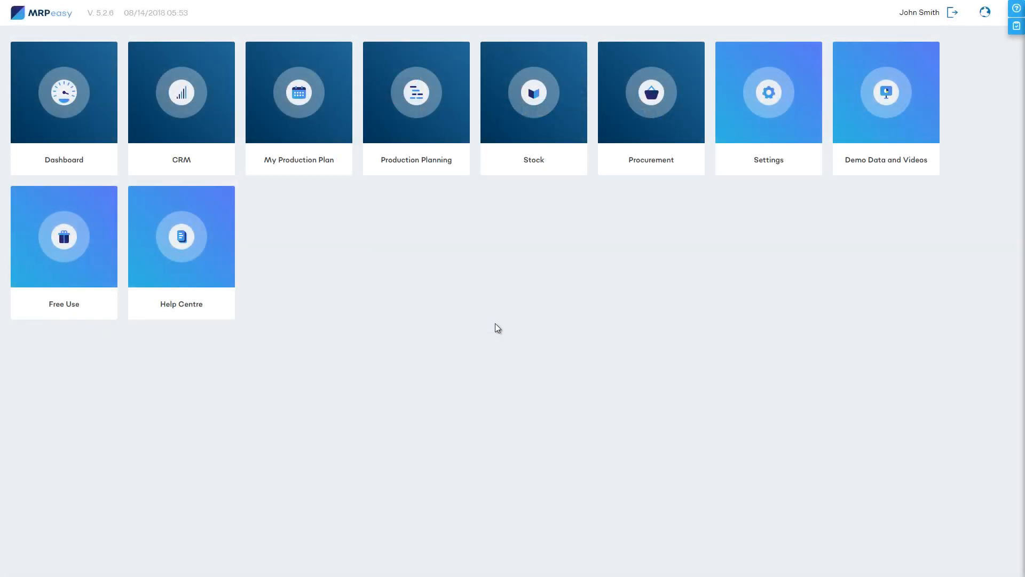
Start a new customer order and choose to add a new customer company
{"action": "left_click", "coordinate": [181, 91]}
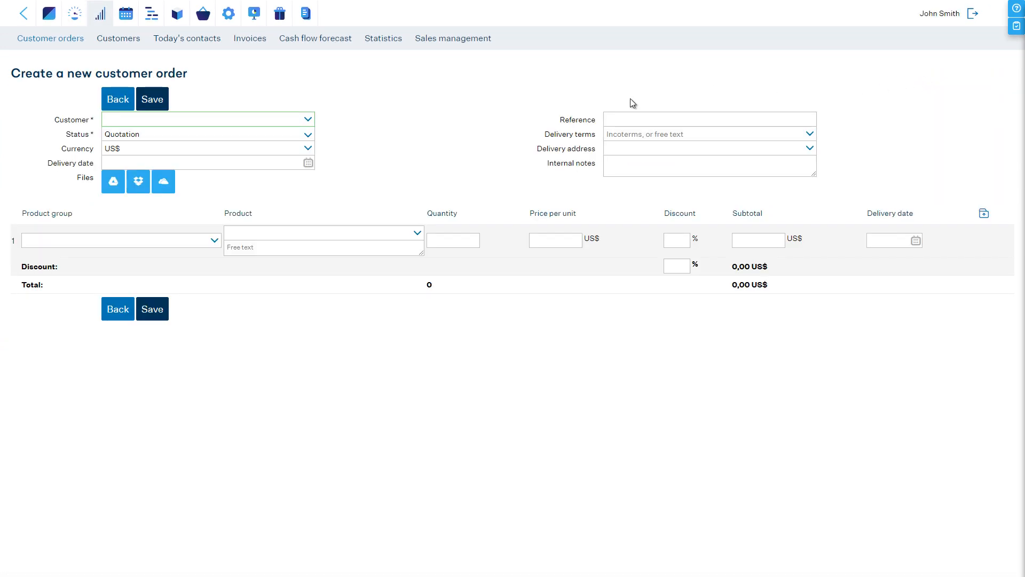
{"action": "left_click", "coordinate": [307, 119]}
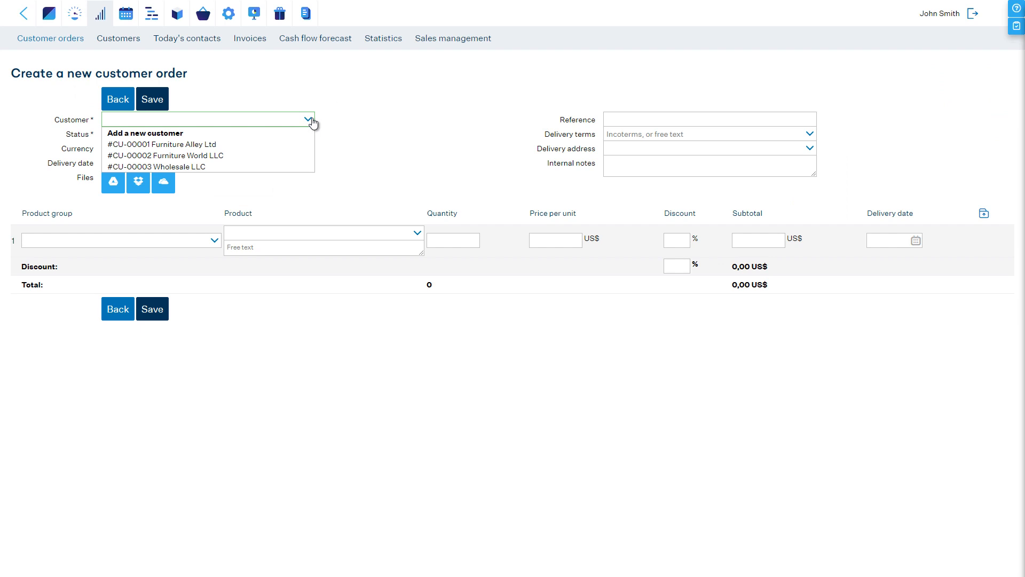
{"action": "left_click", "coordinate": [308, 119]}
{"action": "type", "text": "Our"}
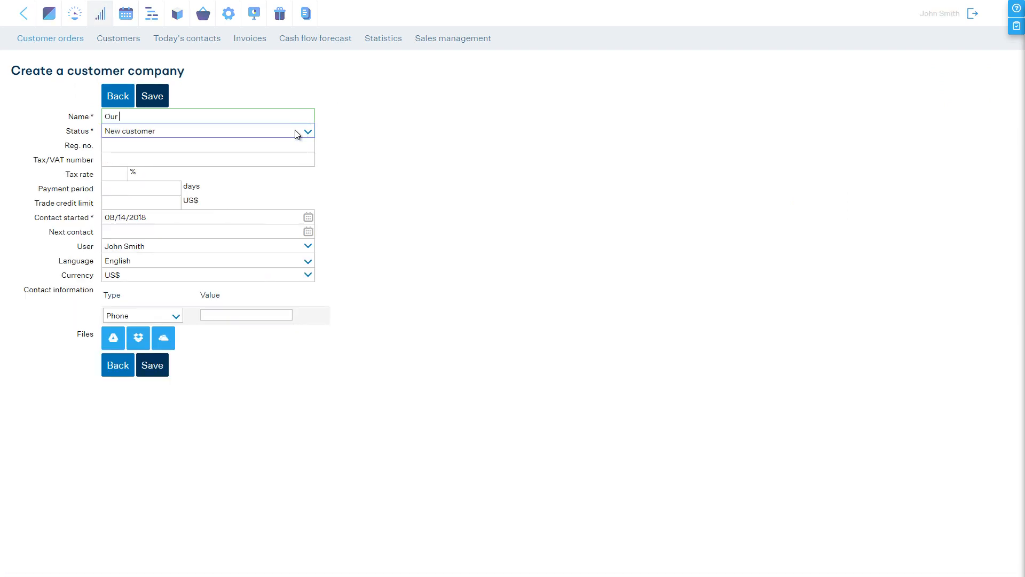
{"action": "type", "text": "New Customer LLC"}
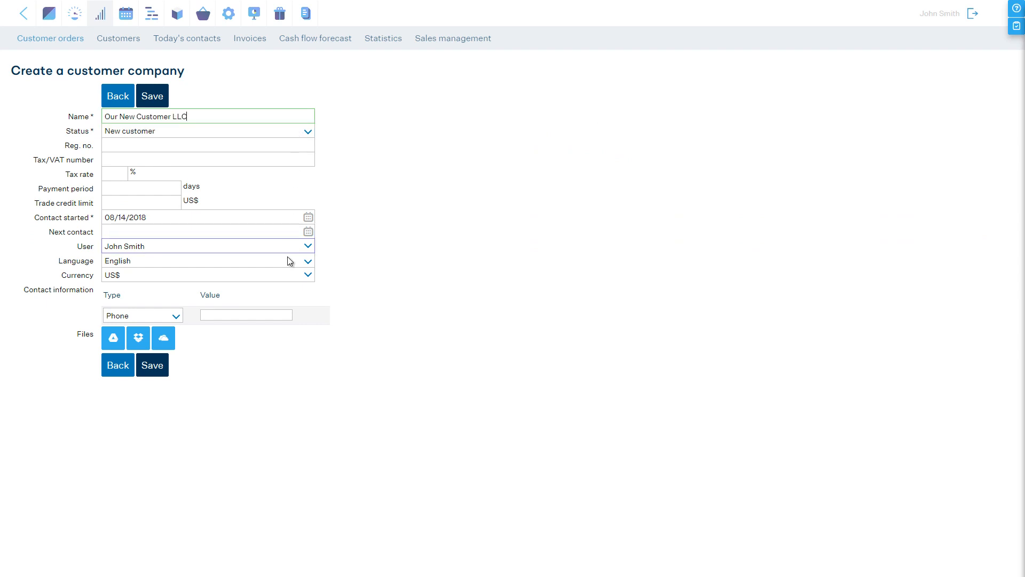
{"action": "left_click", "coordinate": [246, 314]}
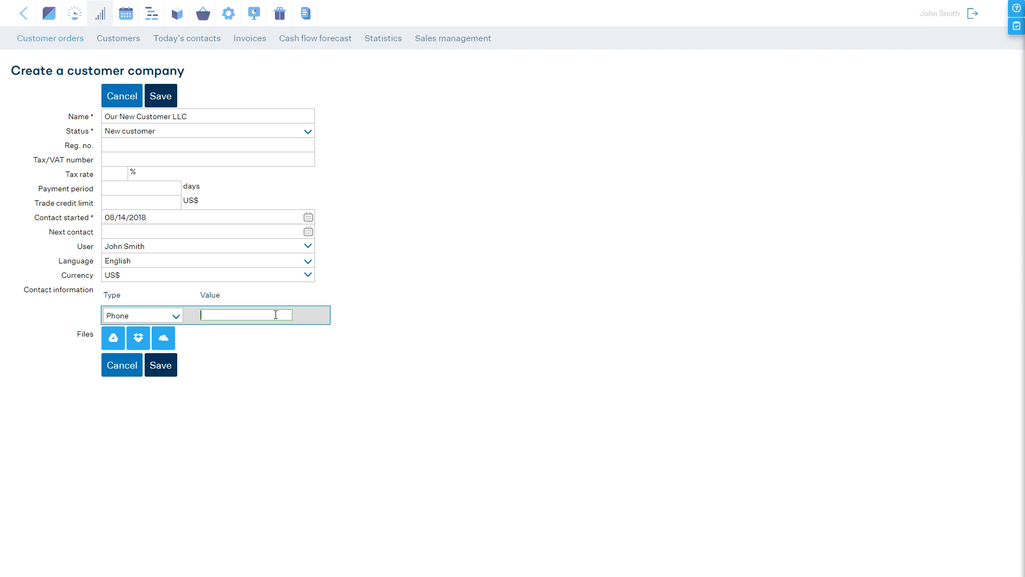
{"action": "type", "text": "6"}
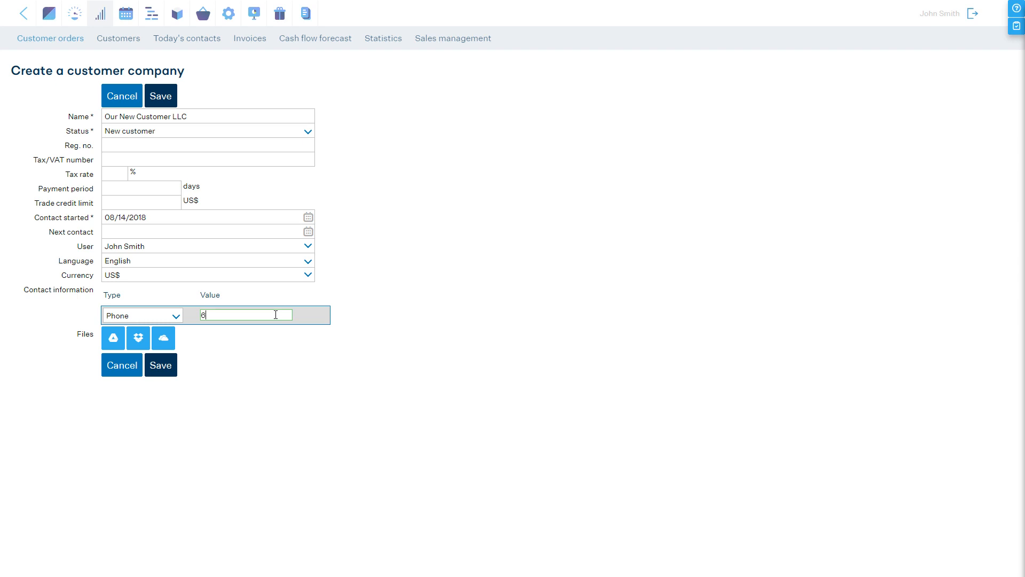
{"action": "type", "text": "615000000"}
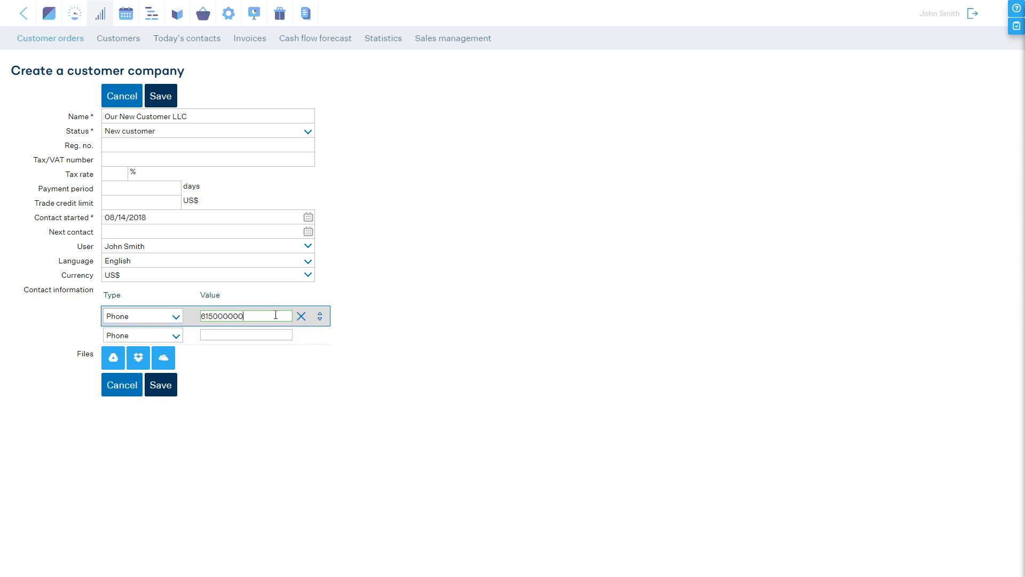
Add a delivery address contact (Delivery address, Line 2, 88806) and save customer CU-00004
{"action": "left_click", "coordinate": [174, 334]}
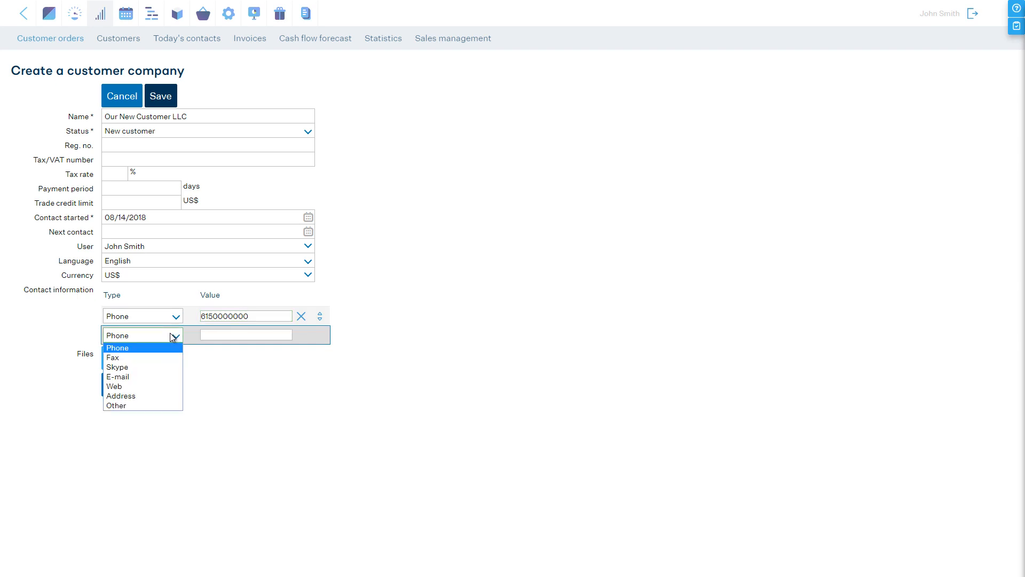
{"action": "left_click", "coordinate": [121, 395]}
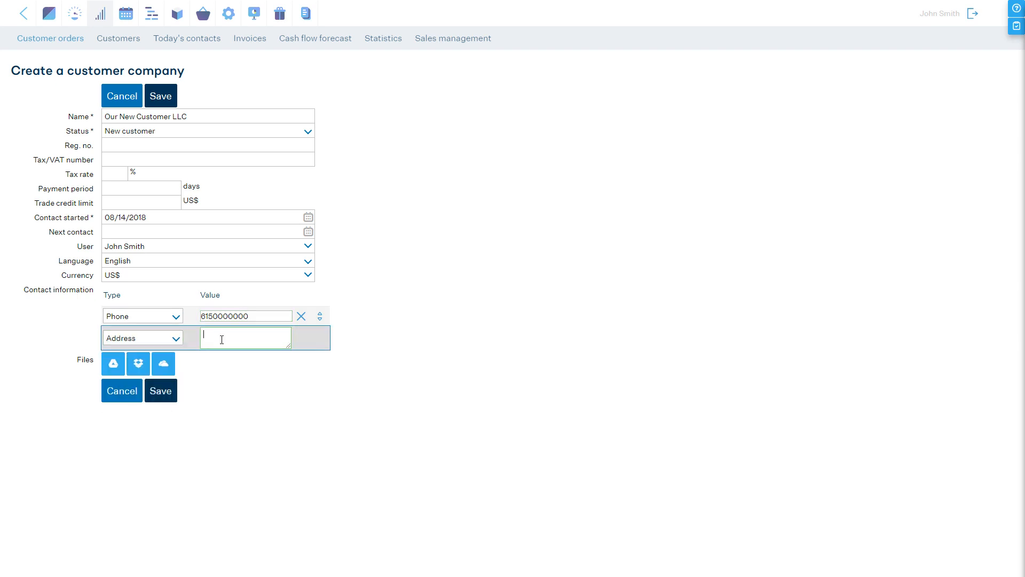
{"action": "type", "text": "Delivery address line 1"}
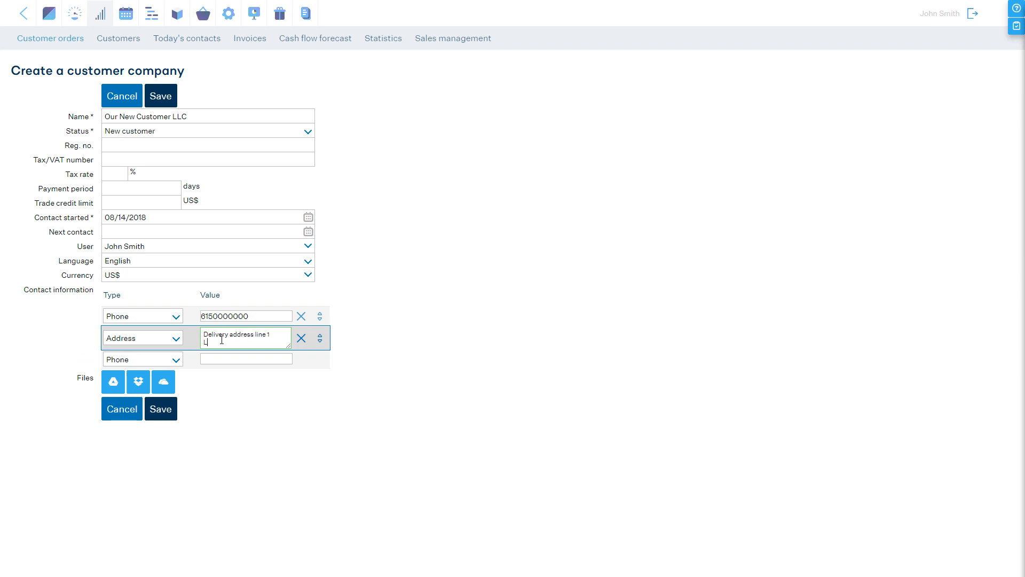
{"action": "type", "text": "Line 2"}
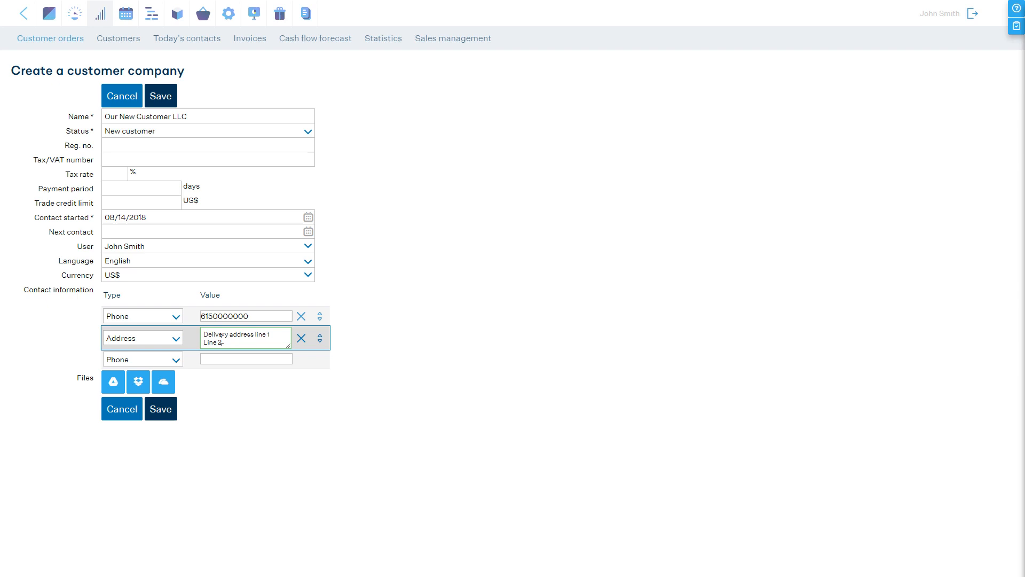
{"action": "type", "text": "88806"}
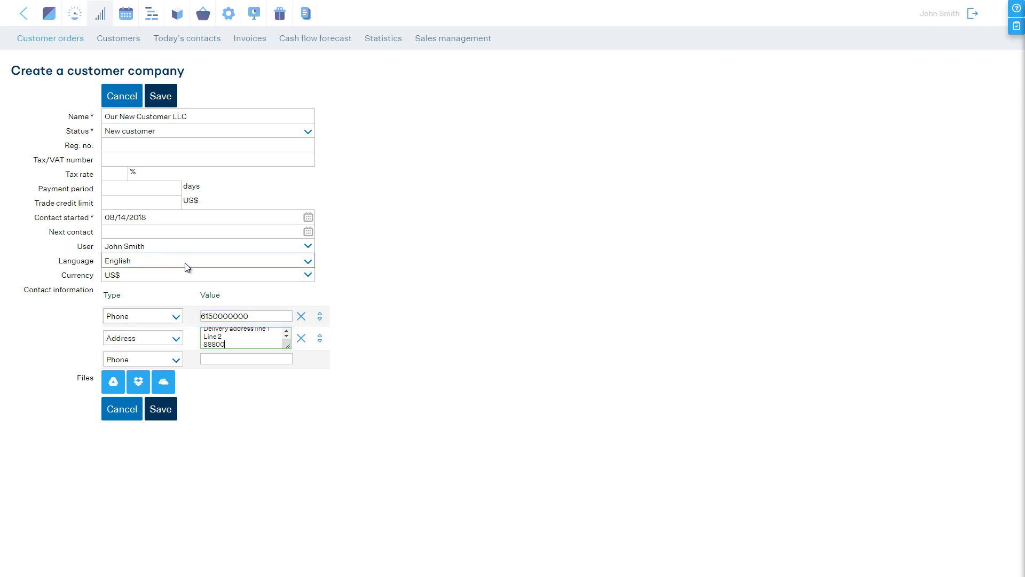
{"action": "left_click", "coordinate": [141, 188]}
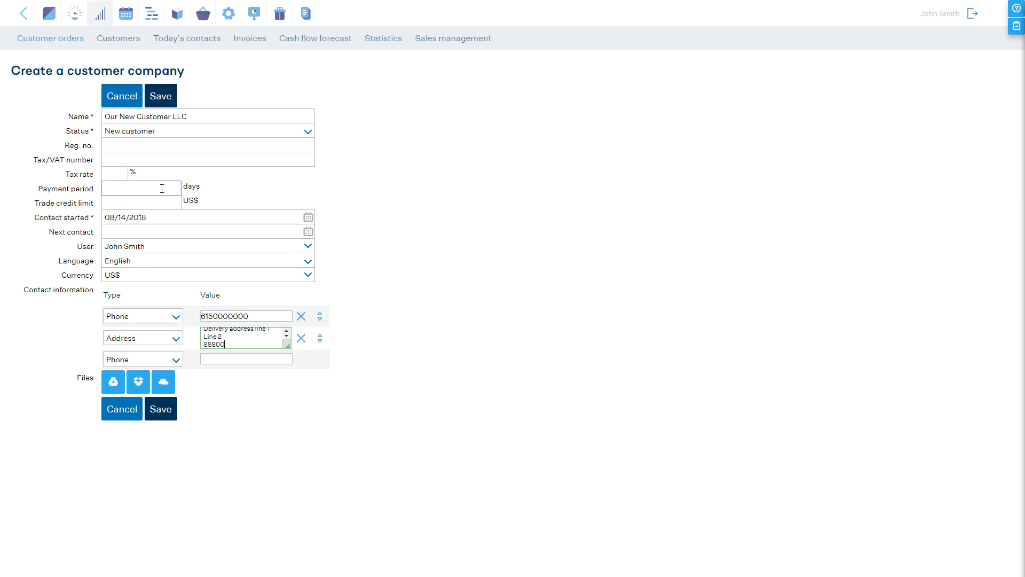
{"action": "left_click", "coordinate": [161, 95]}
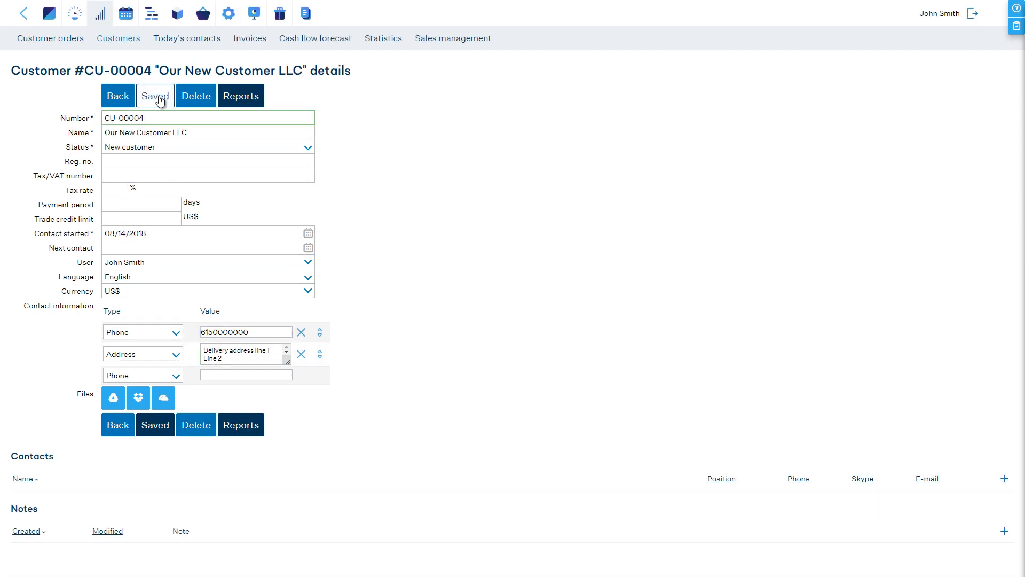
{"action": "mouse_move", "coordinate": [1005, 478]}
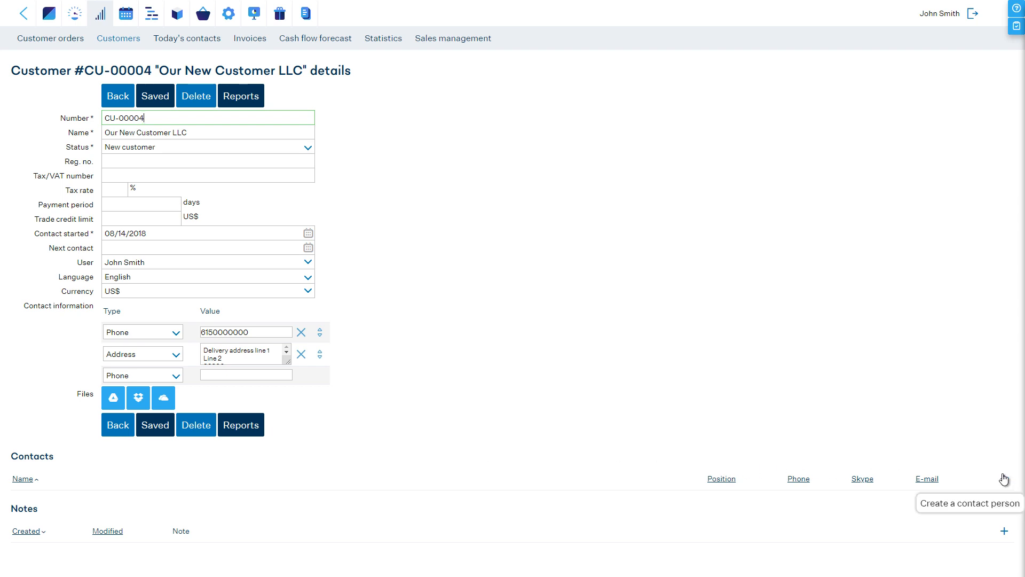
{"action": "mouse_move", "coordinate": [160, 448]}
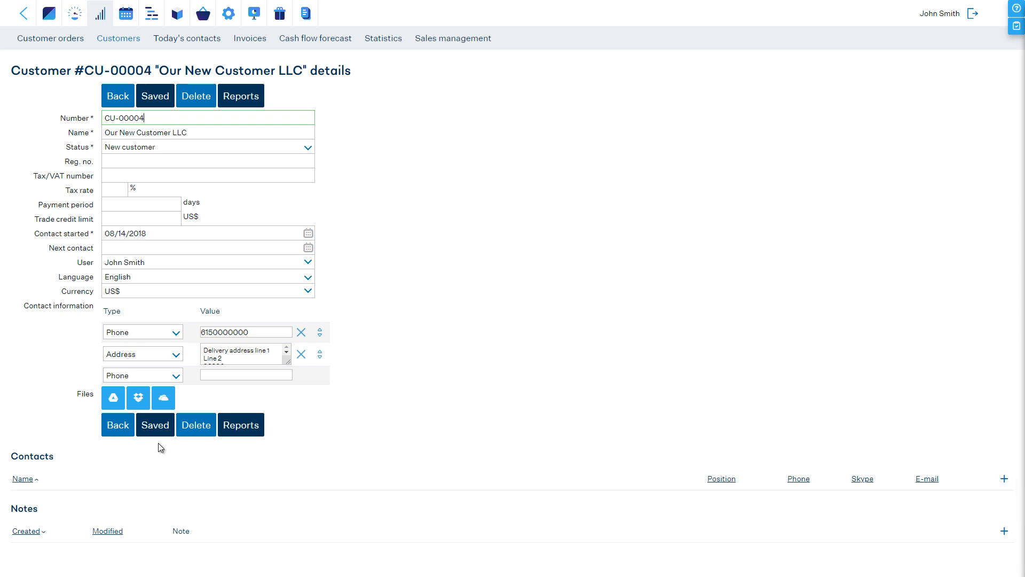
Order 100 pcs of the Wooden table and save quotation CO-00011
{"action": "left_click", "coordinate": [50, 38]}
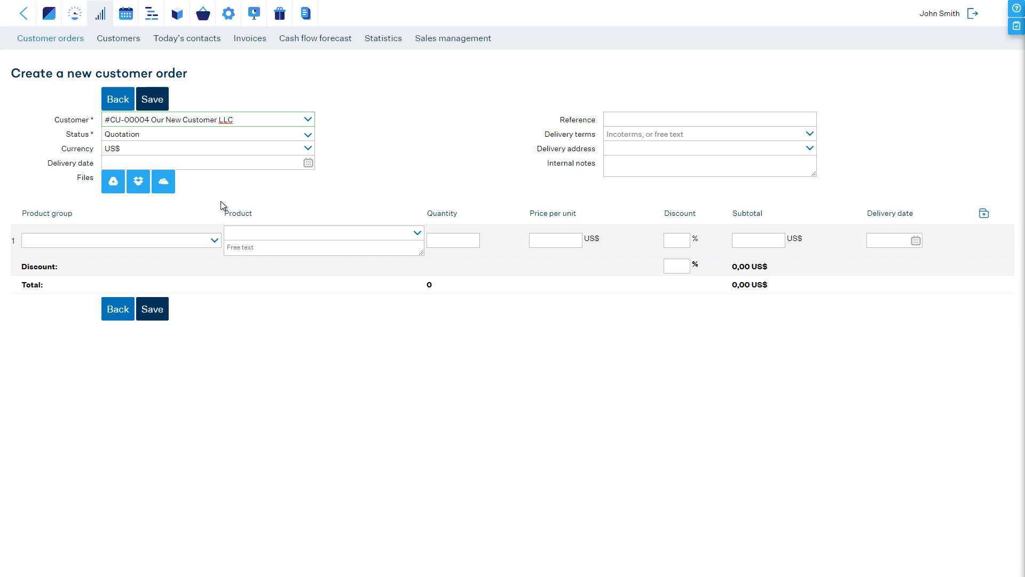
{"action": "left_click", "coordinate": [320, 233]}
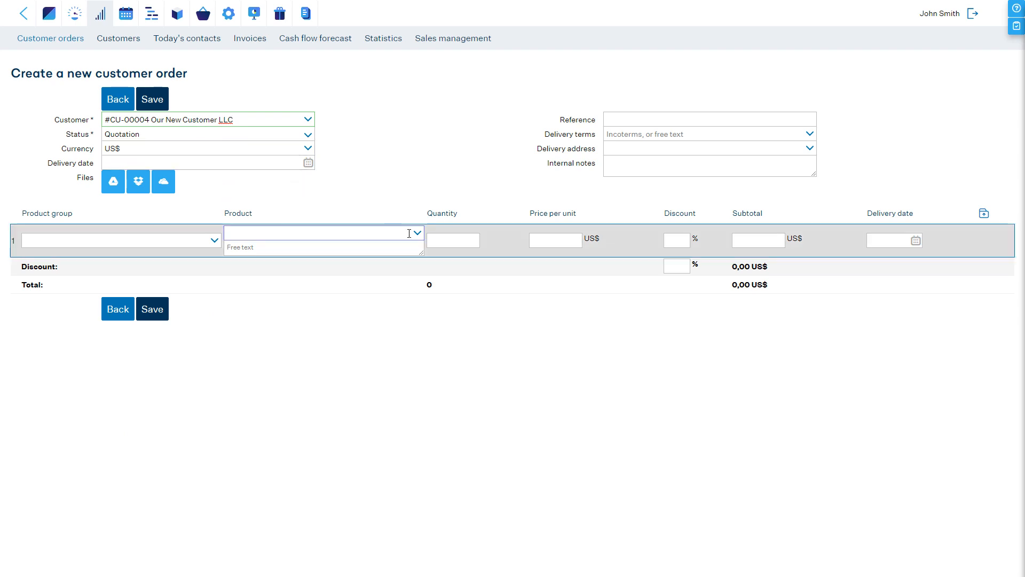
{"action": "left_click", "coordinate": [317, 234]}
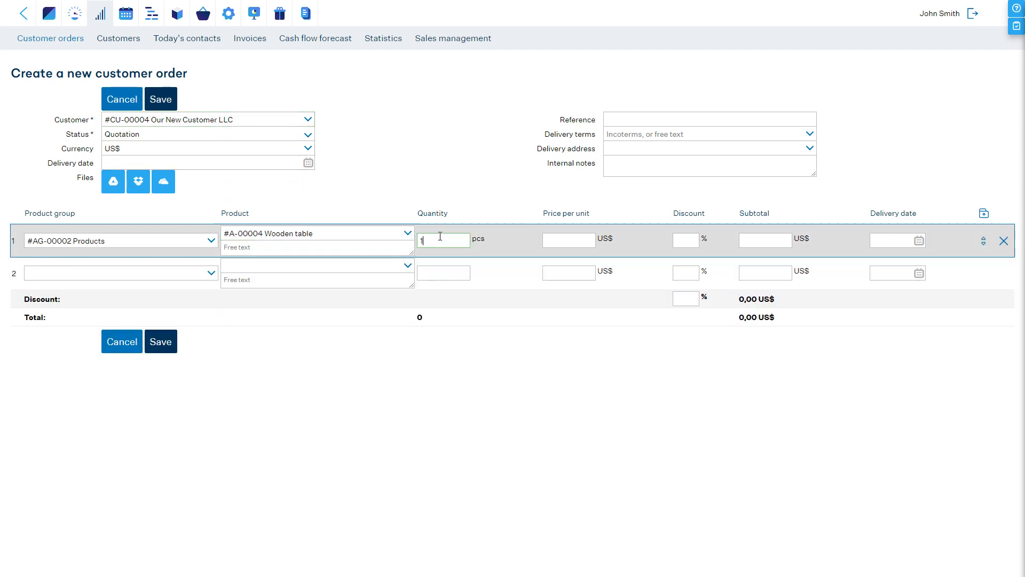
{"action": "type", "text": "100"}
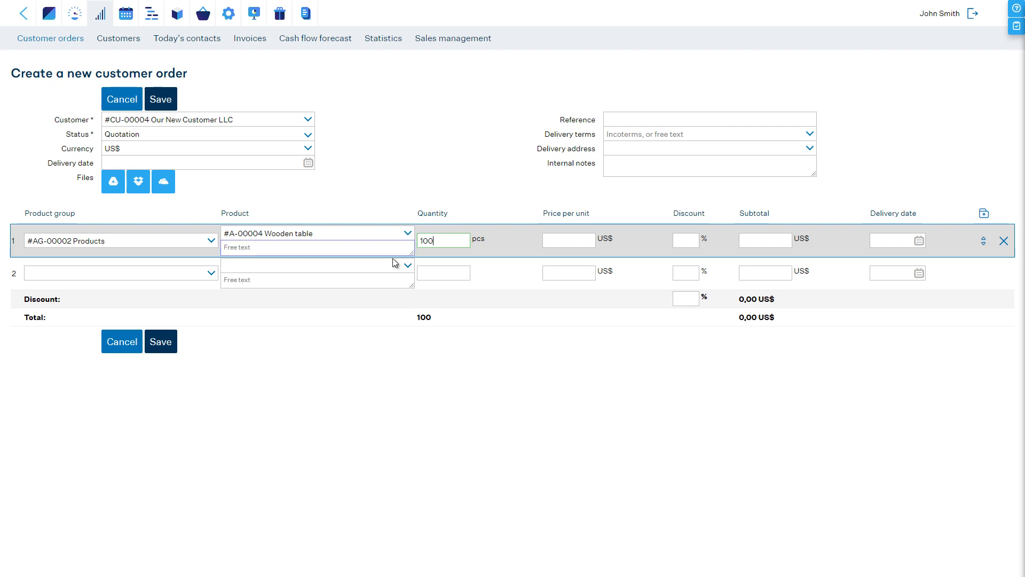
{"action": "left_click", "coordinate": [160, 341]}
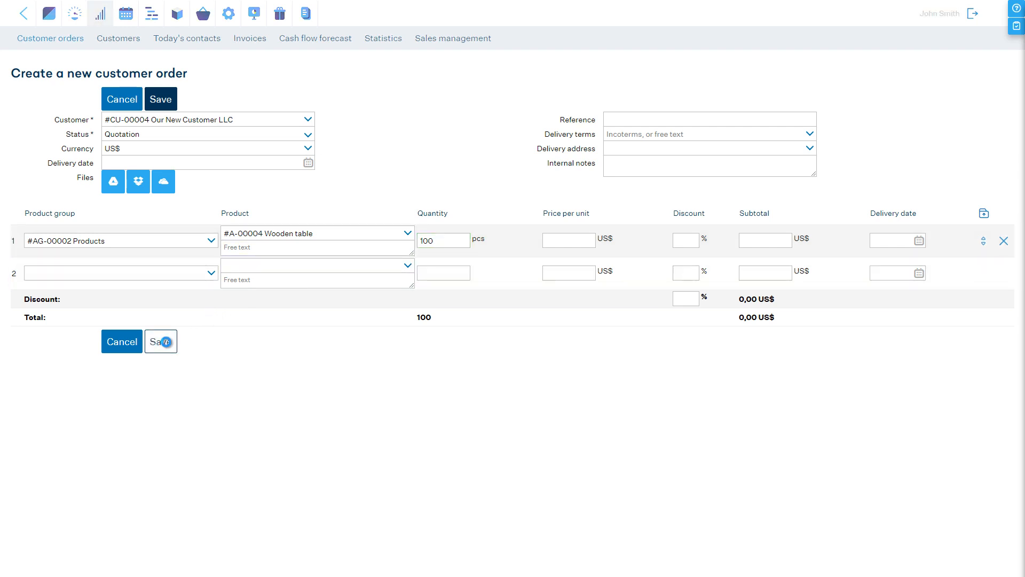
{"action": "left_click", "coordinate": [160, 340]}
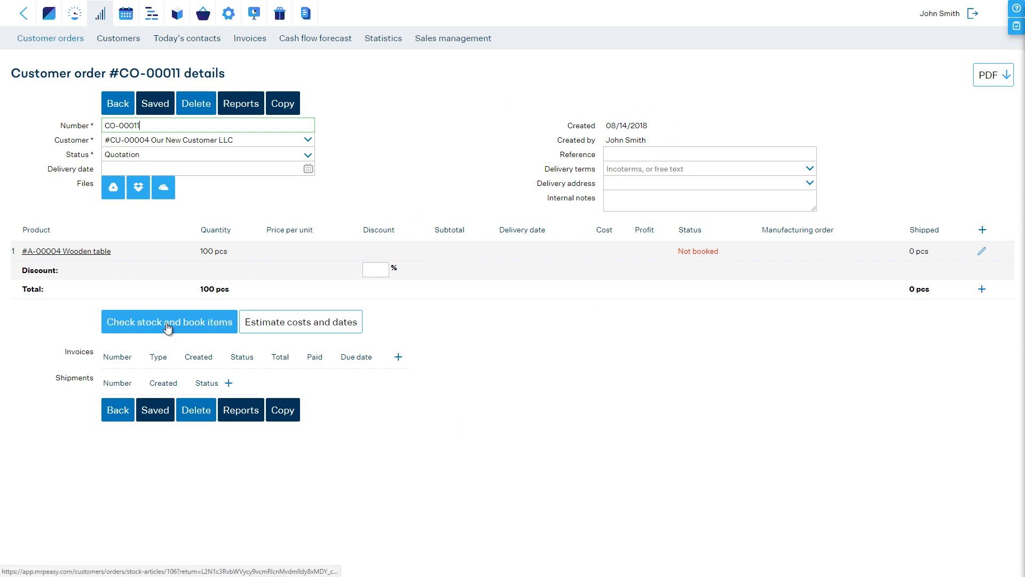
{"action": "left_click", "coordinate": [169, 321]}
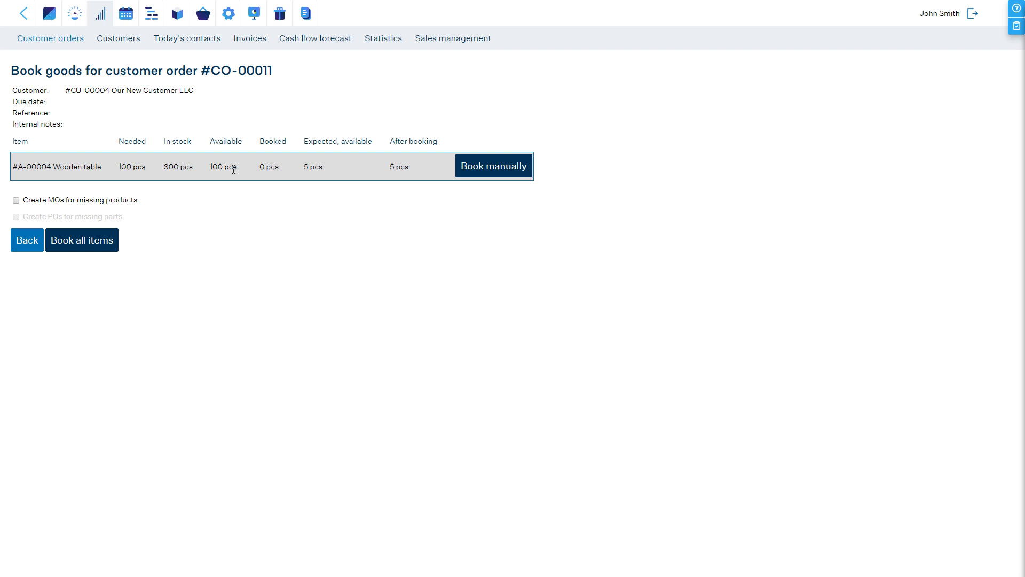
{"action": "mouse_move", "coordinate": [90, 198]}
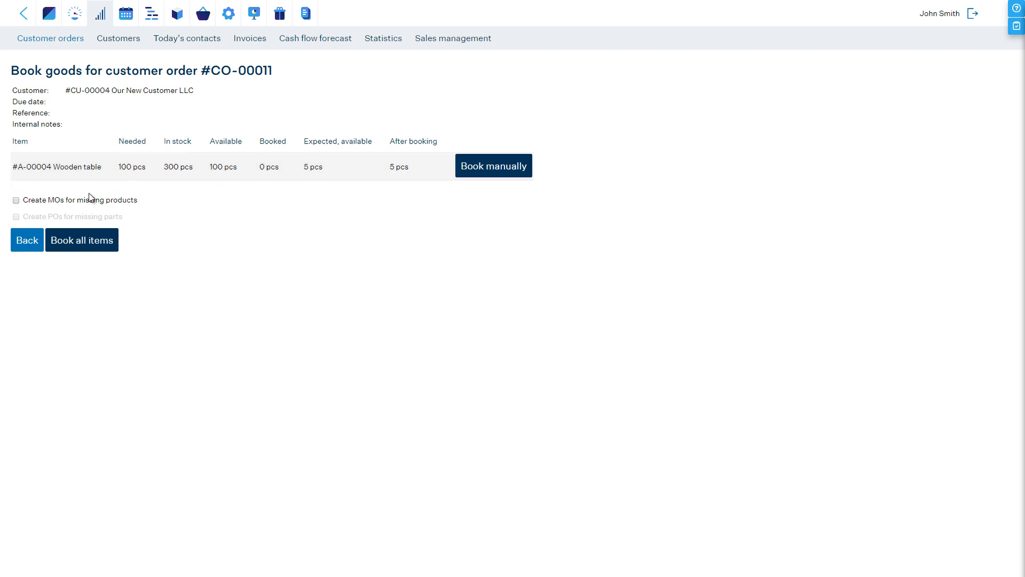
{"action": "left_click", "coordinate": [26, 240]}
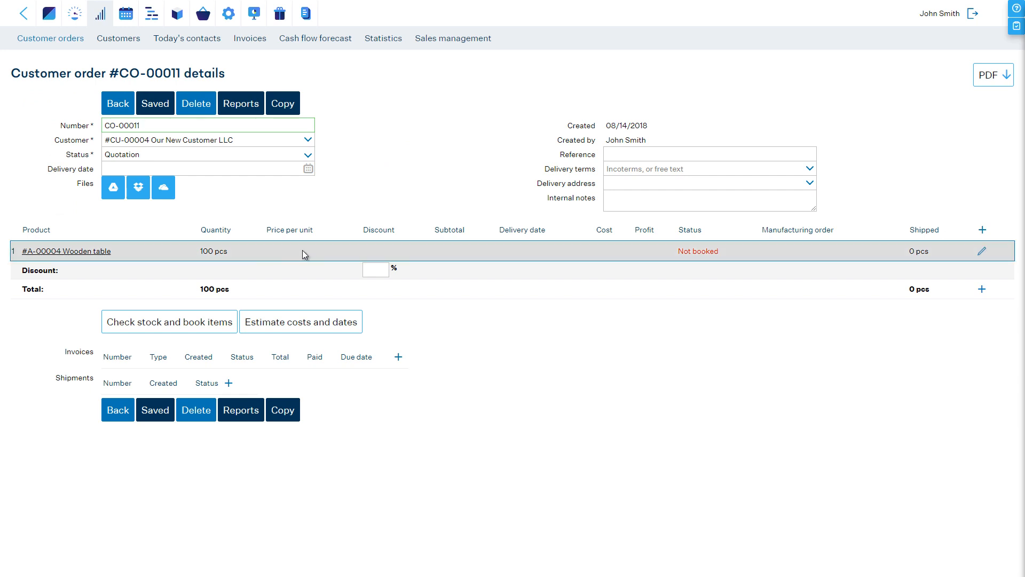
Estimate costs and dates at 40% markup and save the 4 296,83 US$ subtotal to the order
{"action": "left_click", "coordinate": [196, 125]}
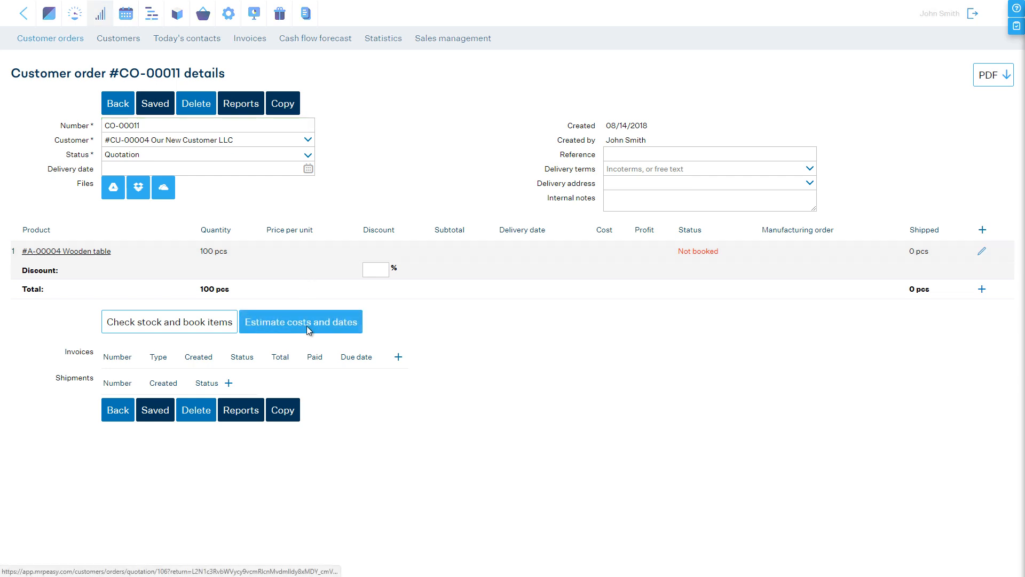
{"action": "left_click", "coordinate": [301, 321]}
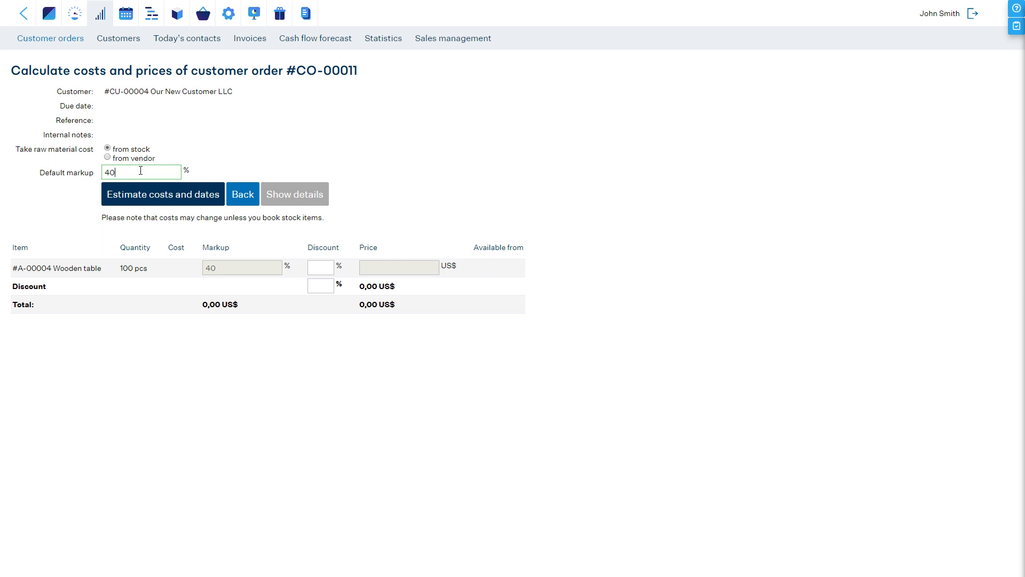
{"action": "left_click", "coordinate": [163, 193]}
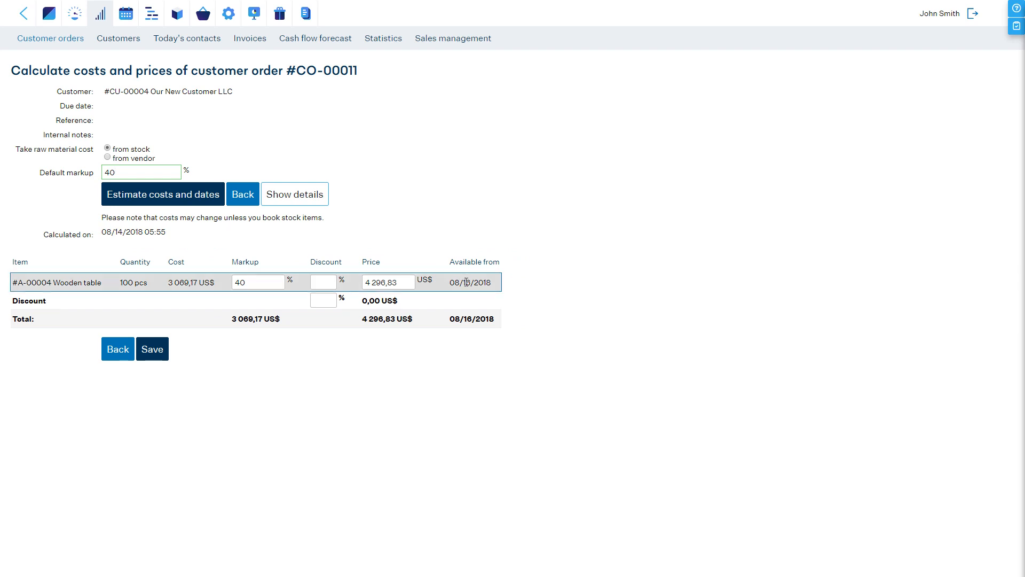
{"action": "left_click", "coordinate": [294, 193]}
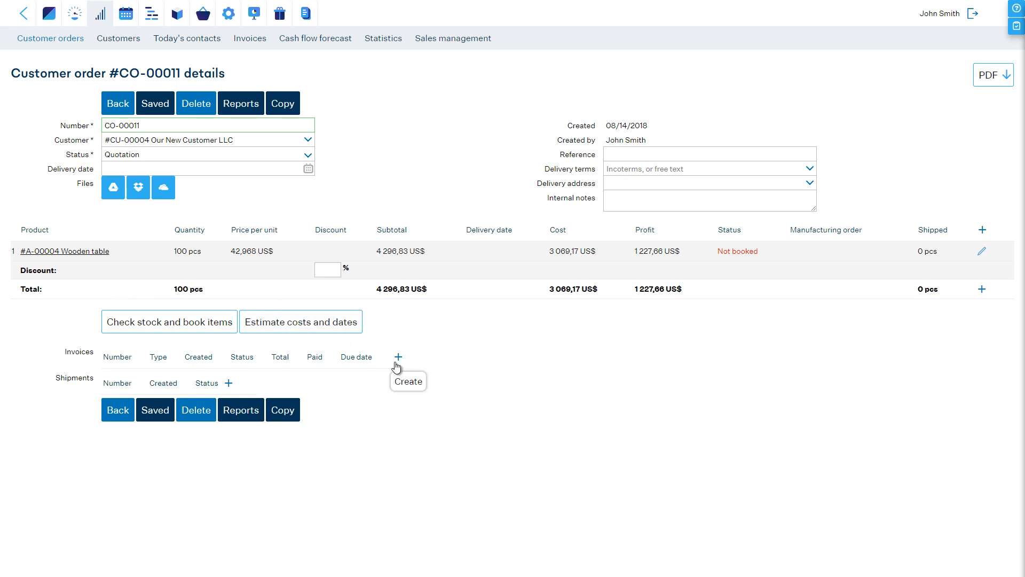
Create Quotation-type invoice I-00009 with a 'Discount' line of -500 US$ and save it
{"action": "left_click", "coordinate": [408, 381]}
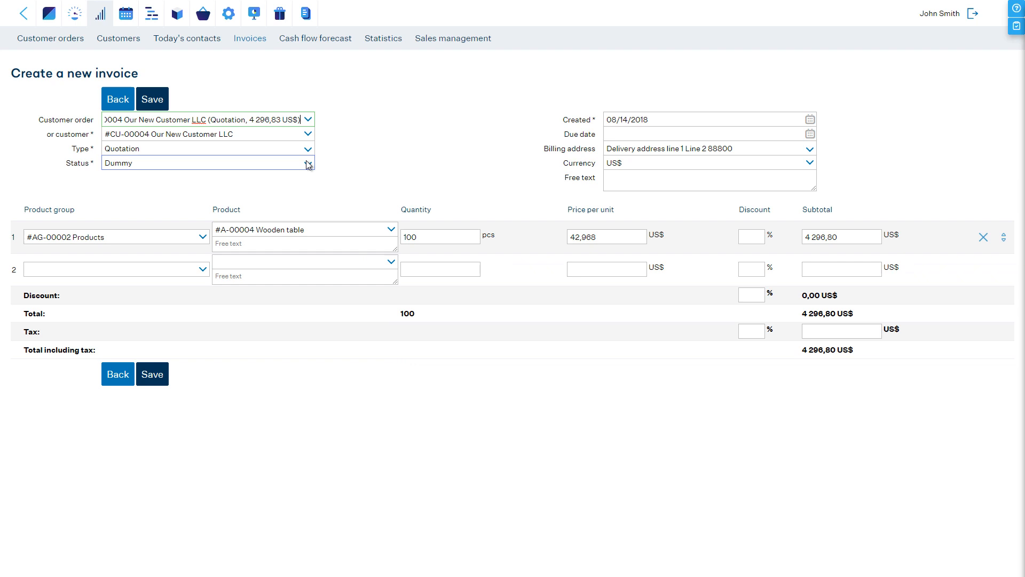
{"action": "left_click", "coordinate": [308, 149]}
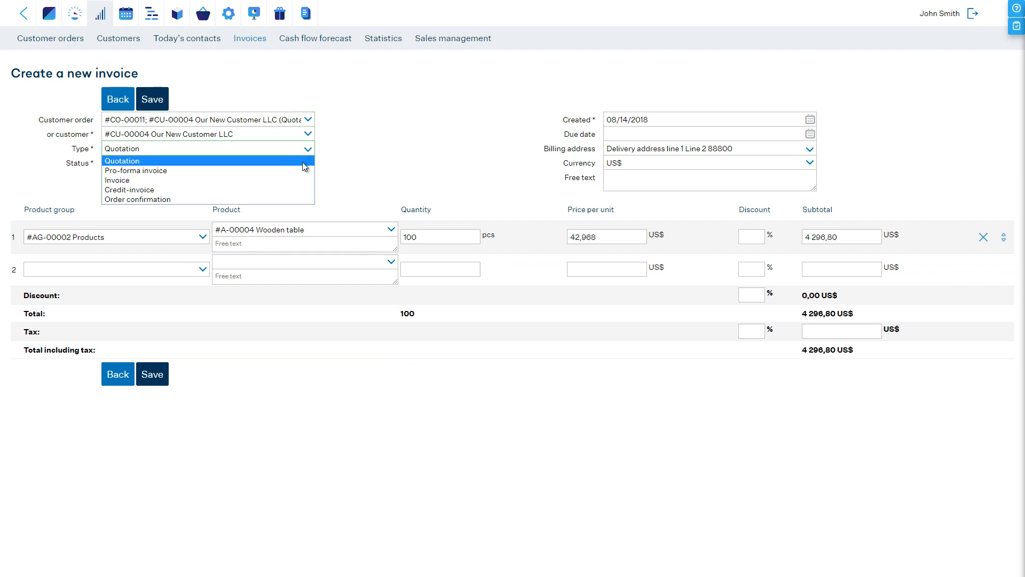
{"action": "mouse_move", "coordinate": [301, 200]}
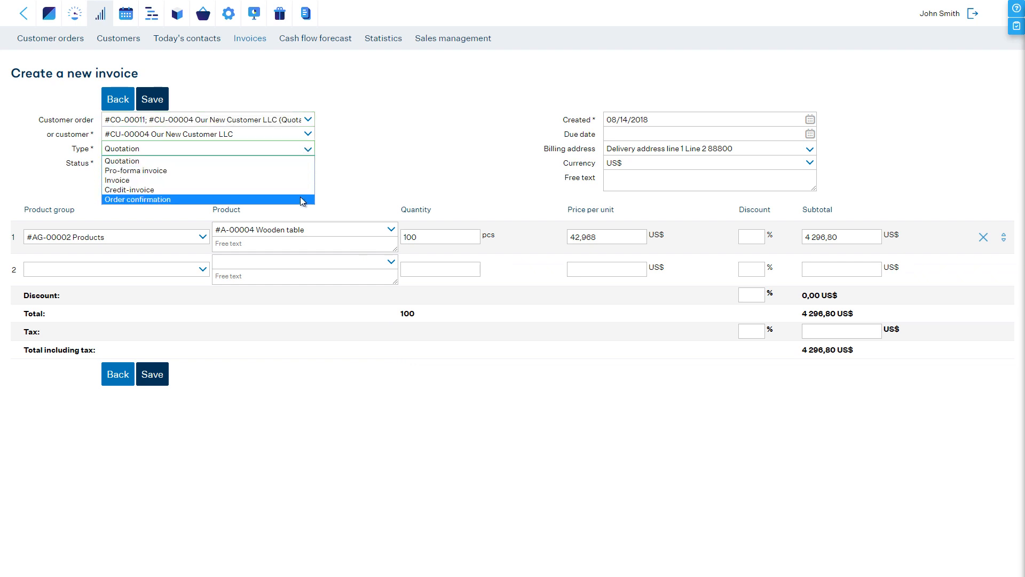
{"action": "mouse_move", "coordinate": [301, 171]}
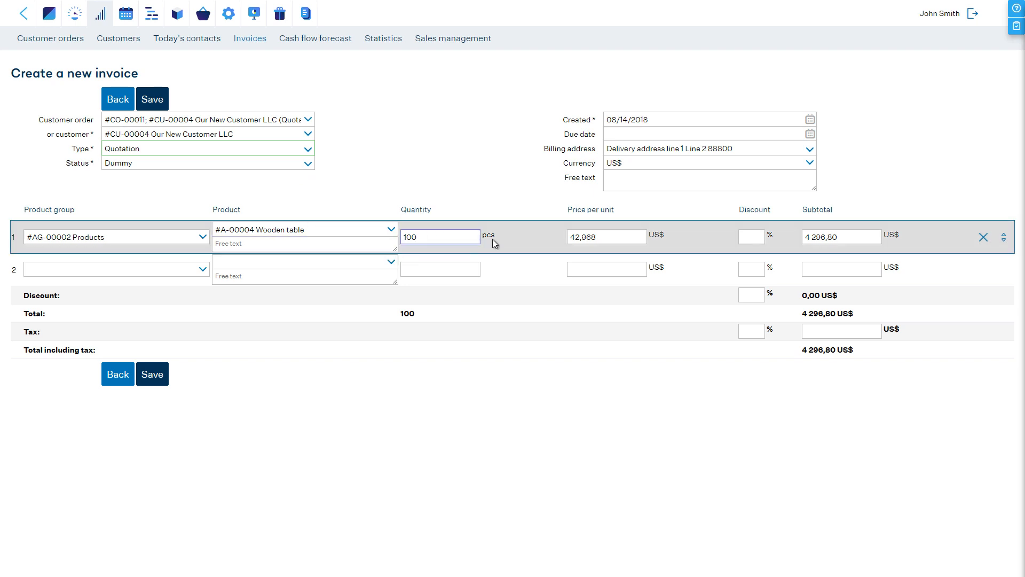
{"action": "left_click", "coordinate": [841, 236]}
{"action": "type", "text": "D"}
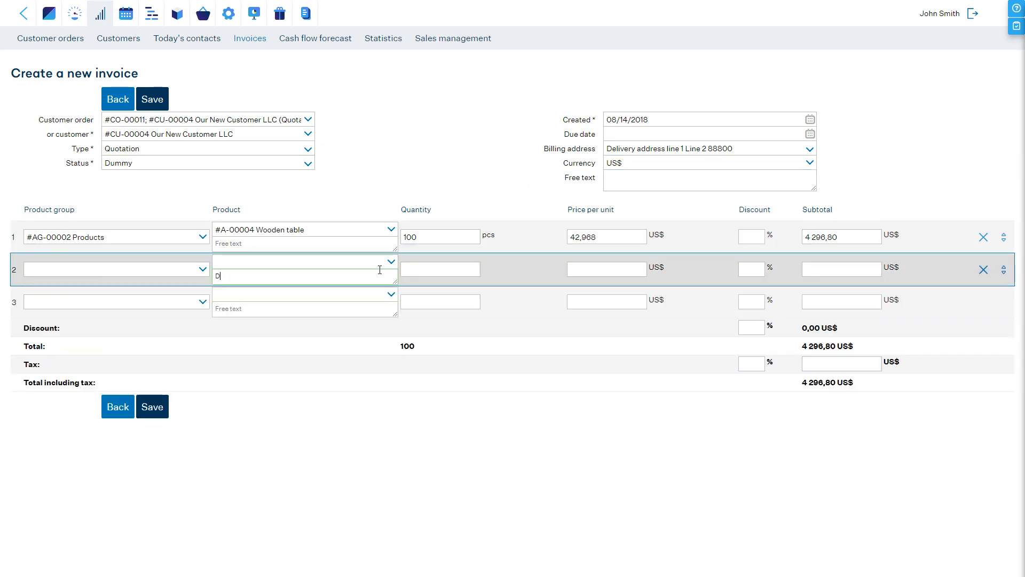
{"action": "type", "text": "iscount"}
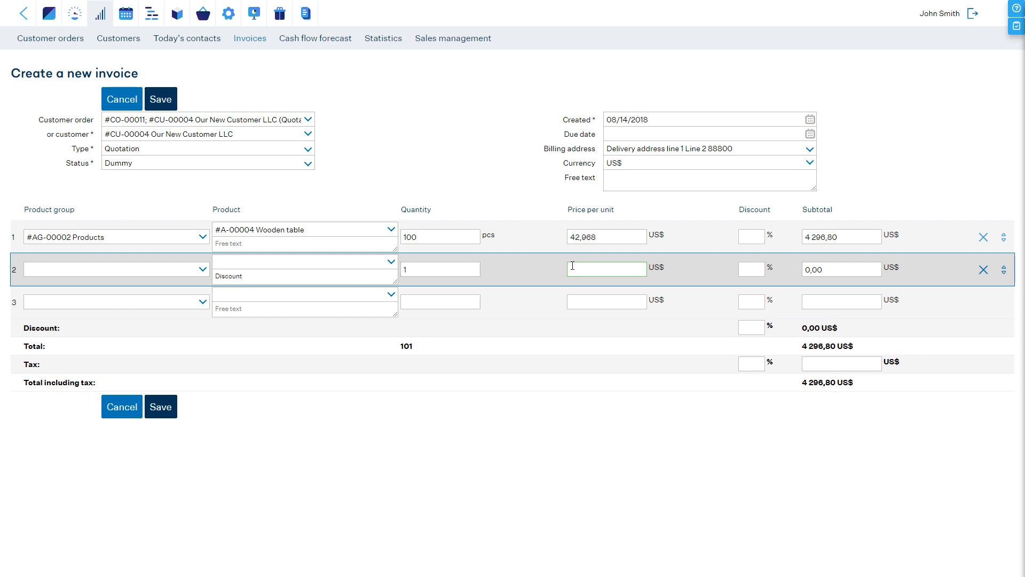
{"action": "type", "text": "-500"}
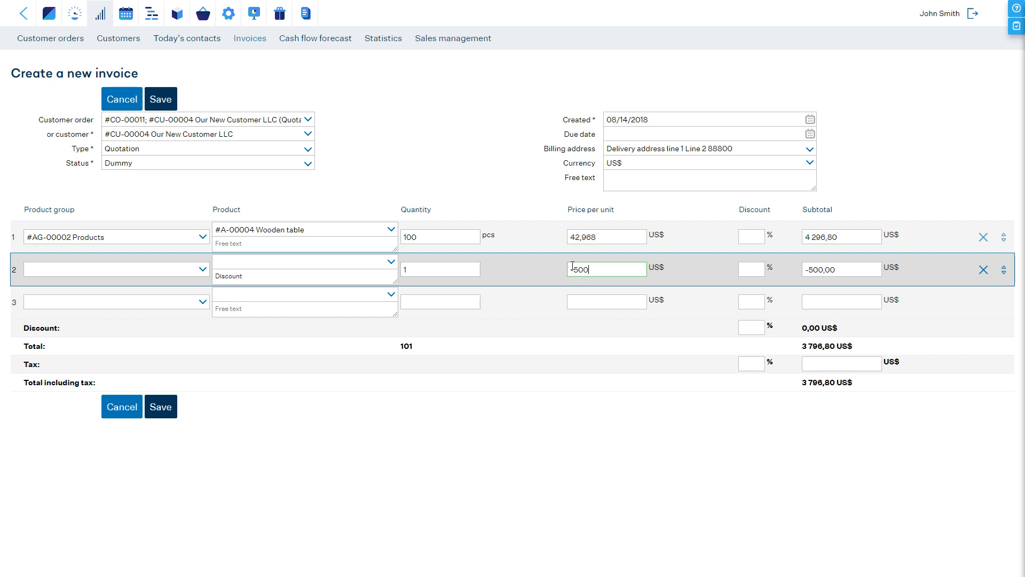
{"action": "left_click", "coordinate": [161, 98]}
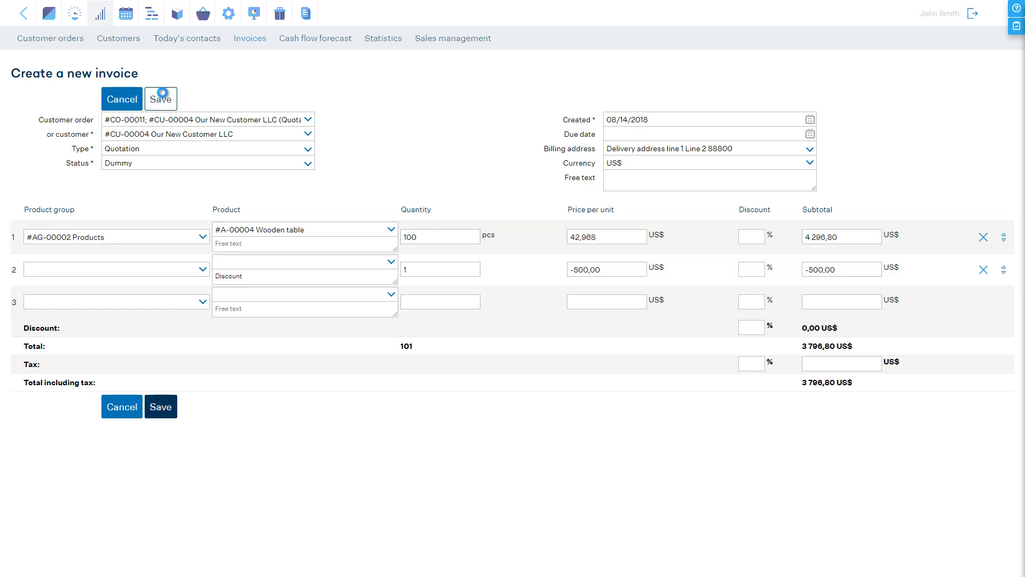
{"action": "left_click", "coordinate": [162, 98]}
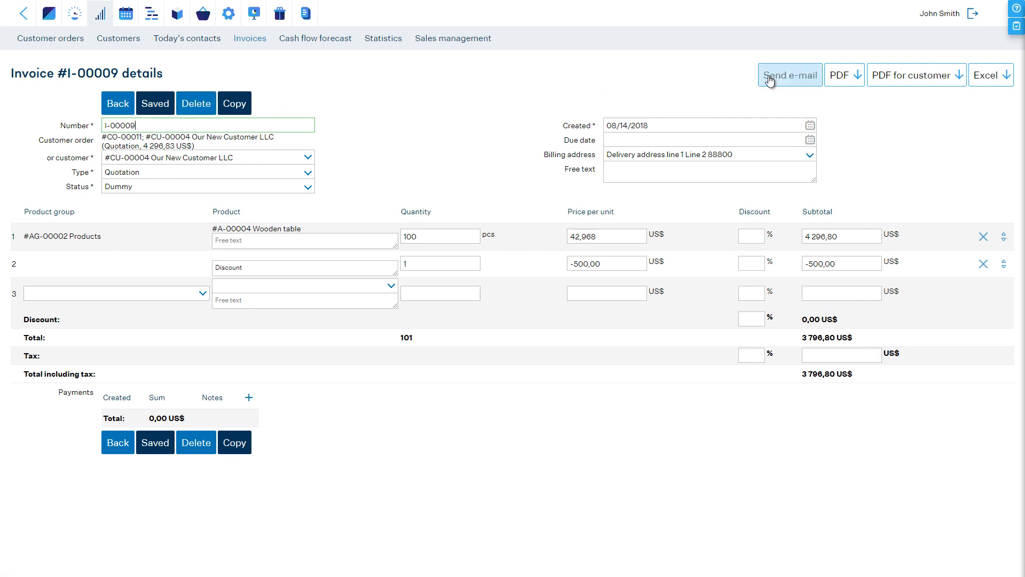
Return from the invoice to CO-00011 and save its status as Waiting for confirmation
{"action": "left_click", "coordinate": [840, 74]}
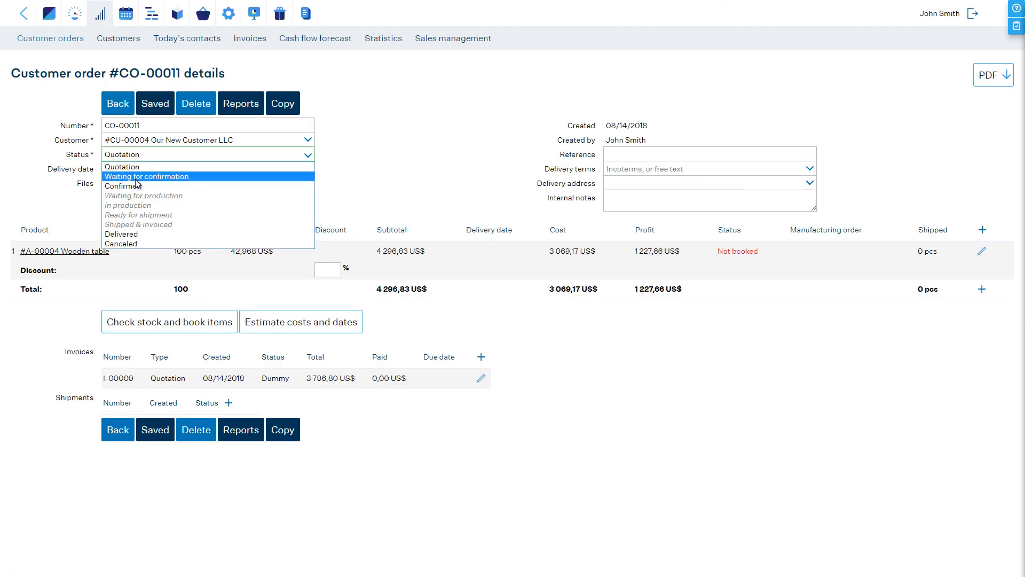
{"action": "left_click", "coordinate": [147, 176]}
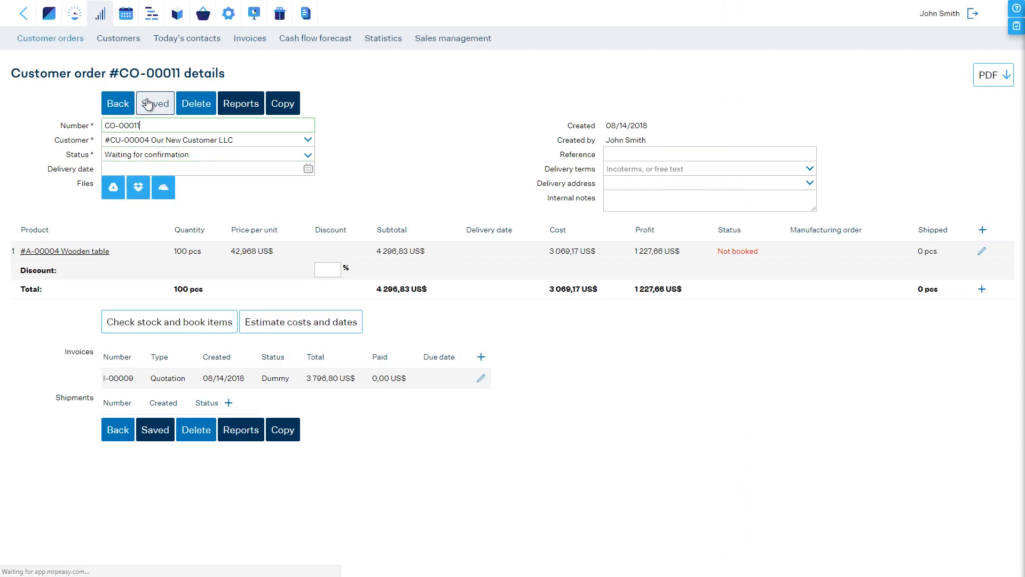
{"action": "left_click", "coordinate": [117, 104]}
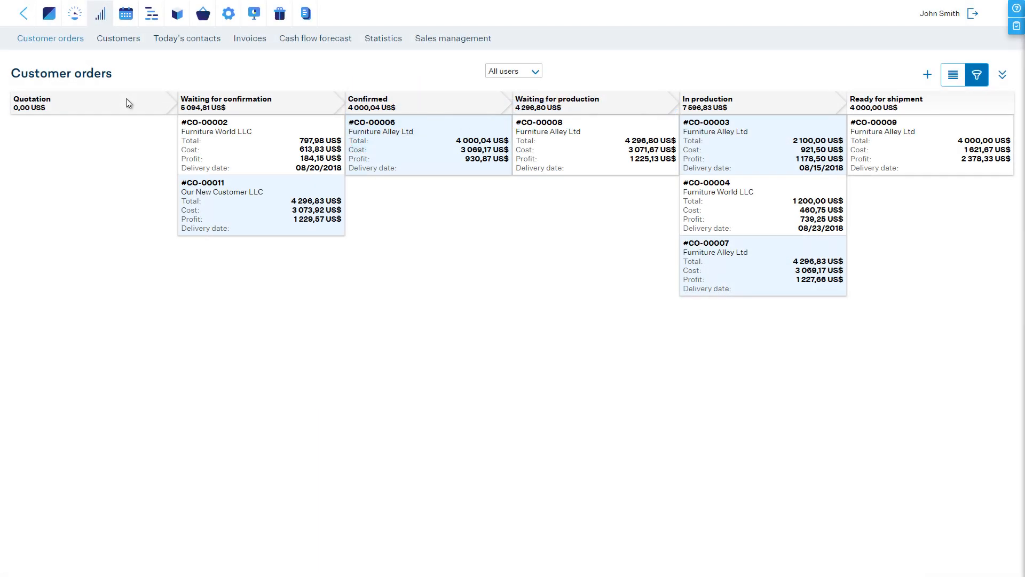
{"action": "mouse_move", "coordinate": [242, 139]}
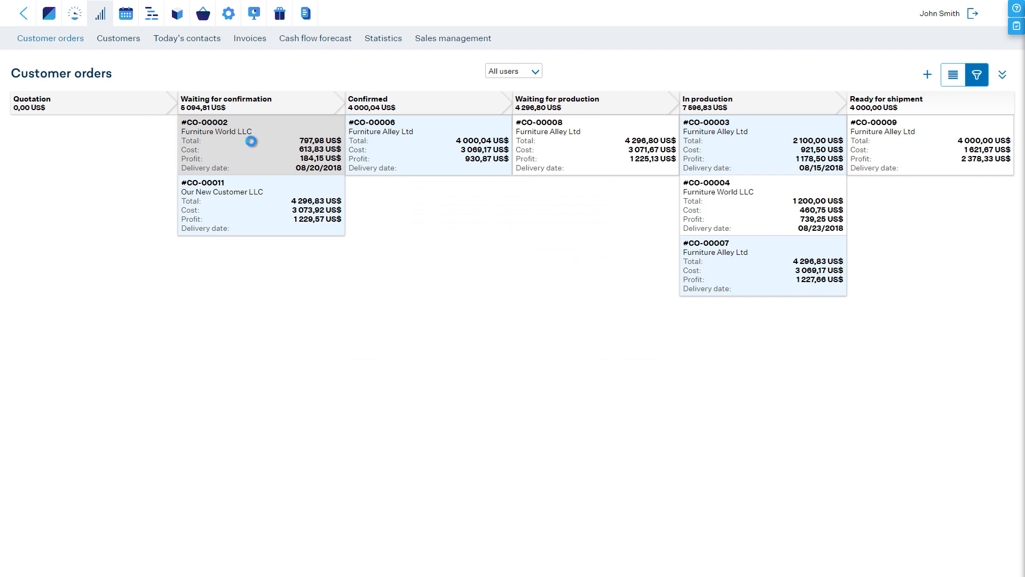
From the board, set order CO-00002 for Furniture World LLC to Confirmed
{"action": "left_click", "coordinate": [228, 140]}
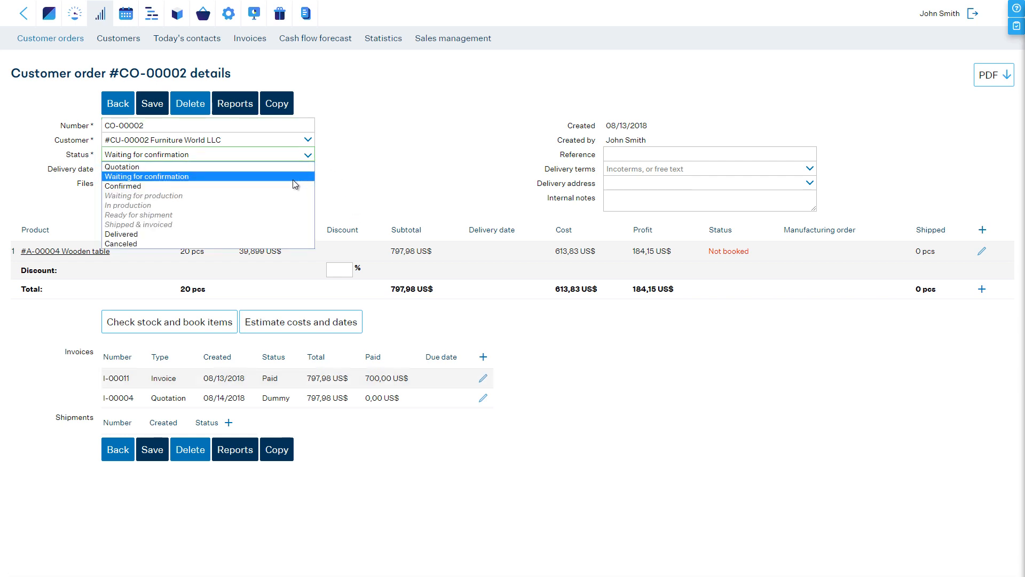
{"action": "left_click", "coordinate": [122, 185]}
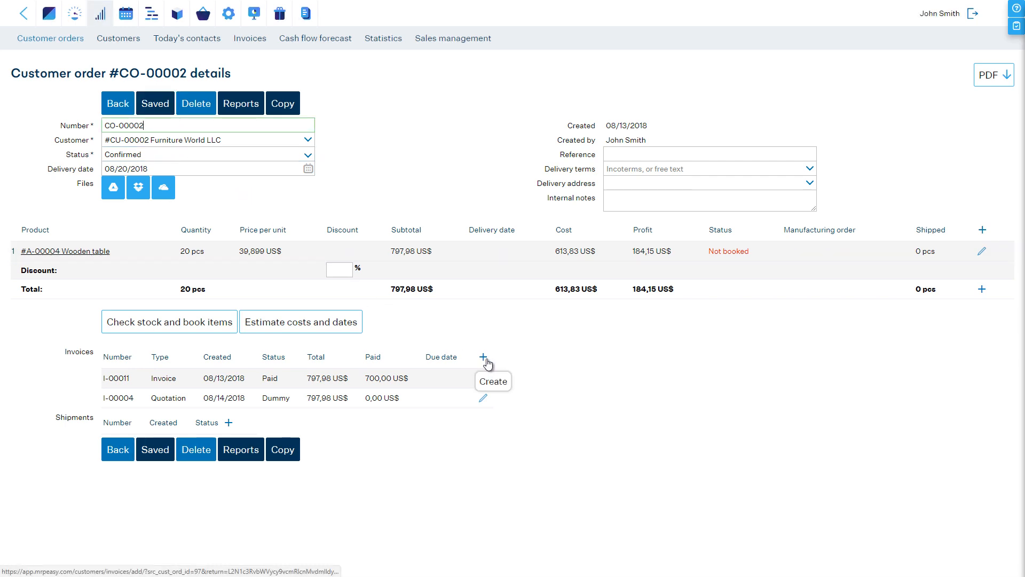
Add an Order confirmation document (I-00012) to CO-00002, view its PDF, and return to the board
{"action": "left_click", "coordinate": [492, 381]}
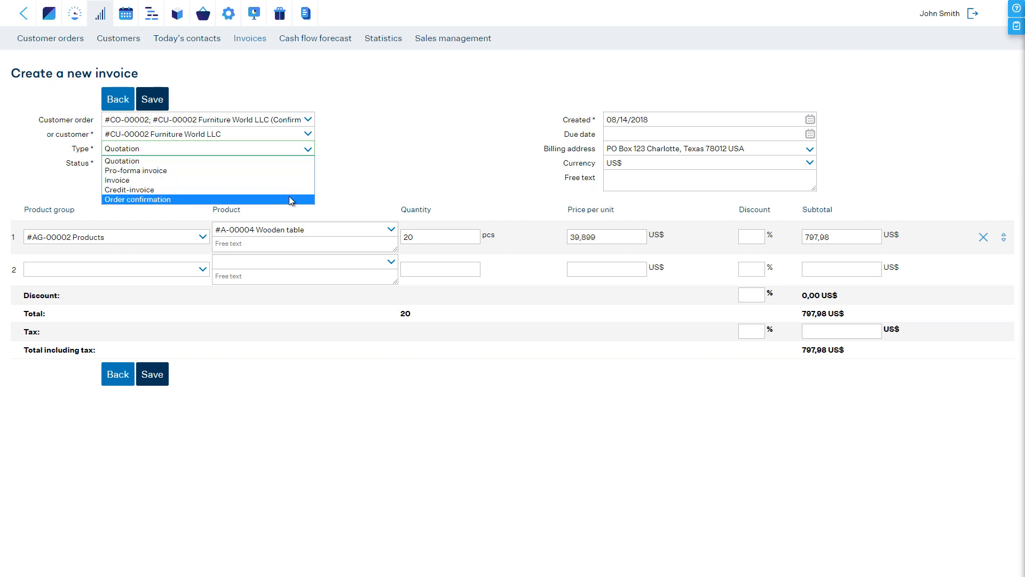
{"action": "left_click", "coordinate": [137, 199]}
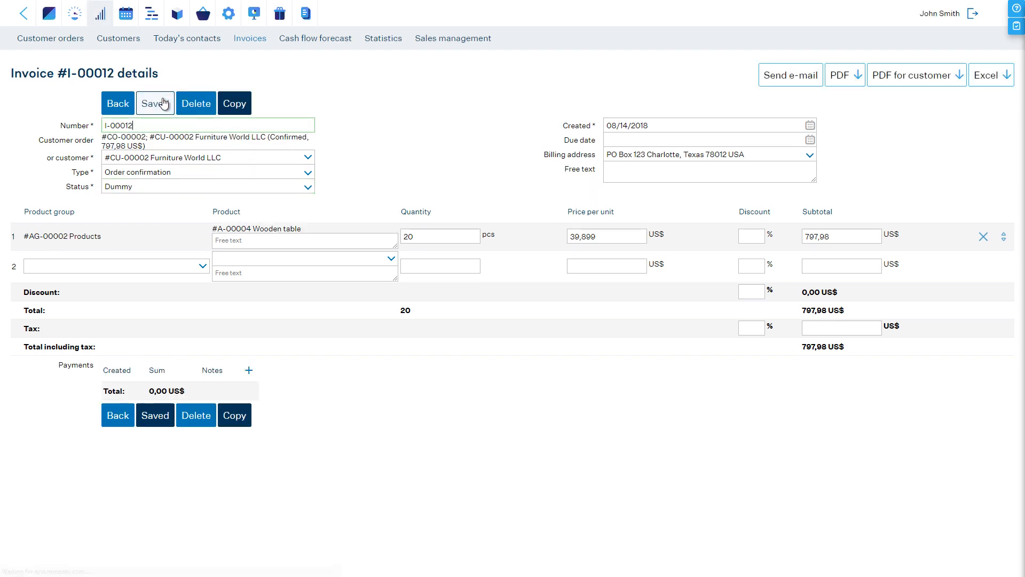
{"action": "left_click", "coordinate": [839, 74]}
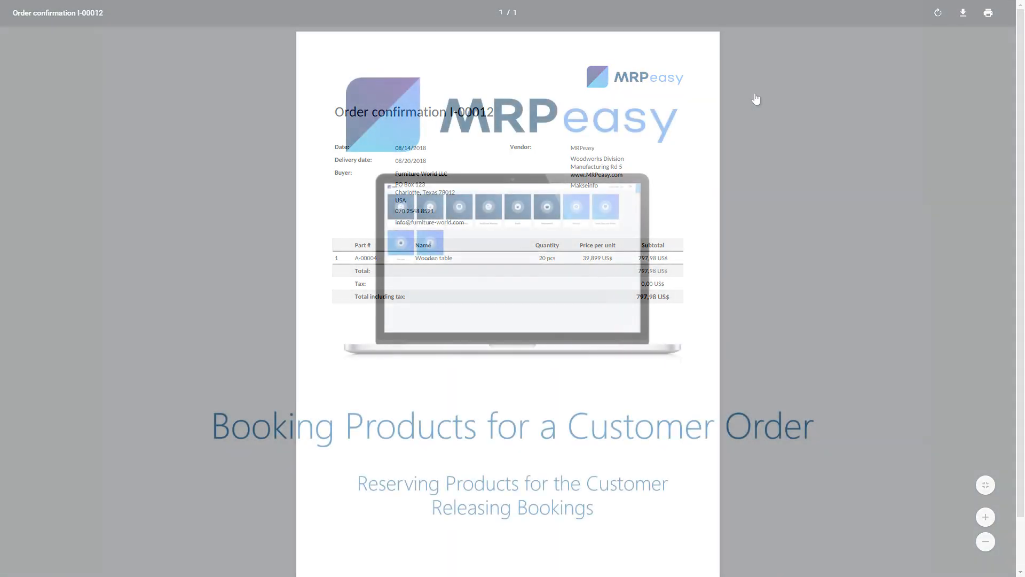
{"action": "left_click", "coordinate": [23, 13]}
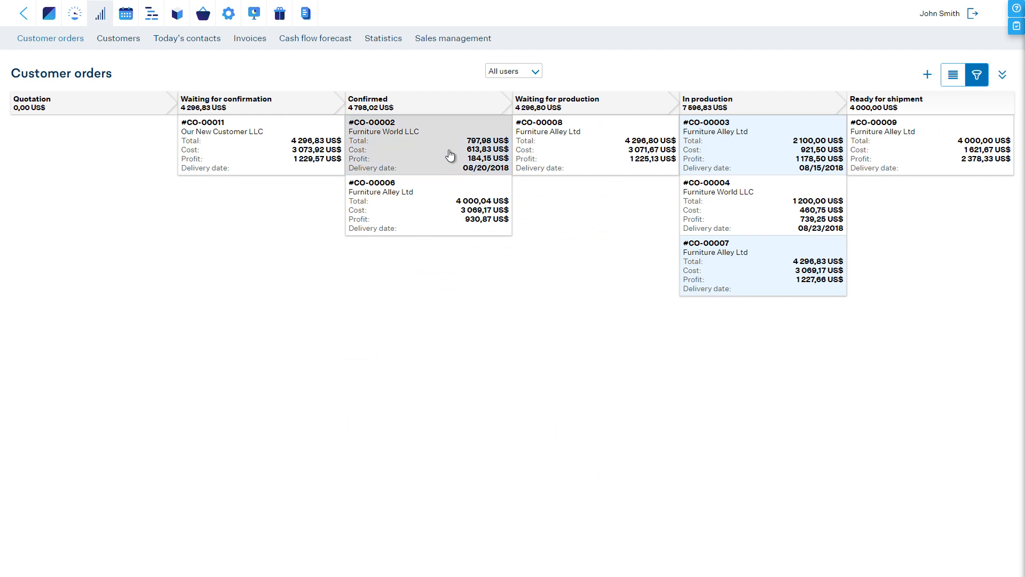
Check stock for CO-00002 and book all 20 wooden tables, moving the order to In production
{"action": "left_click", "coordinate": [419, 144]}
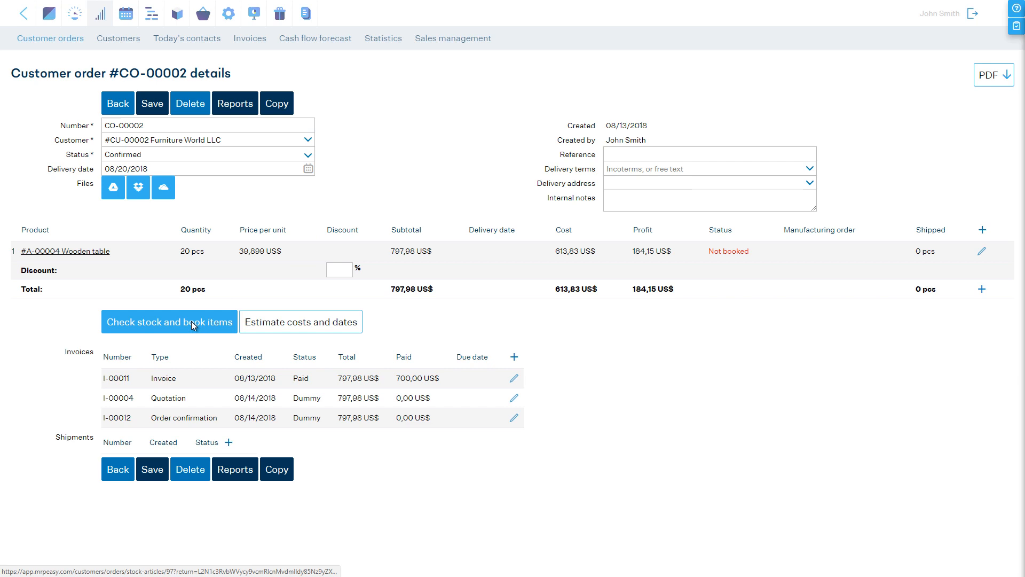
{"action": "left_click", "coordinate": [169, 321]}
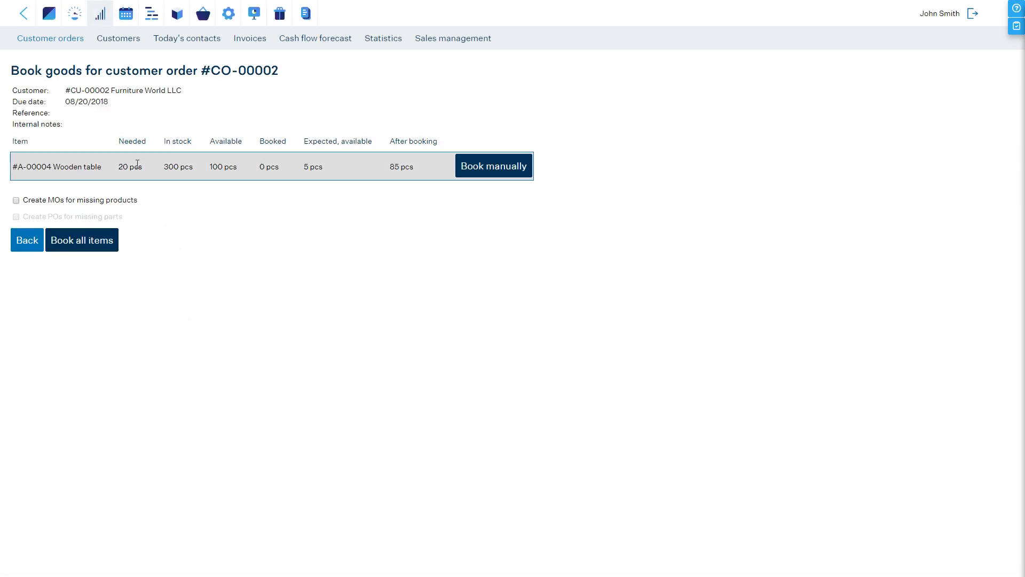
{"action": "mouse_move", "coordinate": [289, 170]}
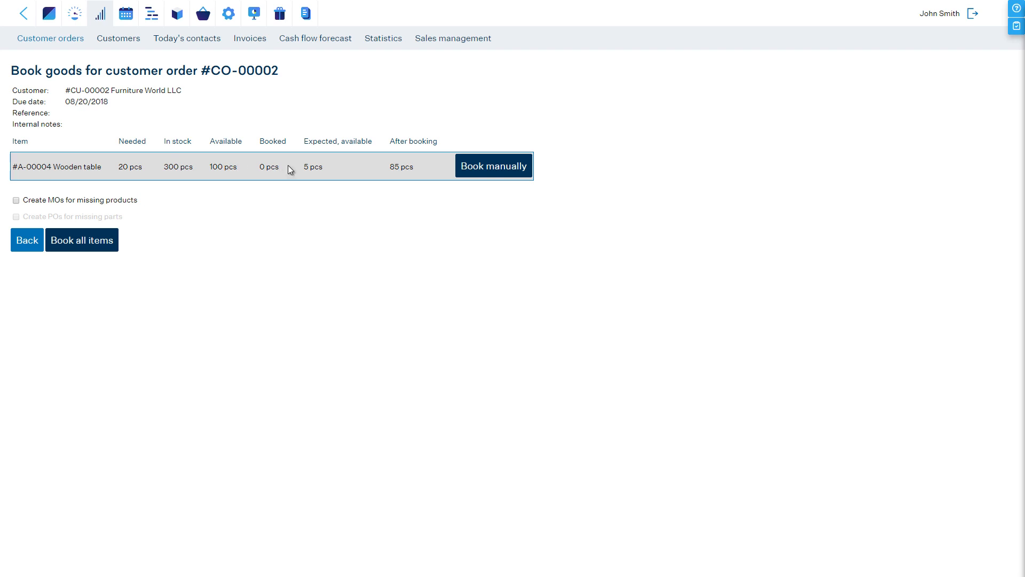
{"action": "mouse_move", "coordinate": [418, 171]}
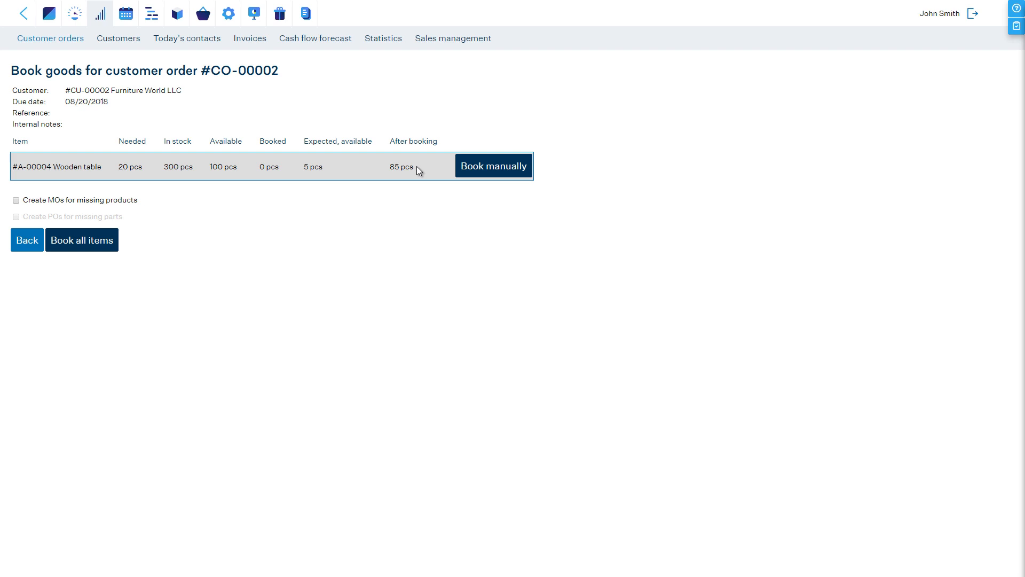
{"action": "mouse_move", "coordinate": [82, 240]}
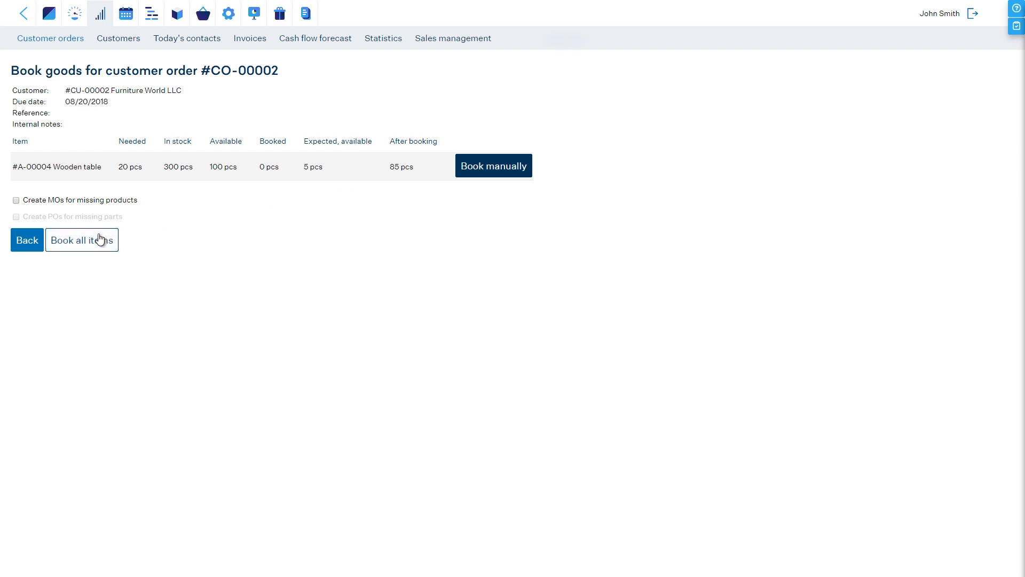
{"action": "left_click", "coordinate": [81, 240]}
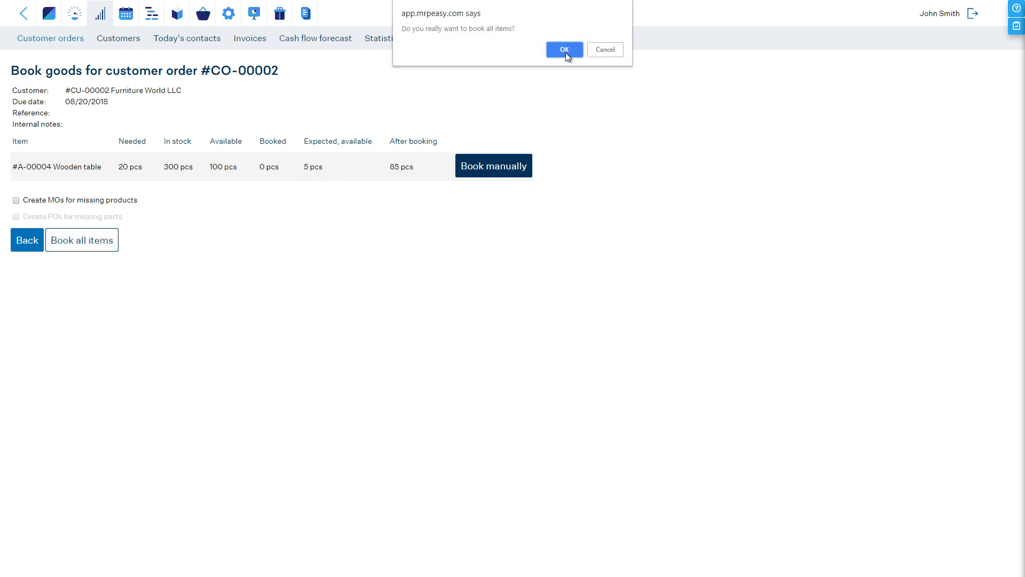
{"action": "left_click", "coordinate": [563, 50]}
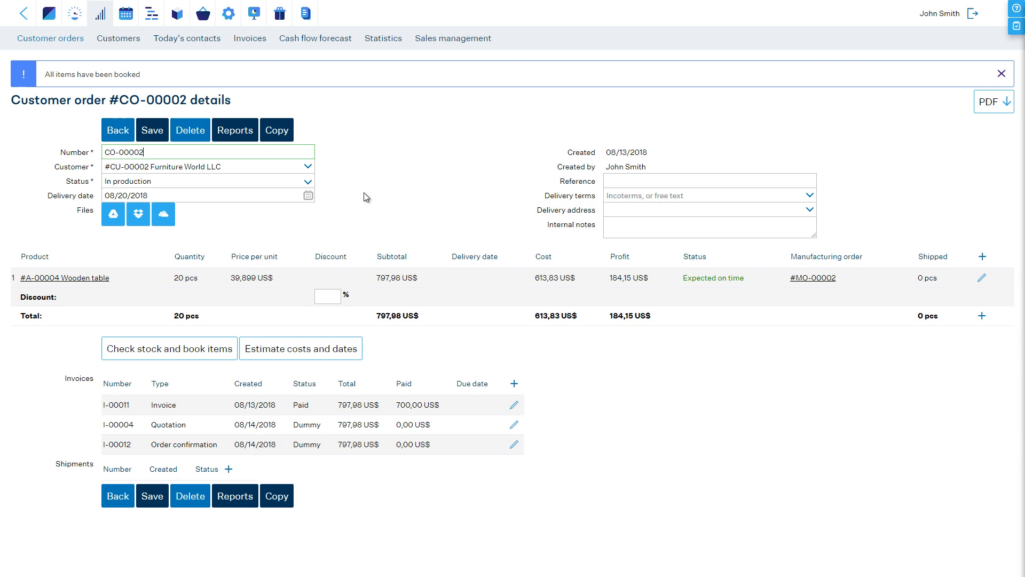
View CO-00002's Bookings report and the wooden table booking from lot L-00005
{"action": "left_click", "coordinate": [235, 129]}
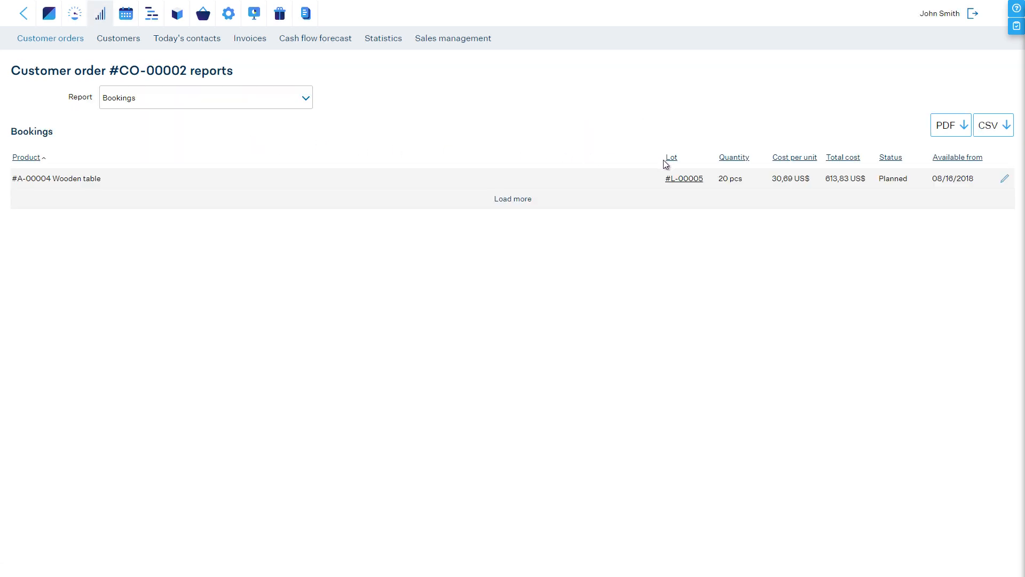
{"action": "mouse_move", "coordinate": [1006, 179]}
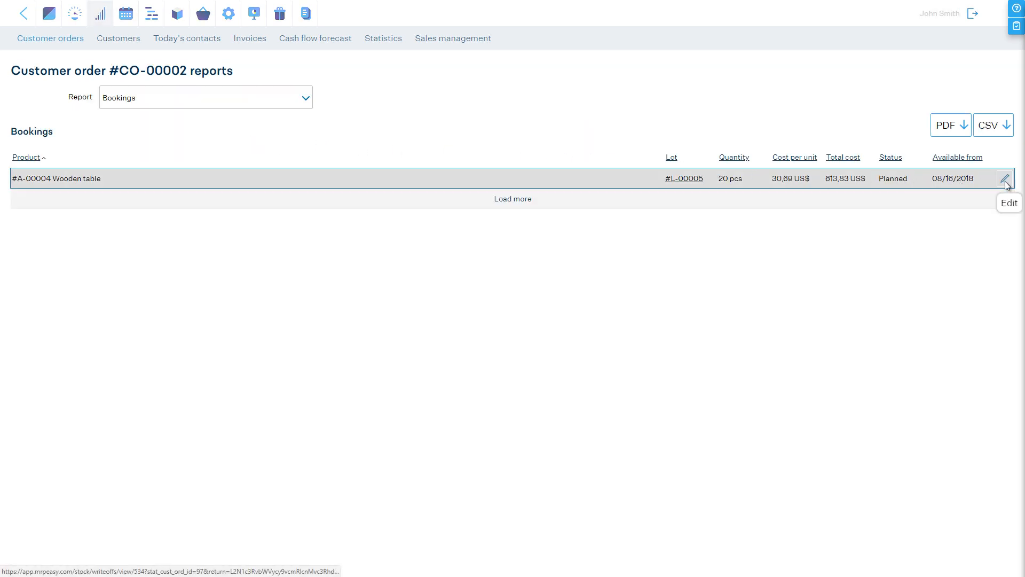
{"action": "left_click", "coordinate": [1006, 179]}
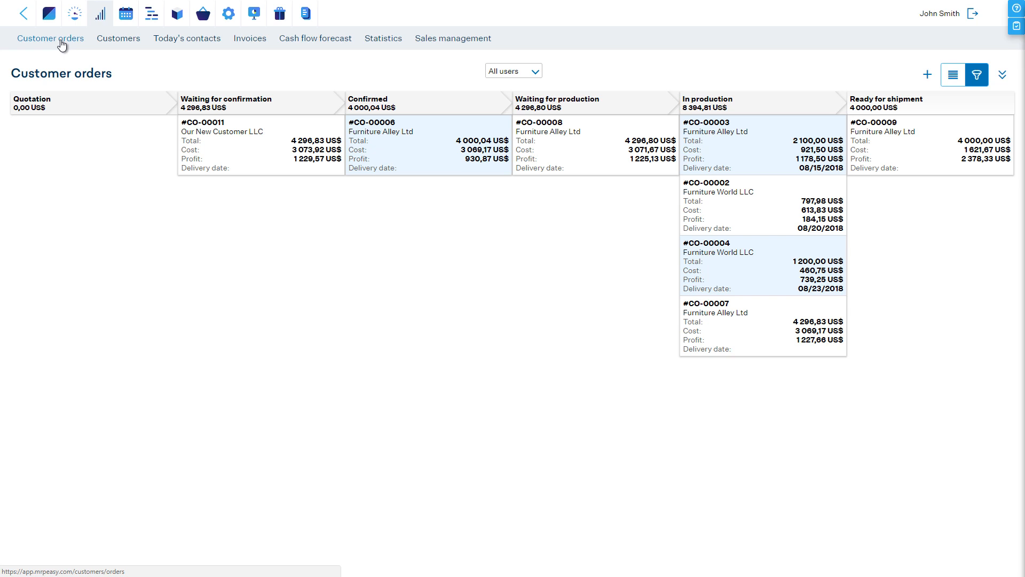
{"action": "mouse_move", "coordinate": [875, 131]}
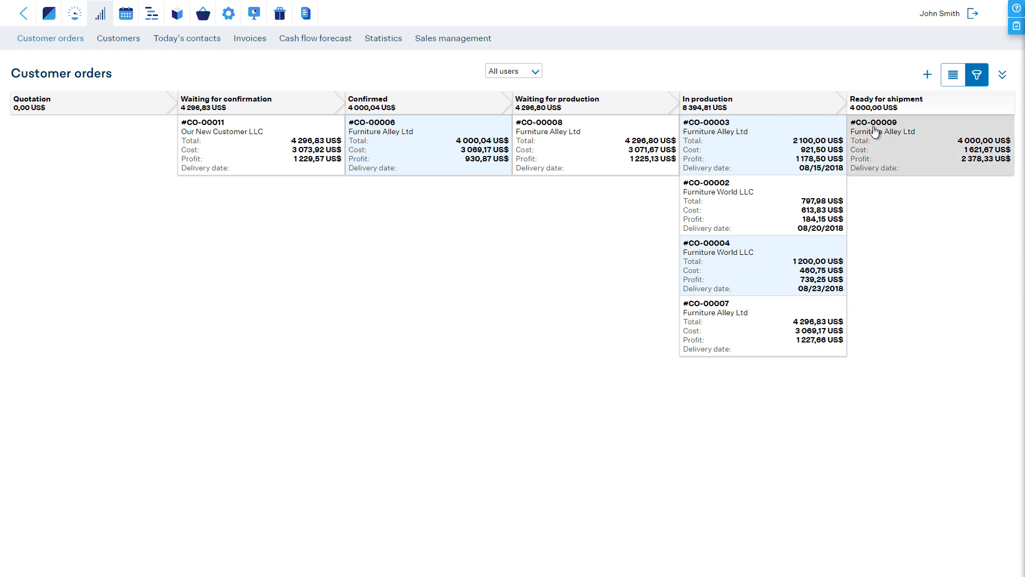
Start a new shipment for CO-00009 with delivery date August 14, 2018
{"action": "left_click", "coordinate": [884, 130]}
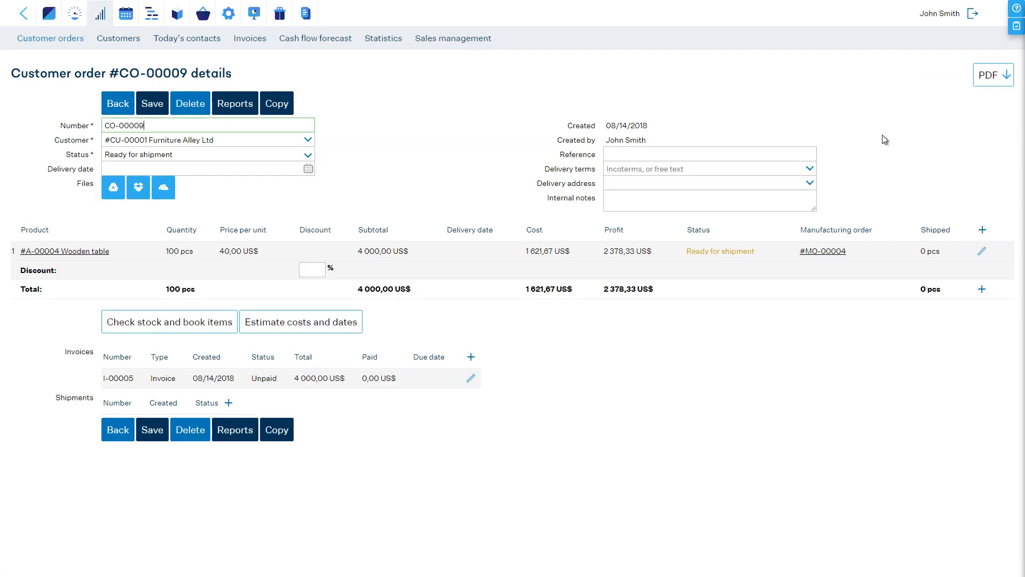
{"action": "mouse_move", "coordinate": [222, 402]}
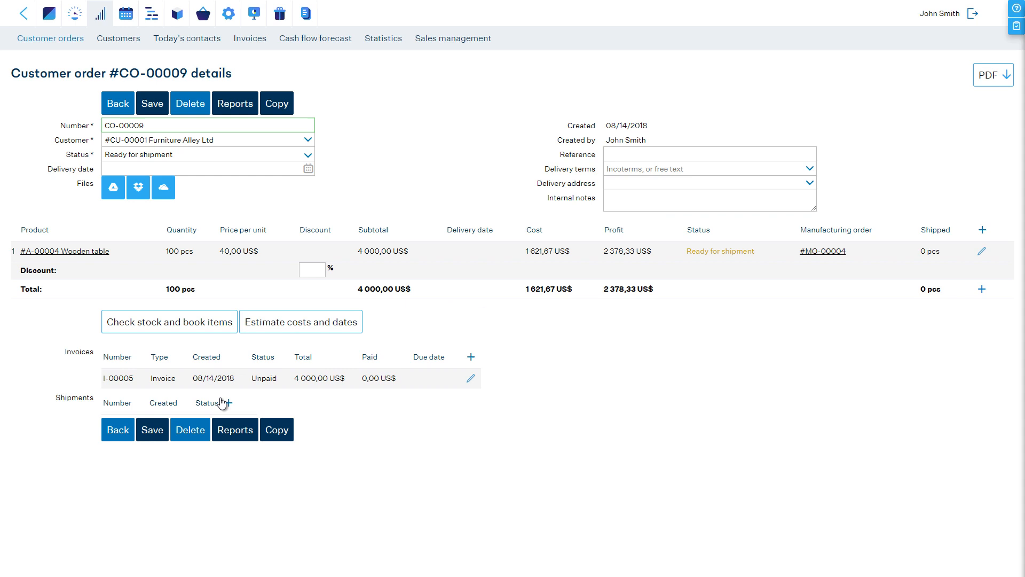
{"action": "left_click", "coordinate": [229, 400]}
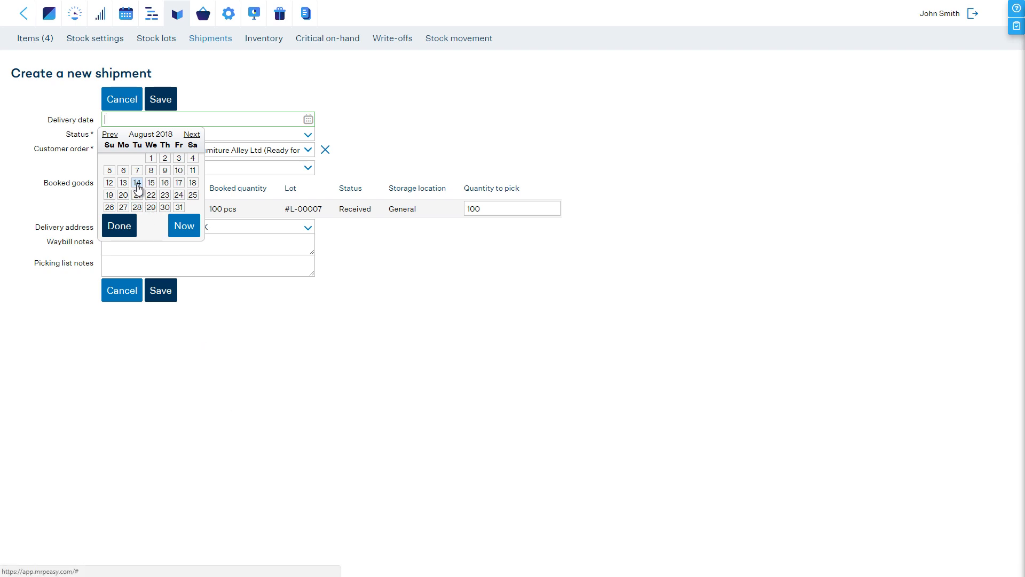
{"action": "left_click", "coordinate": [136, 183]}
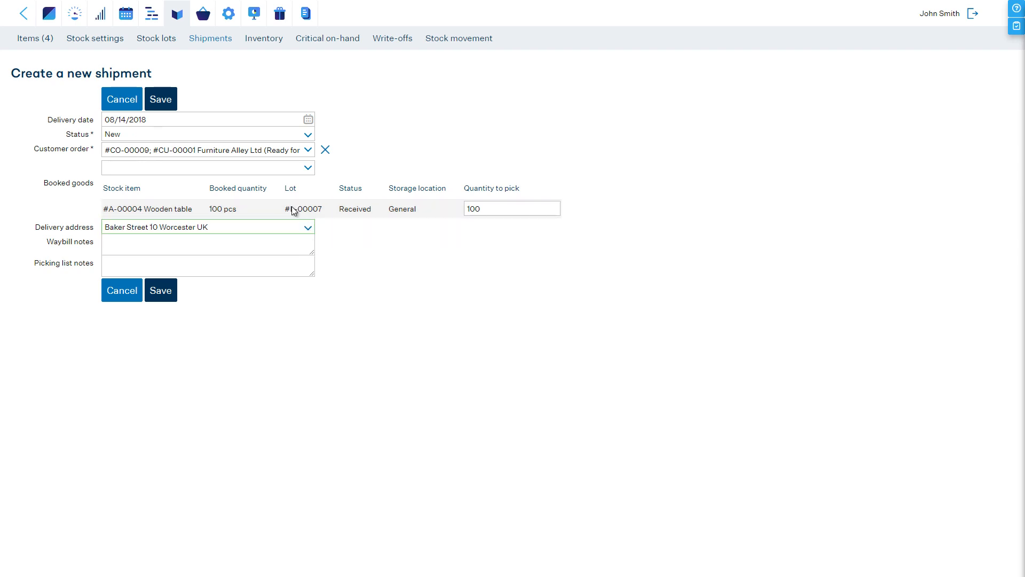
Save shipment S-00003 as Ready for shipment and view its waybill PDF for 100 wooden tables
{"action": "left_click", "coordinate": [160, 98]}
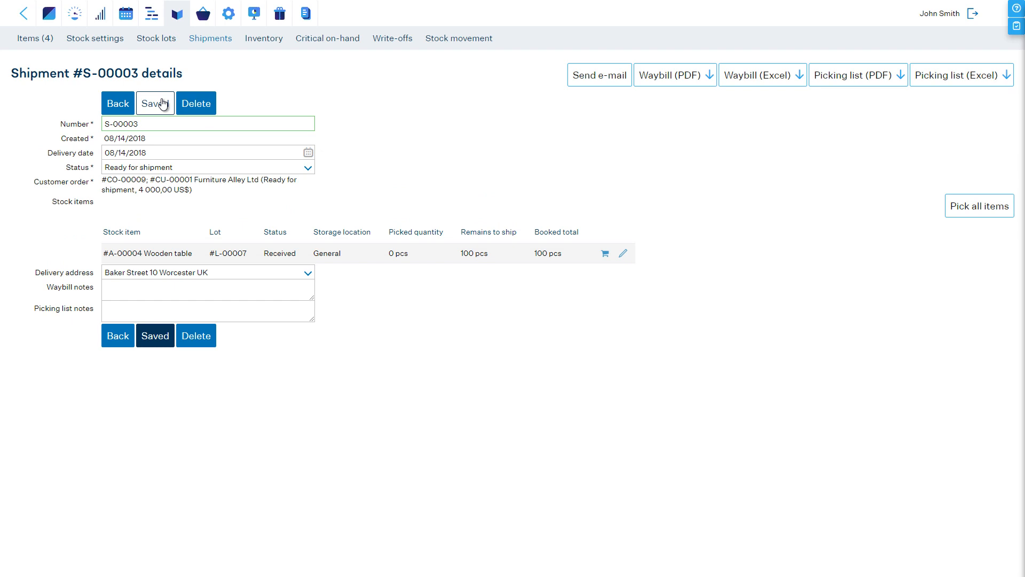
{"action": "left_click", "coordinate": [155, 103]}
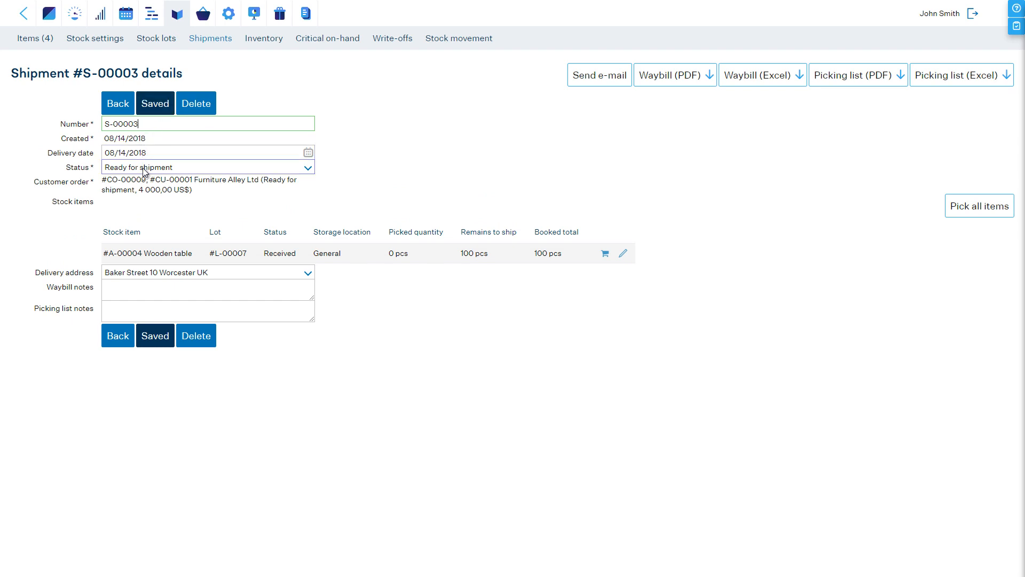
{"action": "mouse_move", "coordinate": [604, 254]}
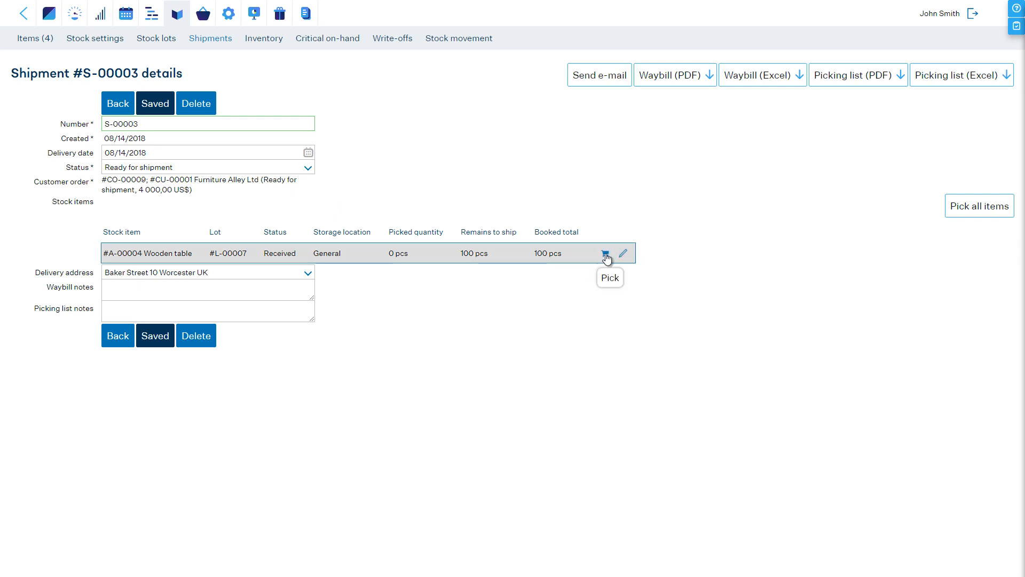
{"action": "mouse_move", "coordinate": [860, 239]}
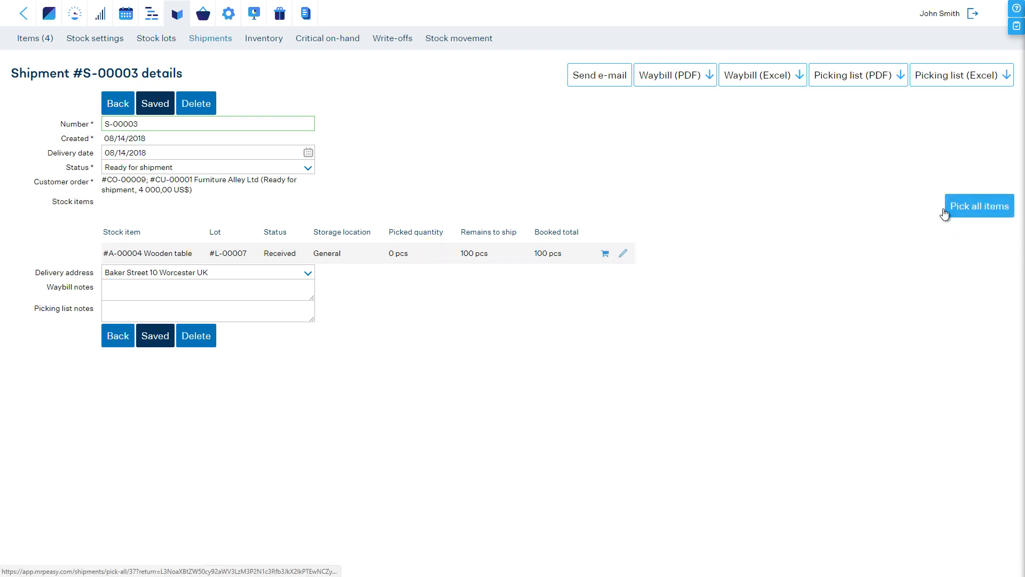
{"action": "left_click", "coordinate": [666, 75]}
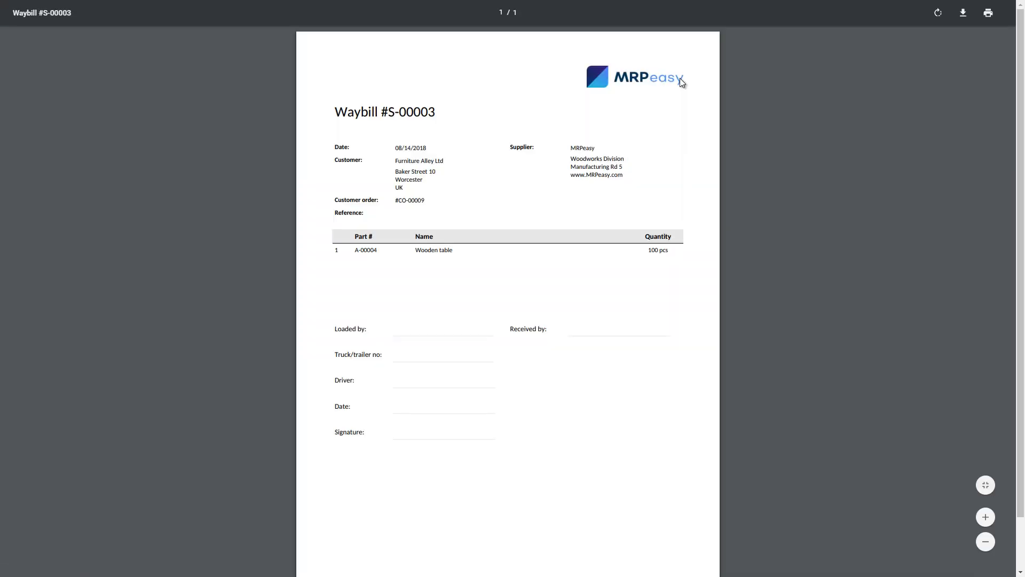
Return to shipment S-00003 and pick all 100 wooden tables, making CO-00009 Shipped & invoiced
{"action": "left_click", "coordinate": [670, 75]}
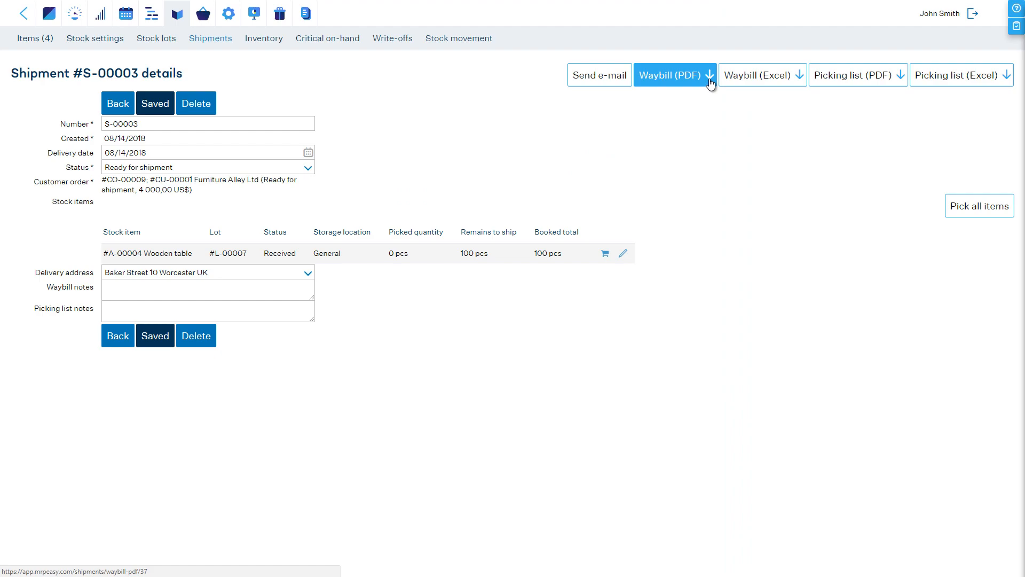
{"action": "mouse_move", "coordinate": [963, 202]}
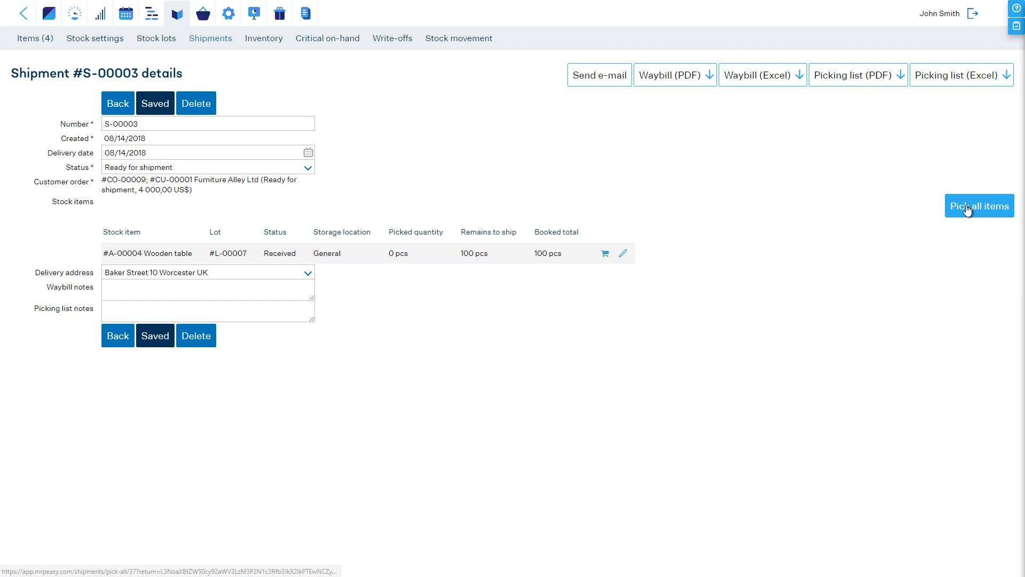
{"action": "left_click", "coordinate": [980, 205]}
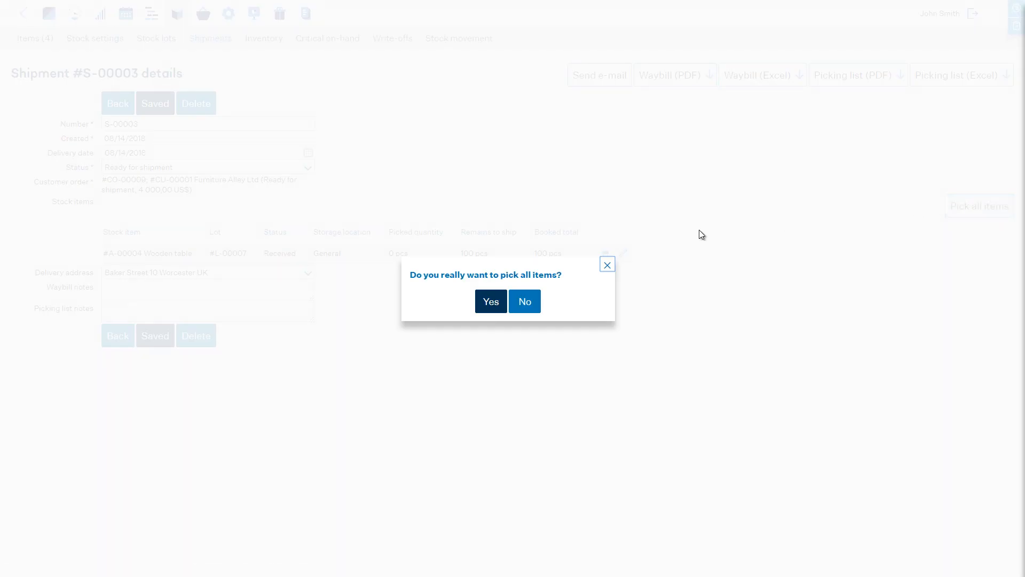
{"action": "left_click", "coordinate": [490, 301]}
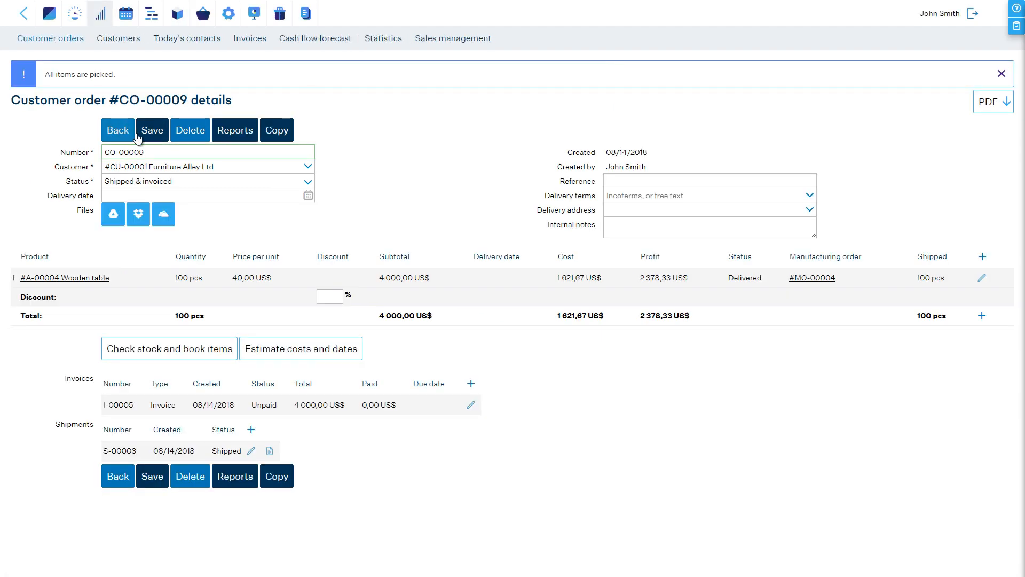
Save CO-00009, then set its status to Delivered and save again
{"action": "left_click", "coordinate": [151, 130]}
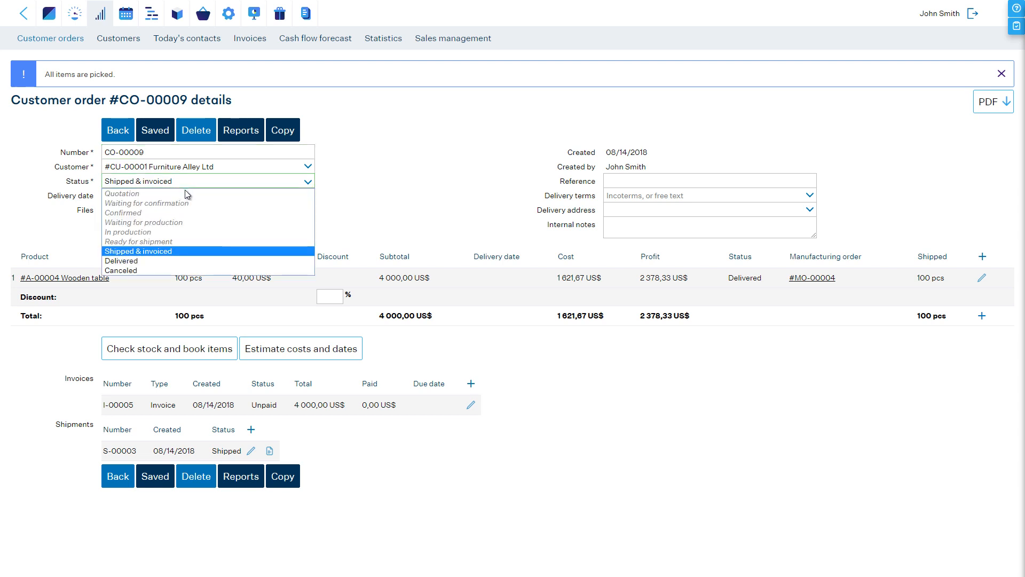
{"action": "left_click", "coordinate": [122, 261]}
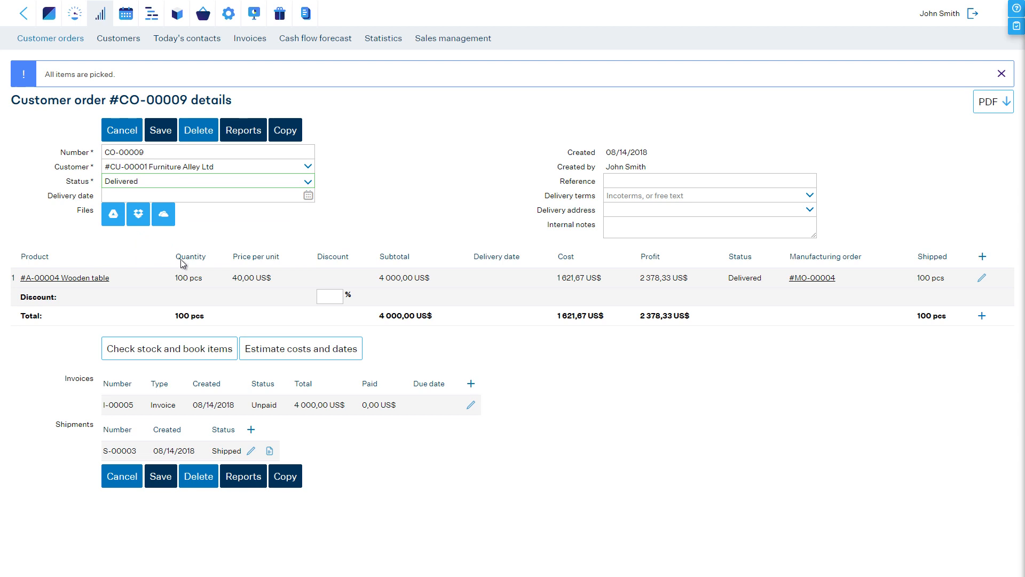
{"action": "left_click", "coordinate": [160, 129]}
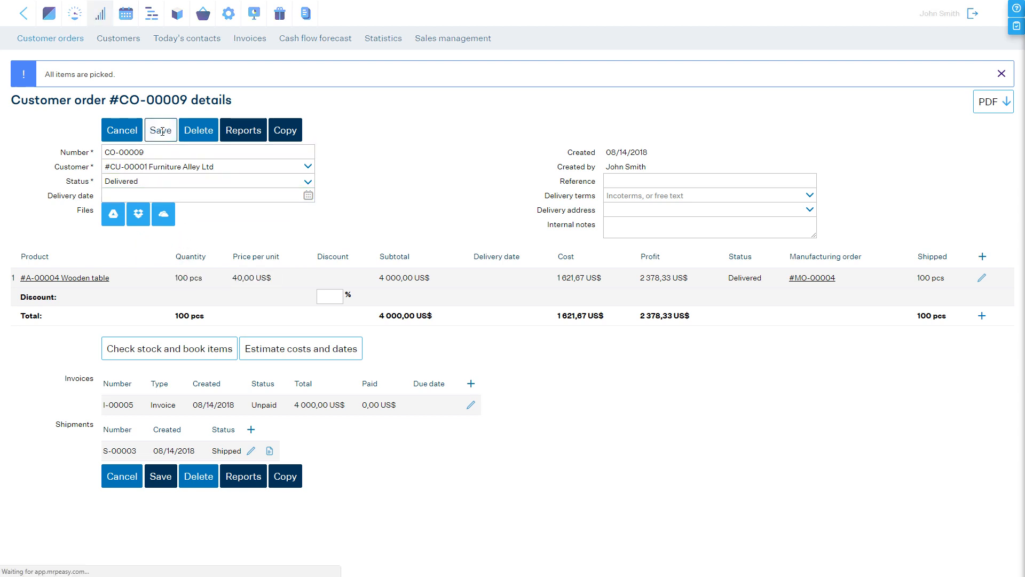
{"action": "left_click", "coordinate": [160, 130]}
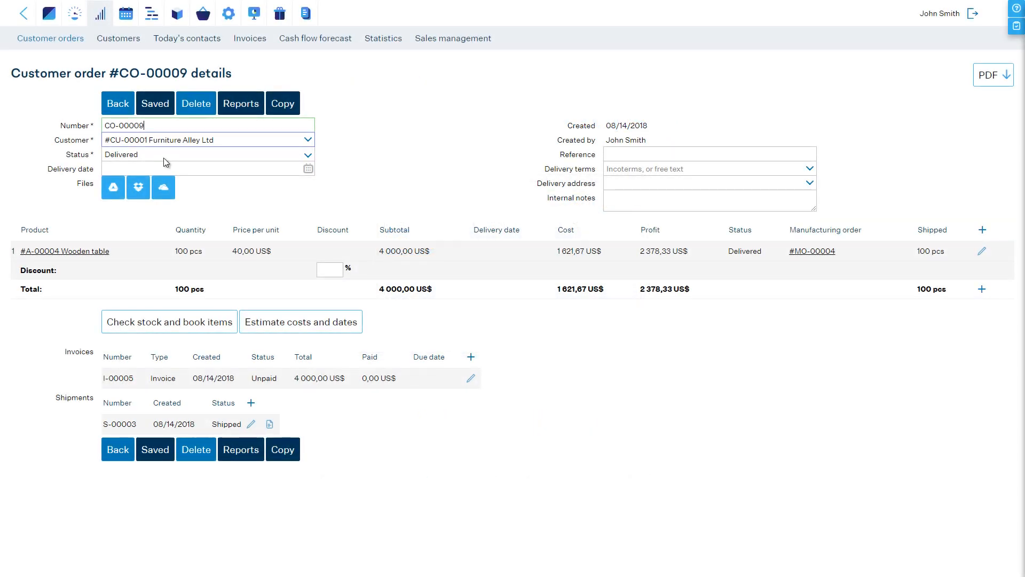
{"action": "mouse_move", "coordinate": [269, 424]}
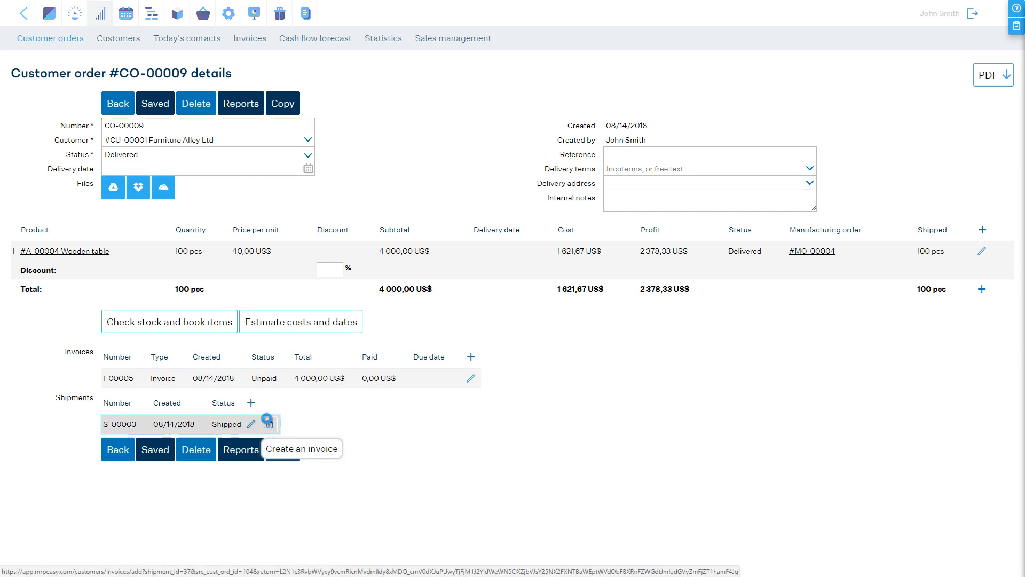
Create Unpaid invoice I-00013 from shipment S-00003 for 100 tables, 4 000 US$, and return to CO-00009
{"action": "left_click", "coordinate": [301, 448]}
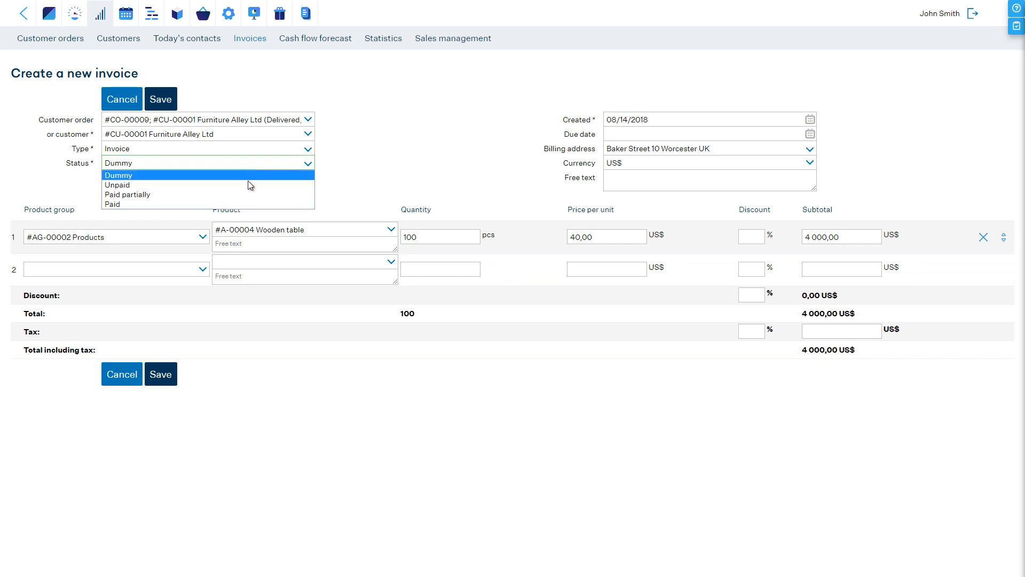
{"action": "left_click", "coordinate": [117, 184]}
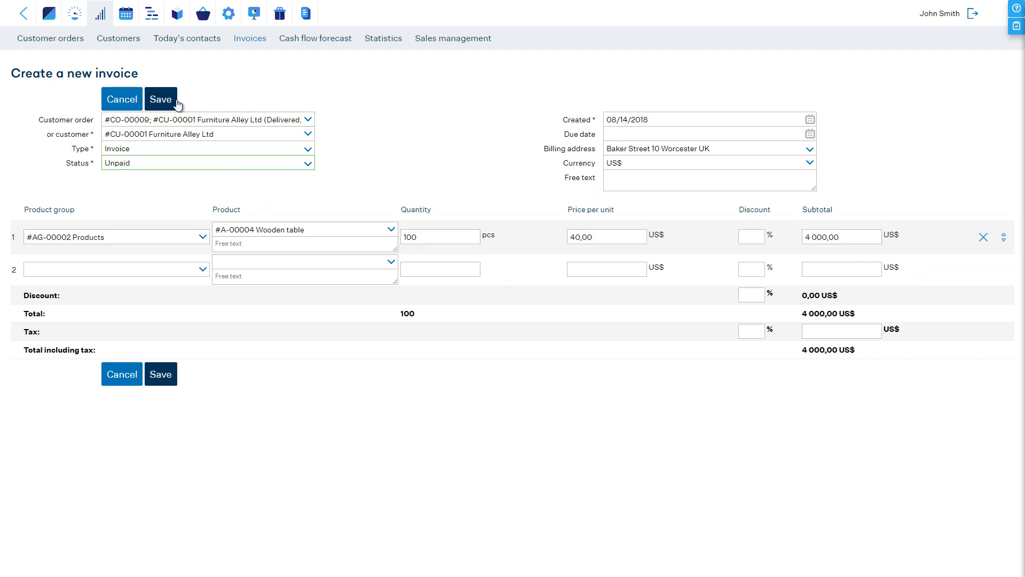
{"action": "left_click", "coordinate": [160, 98]}
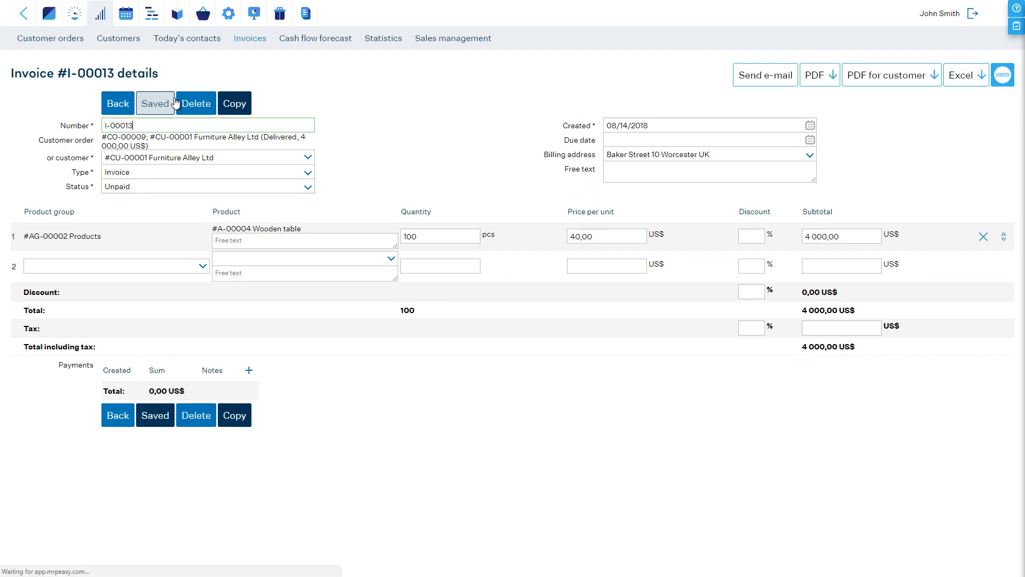
{"action": "left_click", "coordinate": [816, 74]}
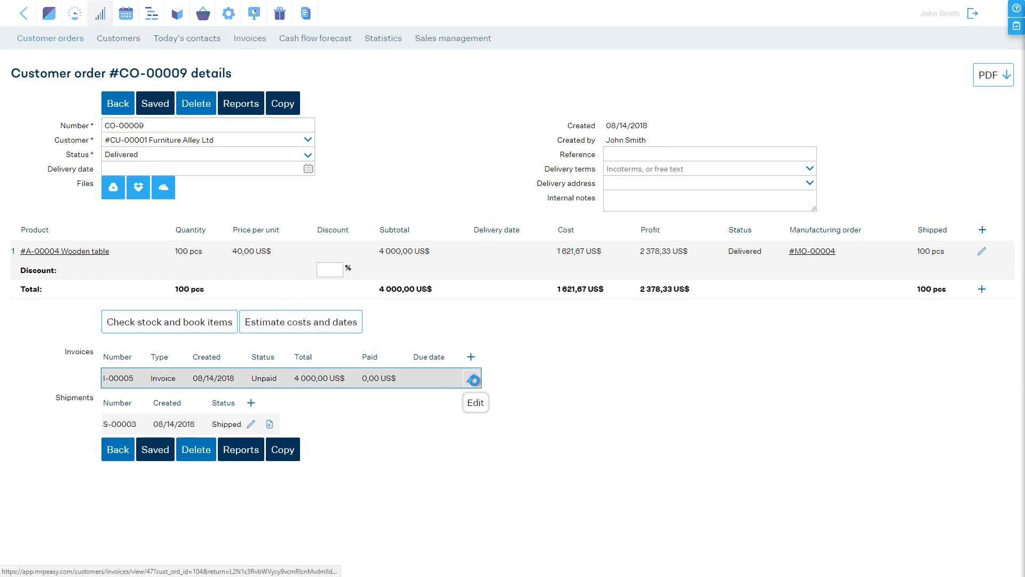
Record a full 4 000 US$ payment on invoice I-00005 and return to Customer orders
{"action": "left_click", "coordinate": [474, 402]}
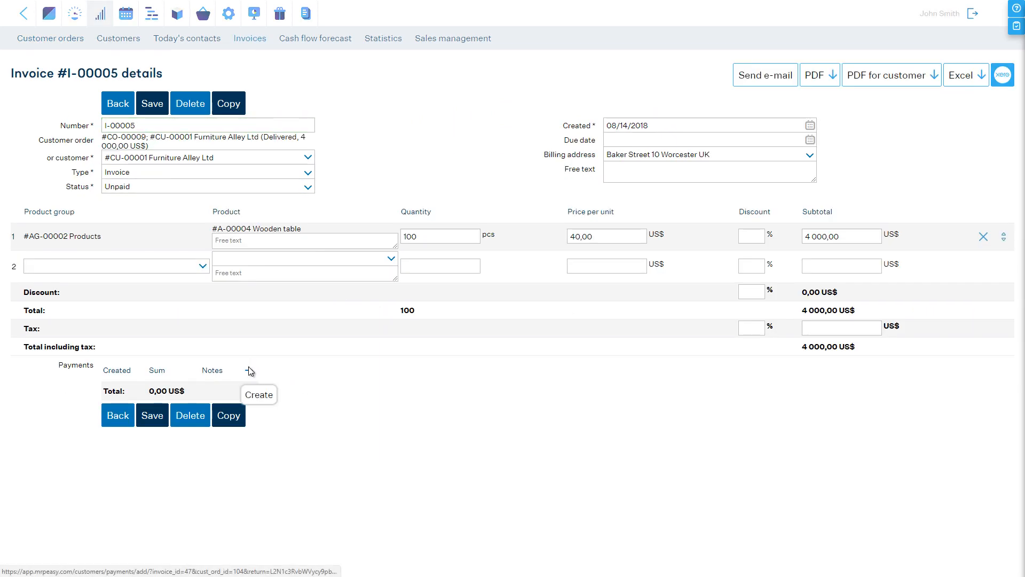
{"action": "left_click", "coordinate": [259, 394]}
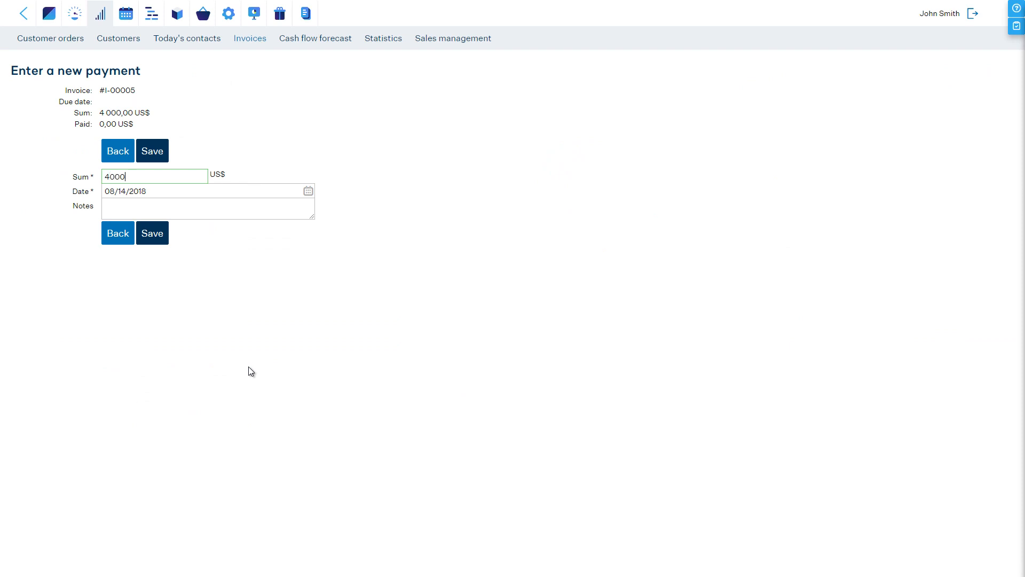
{"action": "left_click", "coordinate": [161, 233]}
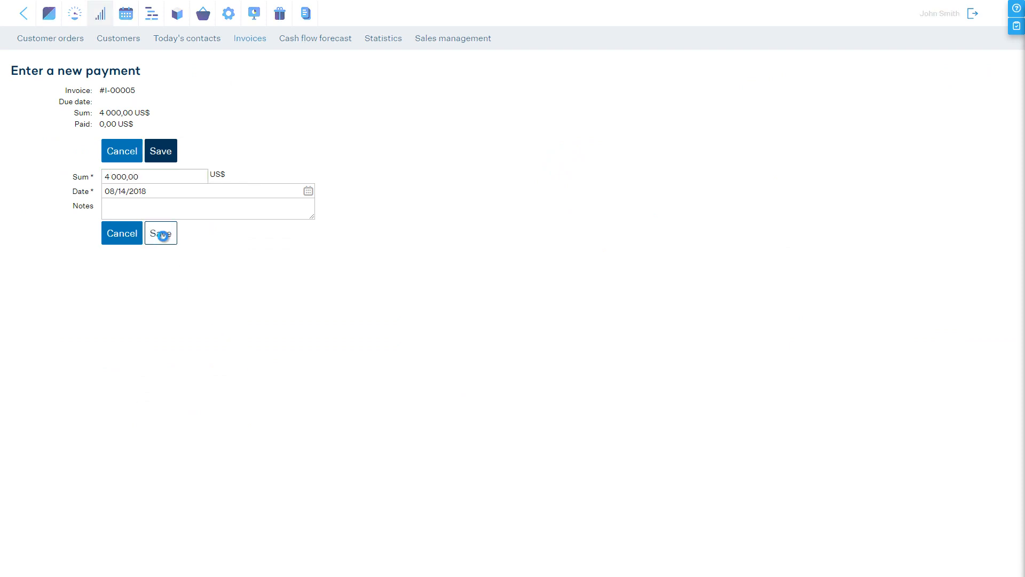
{"action": "left_click", "coordinate": [160, 233]}
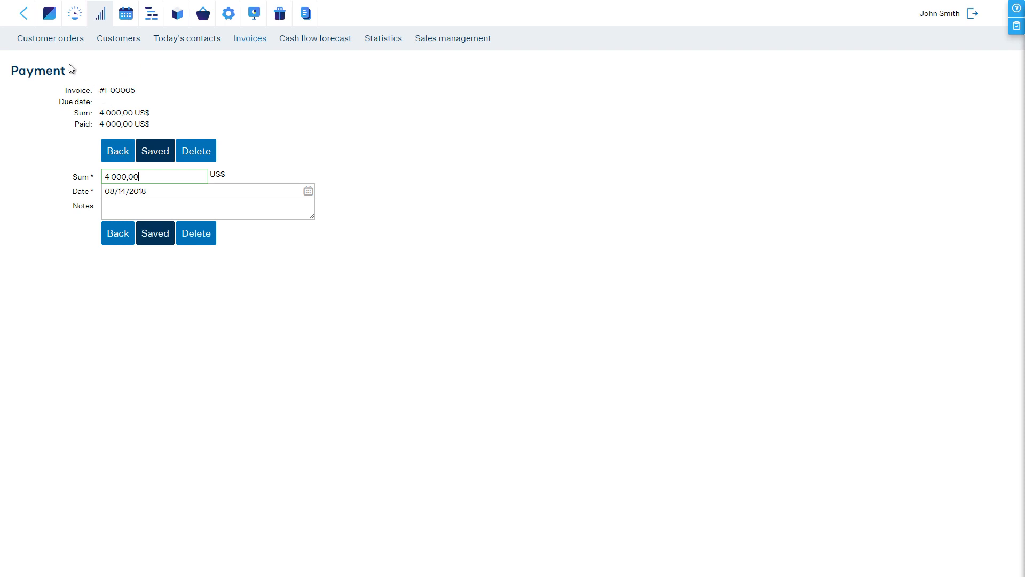
{"action": "left_click", "coordinate": [50, 39]}
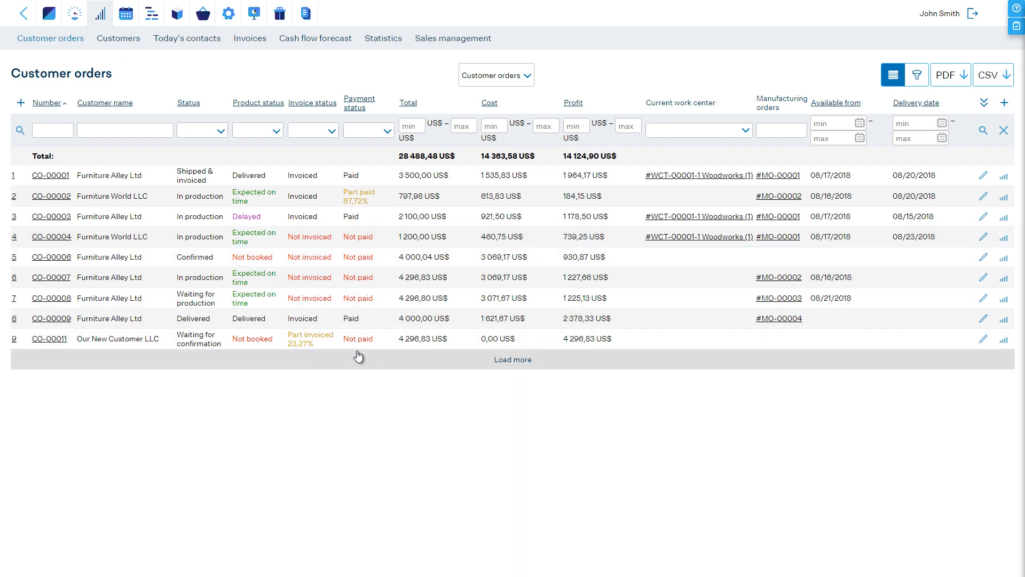
View customer orders as a status pipeline, then list today's contacts showing Furniture World LLC
{"action": "left_click", "coordinate": [977, 74]}
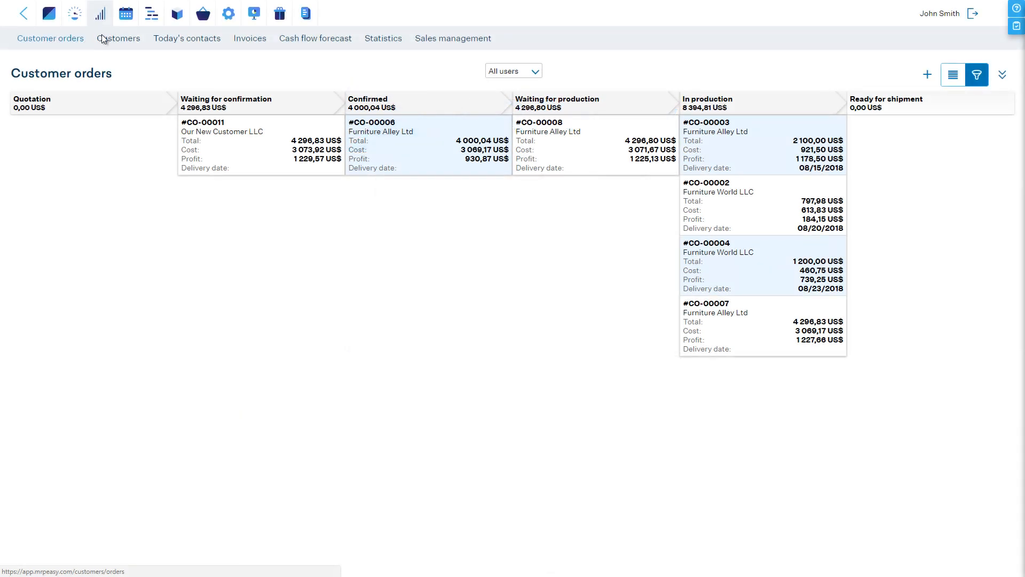
{"action": "left_click", "coordinate": [186, 39]}
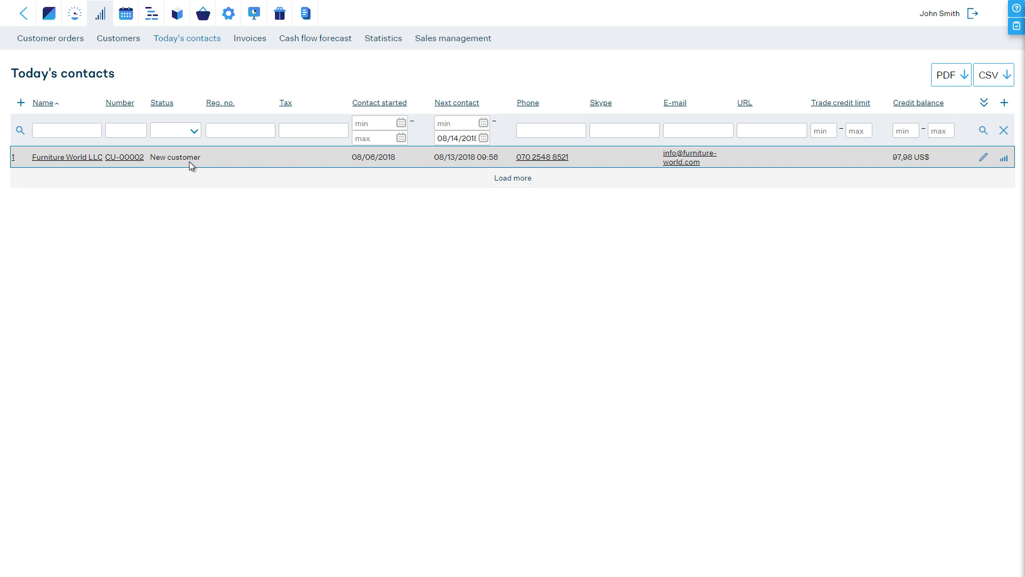
{"action": "mouse_move", "coordinate": [67, 157]}
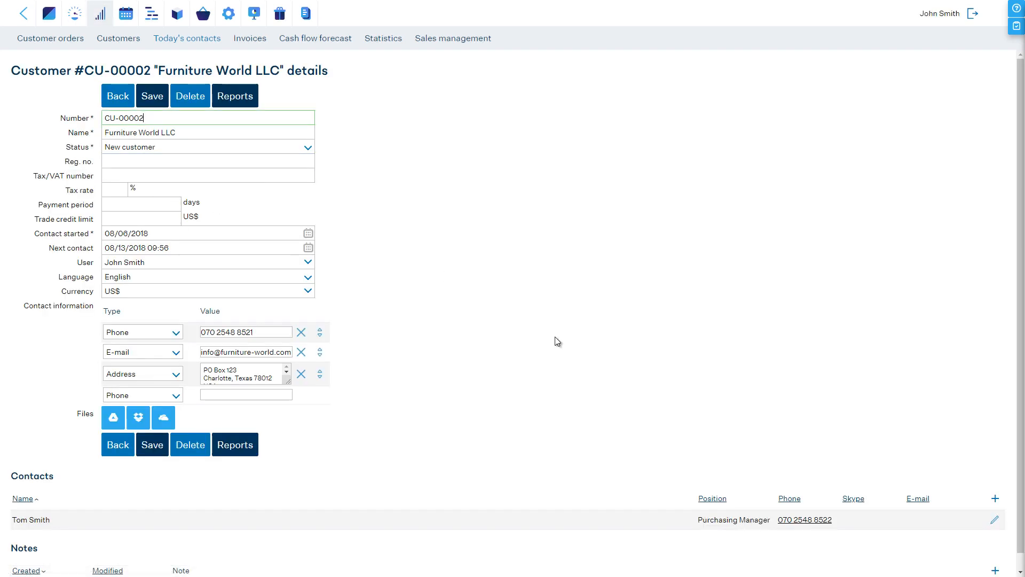
{"action": "mouse_move", "coordinate": [994, 572]}
{"action": "type", "text": "Did not answ"}
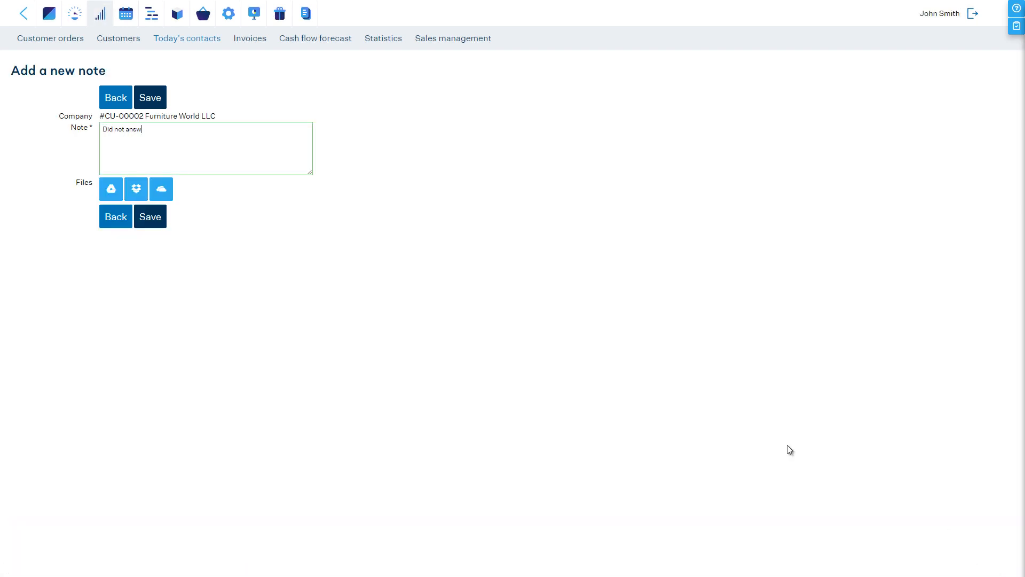
Save the note 'Did not answer the phone.' on Furniture World LLC and return to its details
{"action": "type", "text": "er the pho"}
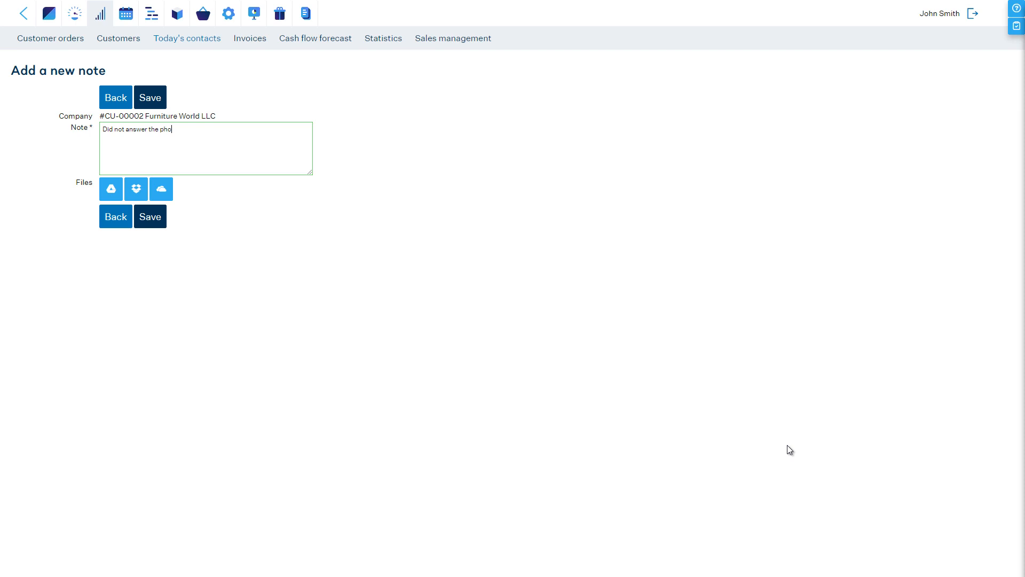
{"action": "type", "text": "ne."}
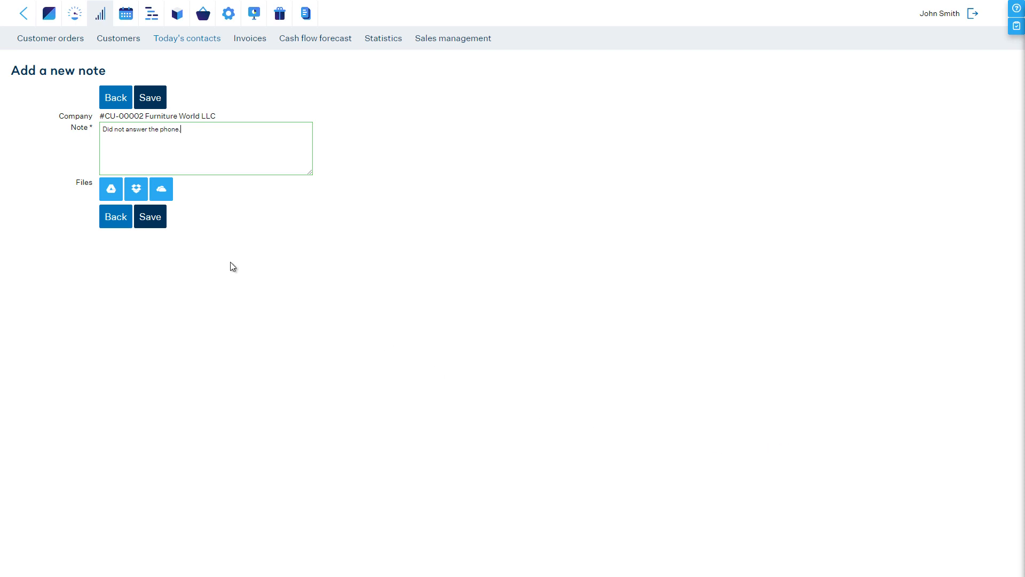
{"action": "left_click", "coordinate": [149, 217]}
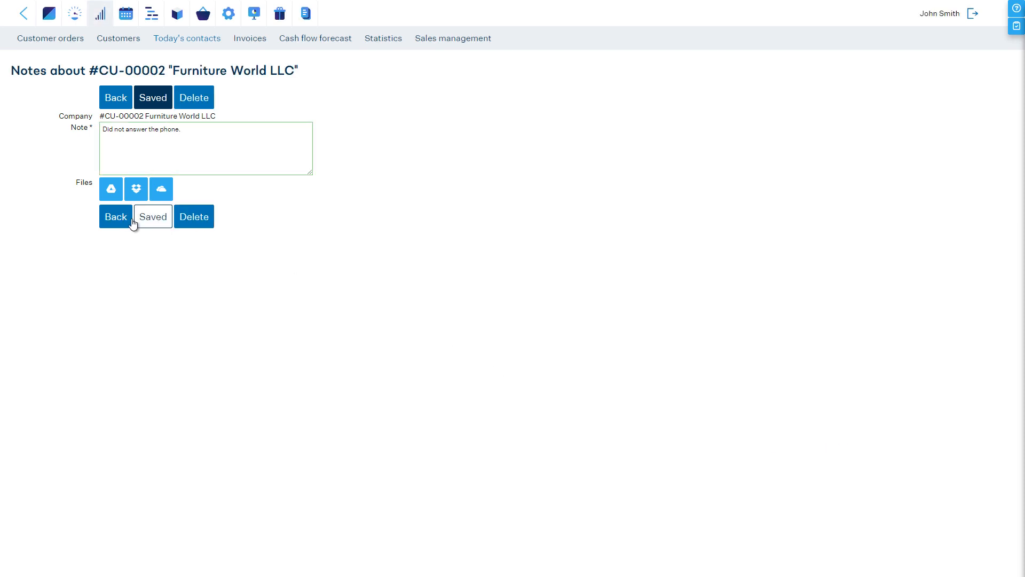
{"action": "left_click", "coordinate": [115, 217]}
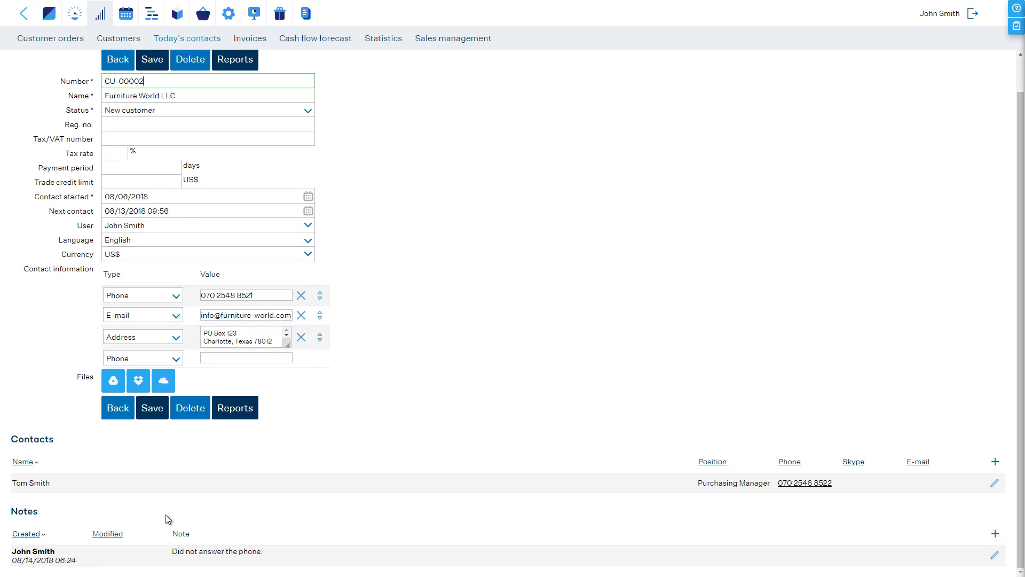